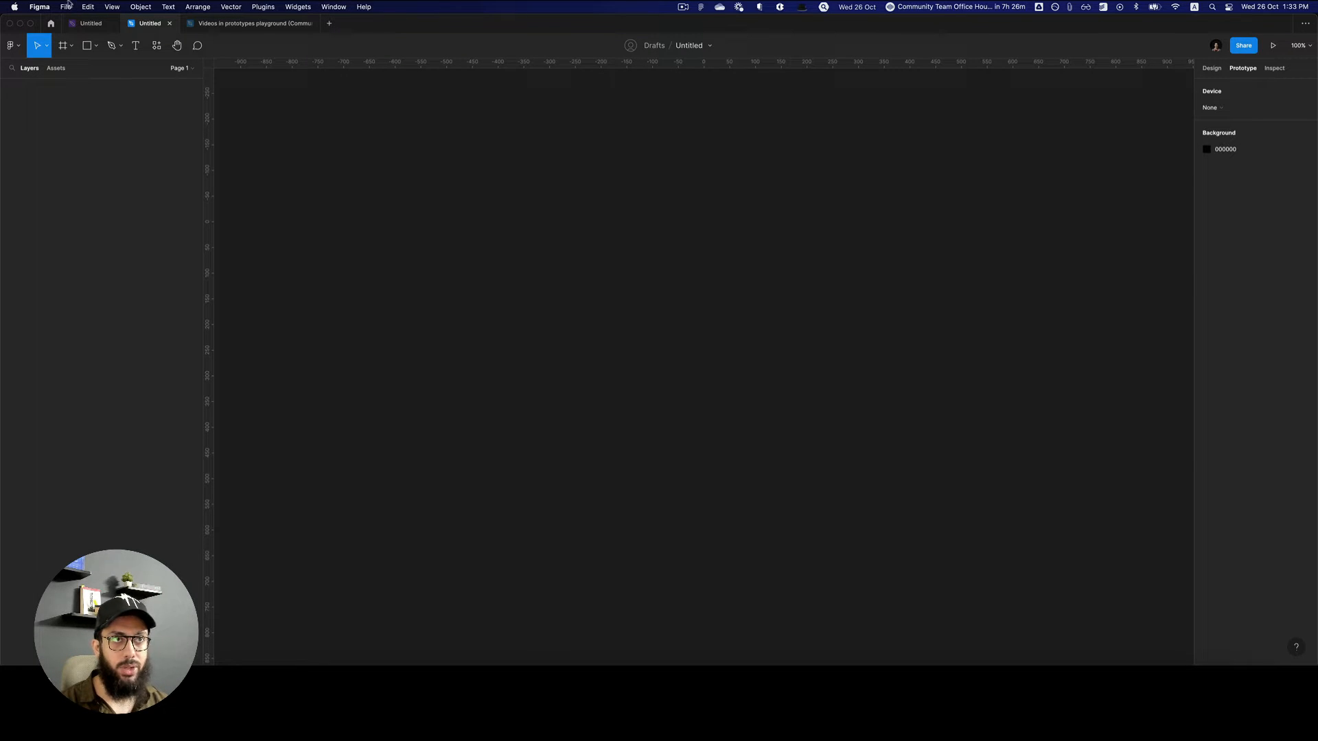
# Bring up the 'I like, I wish, I wonder' critique board in FigJam
pyautogui.click(90, 23)
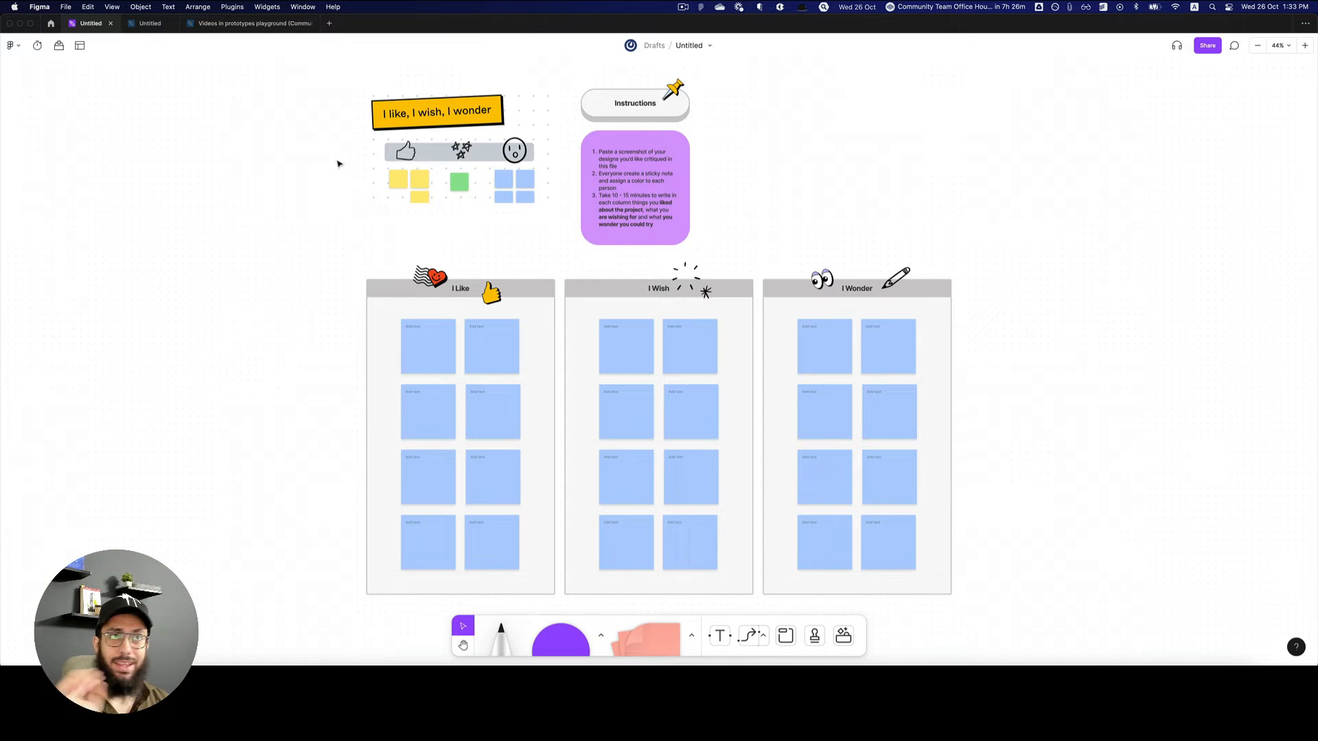
pyautogui.moveTo(139, 108)
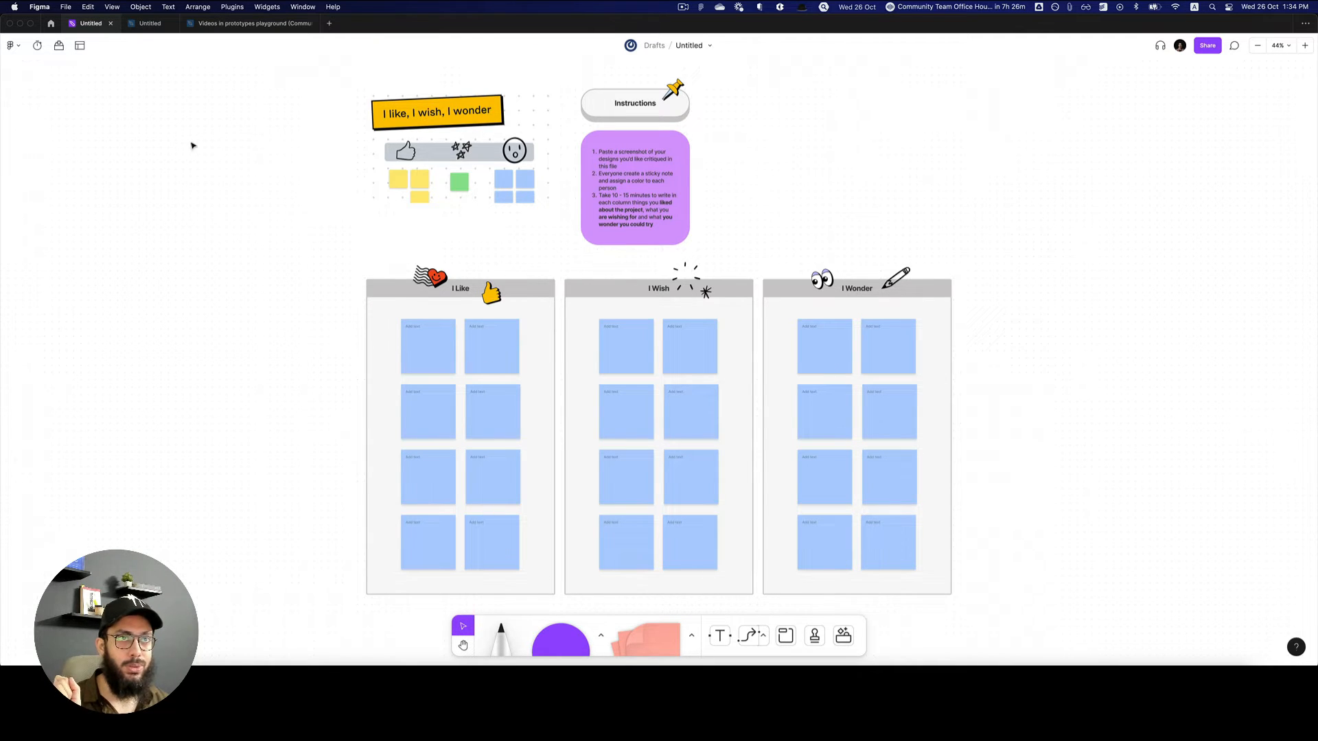
pyautogui.moveTo(80, 45)
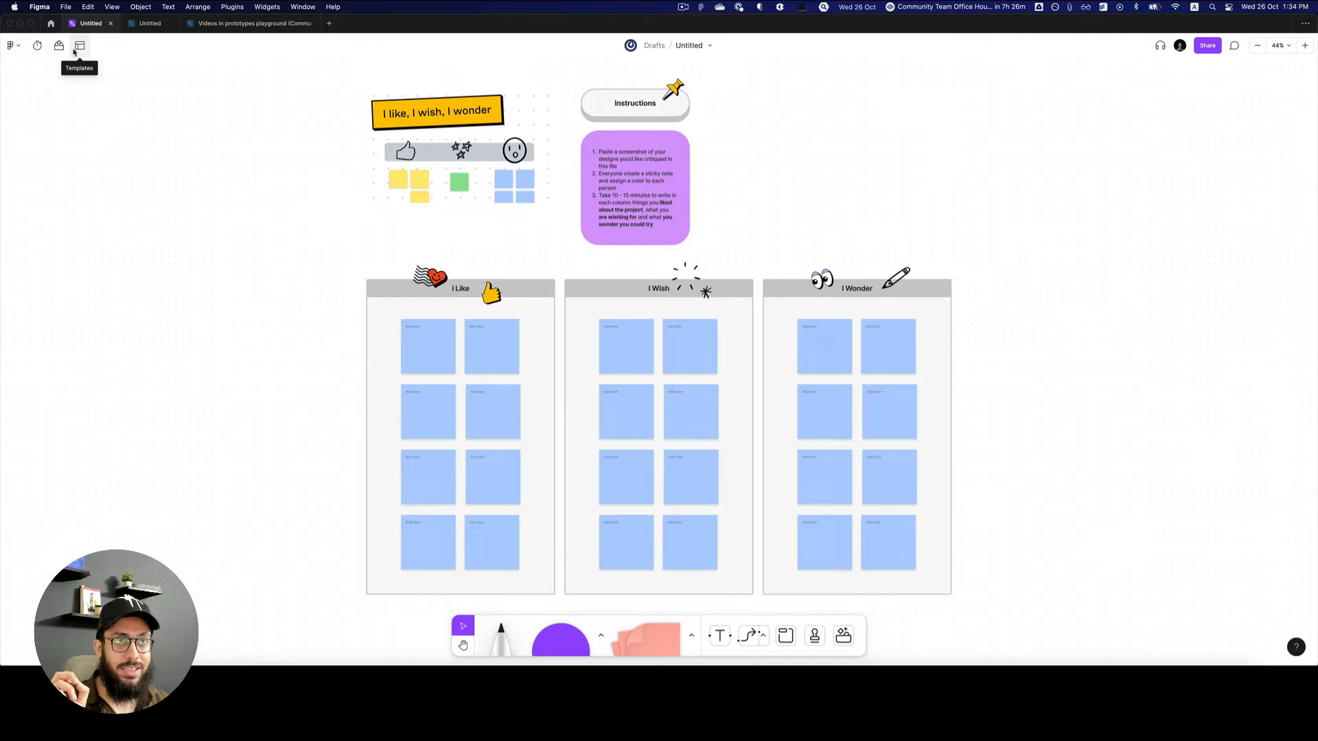
pyautogui.moveTo(58, 45)
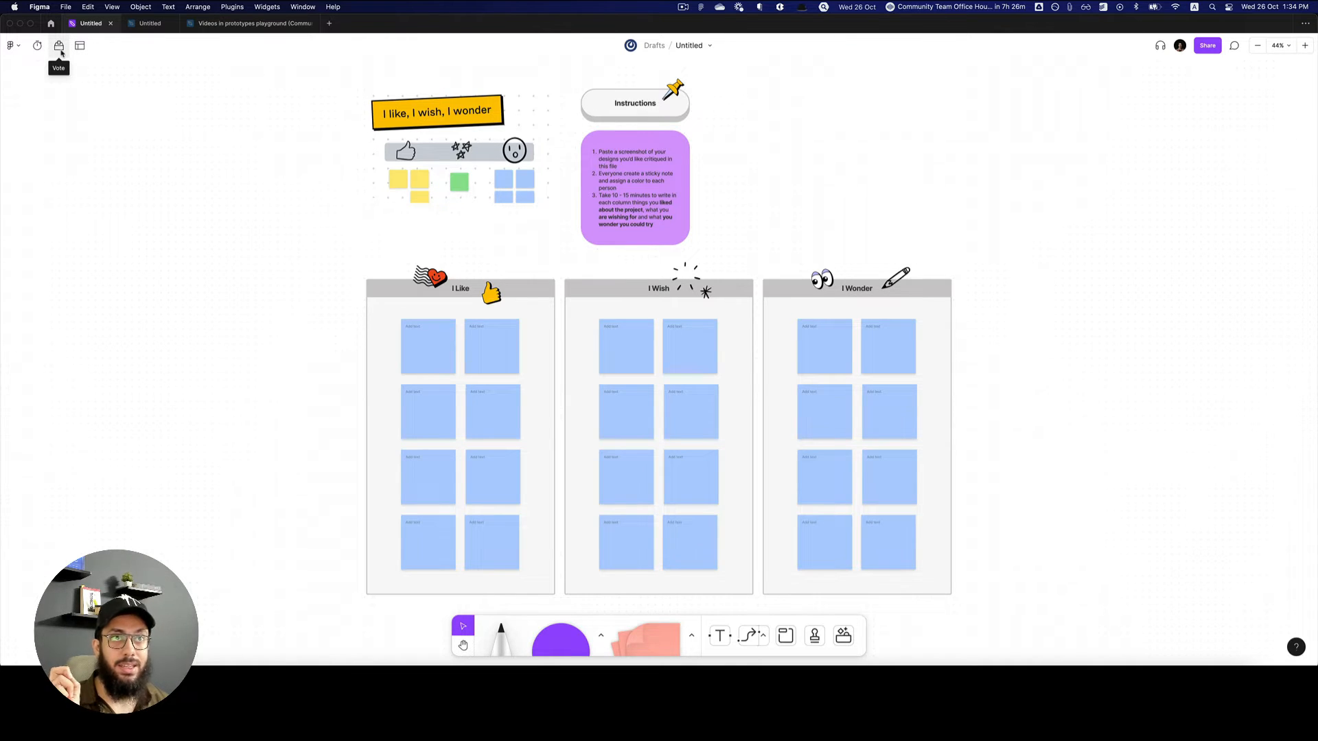
# Set up voting and write 'I like cats', 'Dogs' and 'Figma' on I Like stickies
pyautogui.click(57, 46)
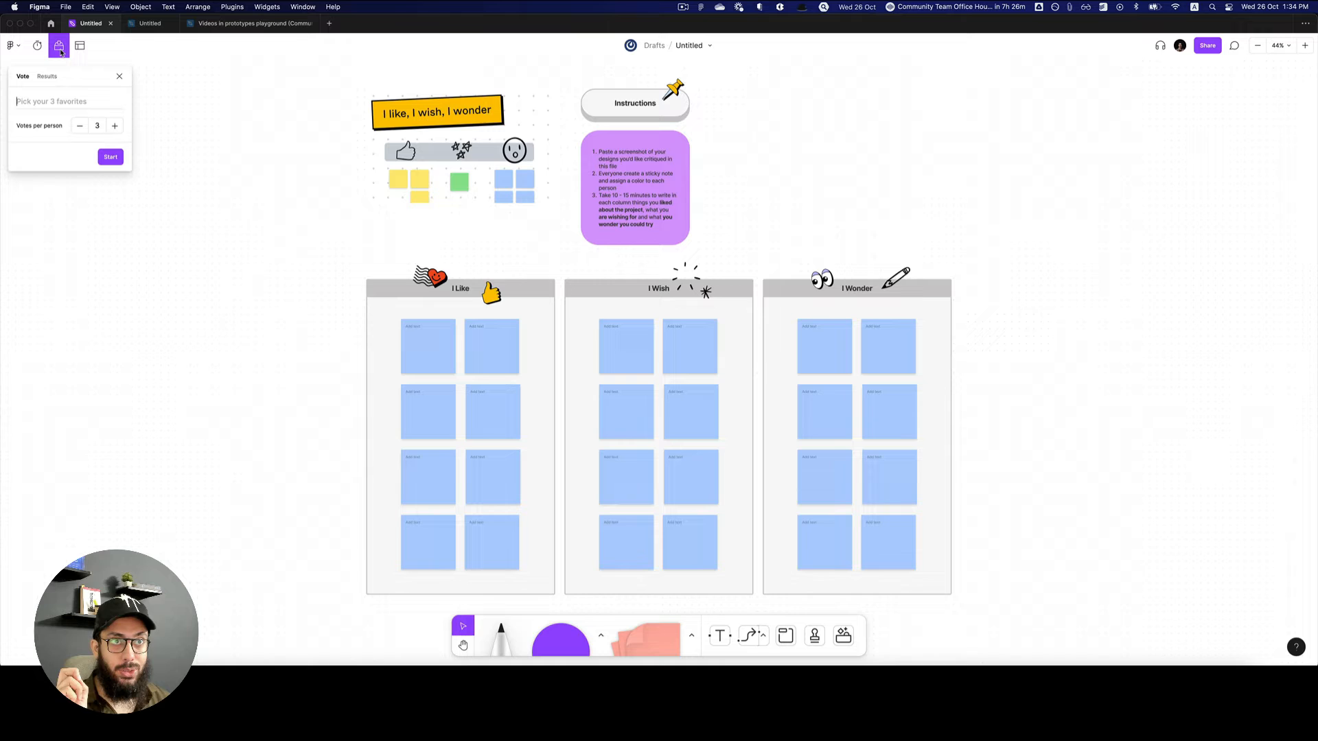
pyautogui.moveTo(58, 45)
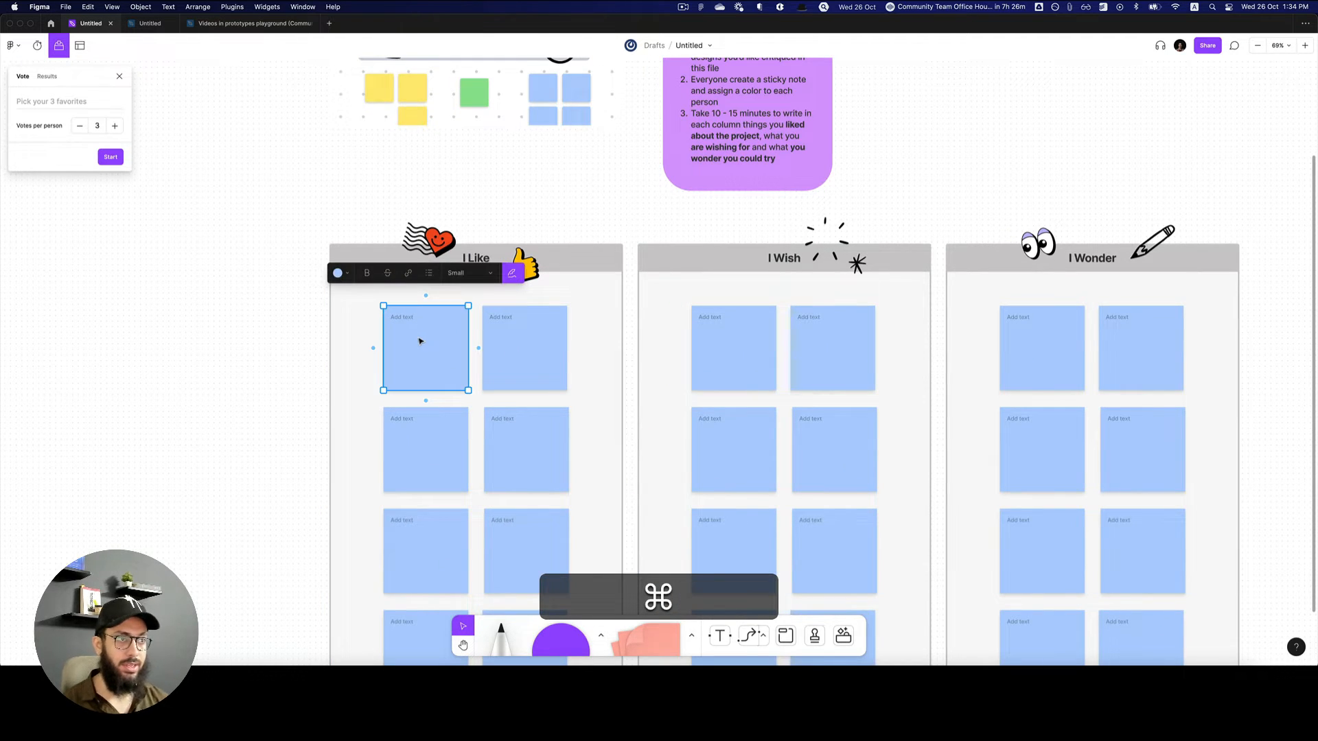
pyautogui.write('I like cats')
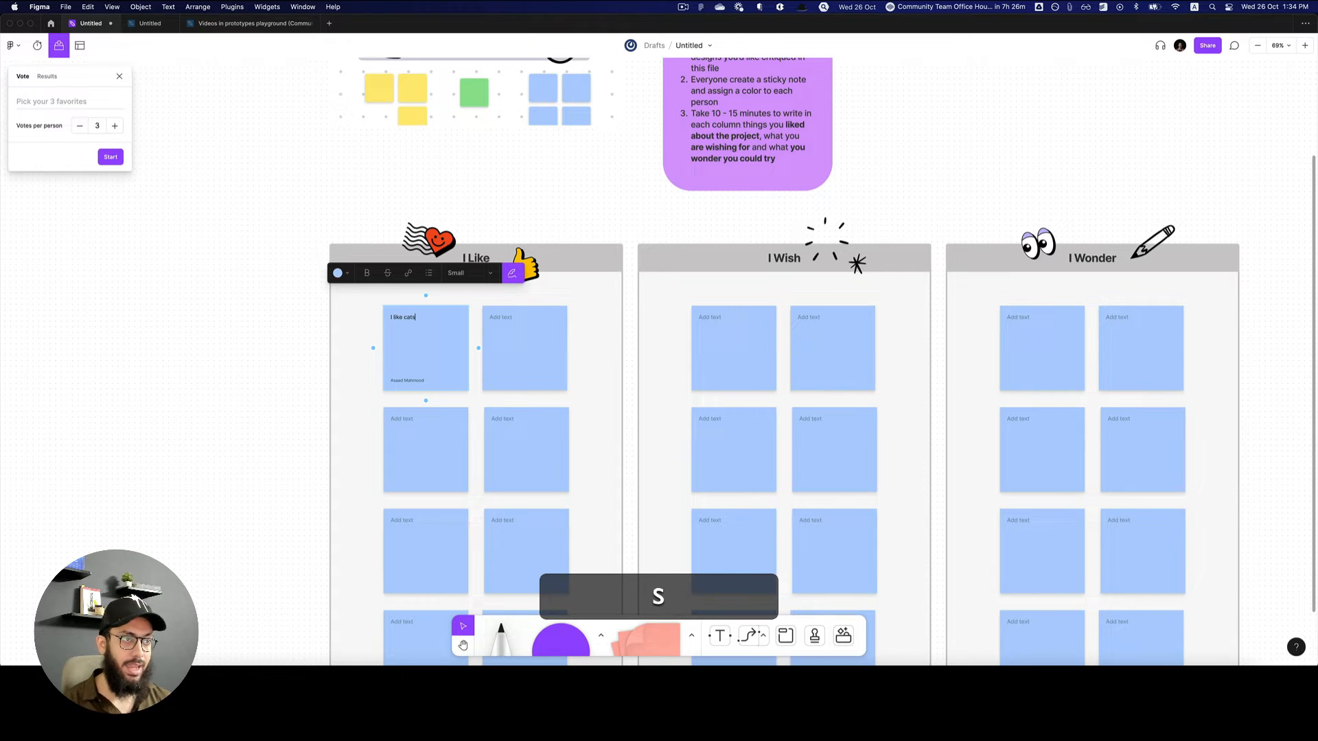
pyautogui.write('Dogs')
pyautogui.click(425, 450)
pyautogui.write('Pizza')
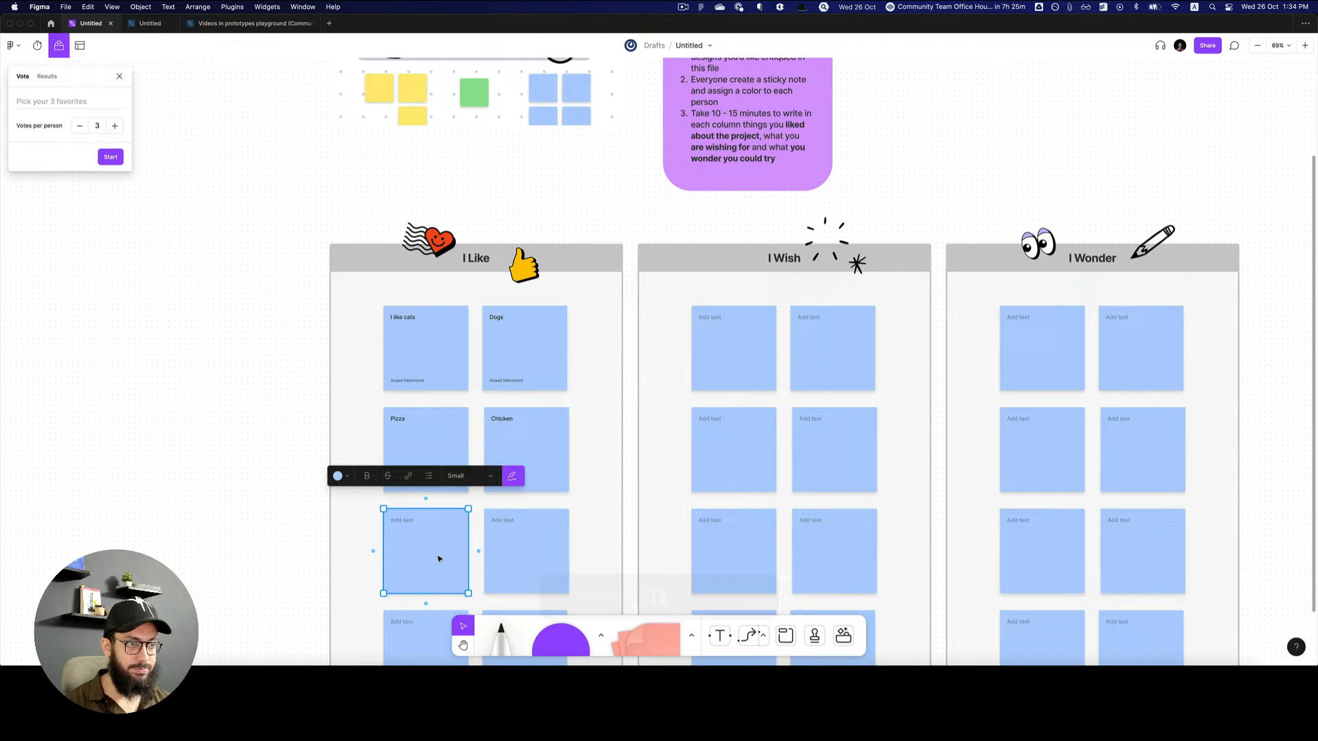
pyautogui.write('Figma')
pyautogui.click(68, 101)
pyautogui.write('What do you like?')
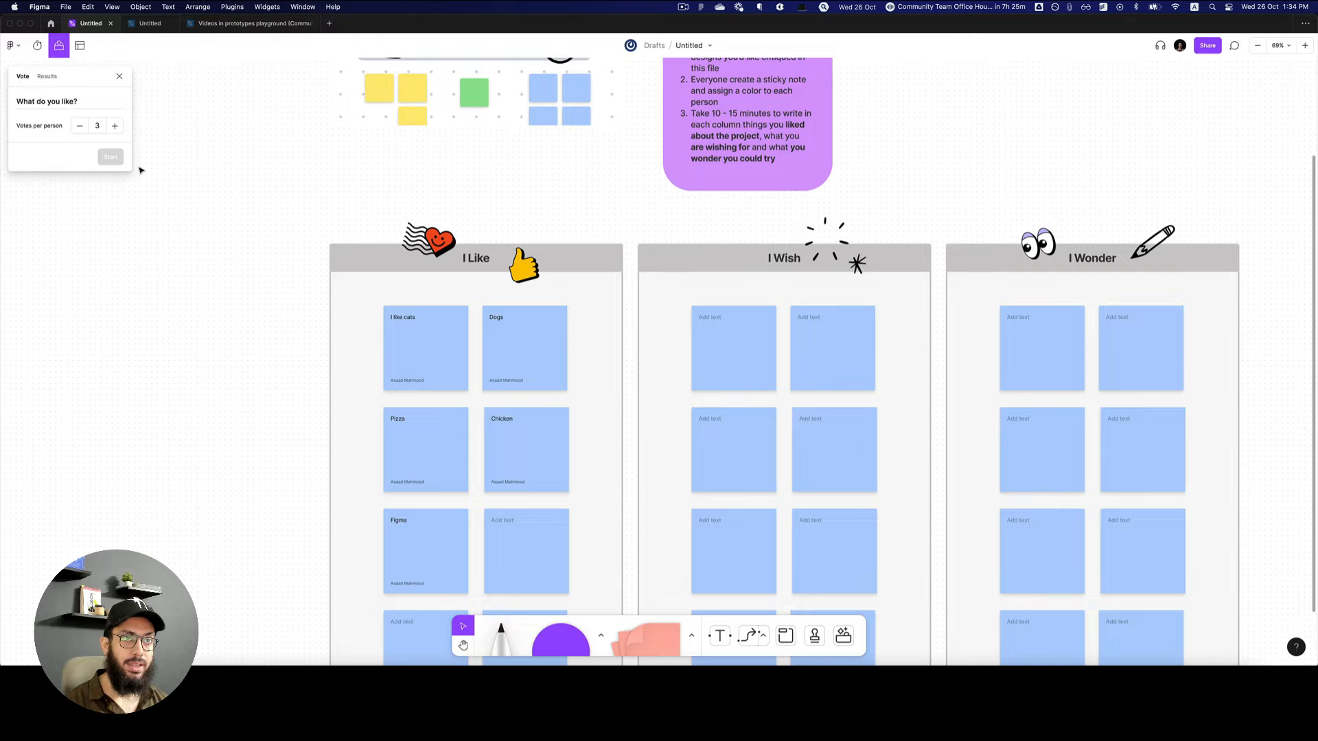
# Run the vote with two votes for 'I like cats' and one for 'Figma', then end it
pyautogui.click(110, 157)
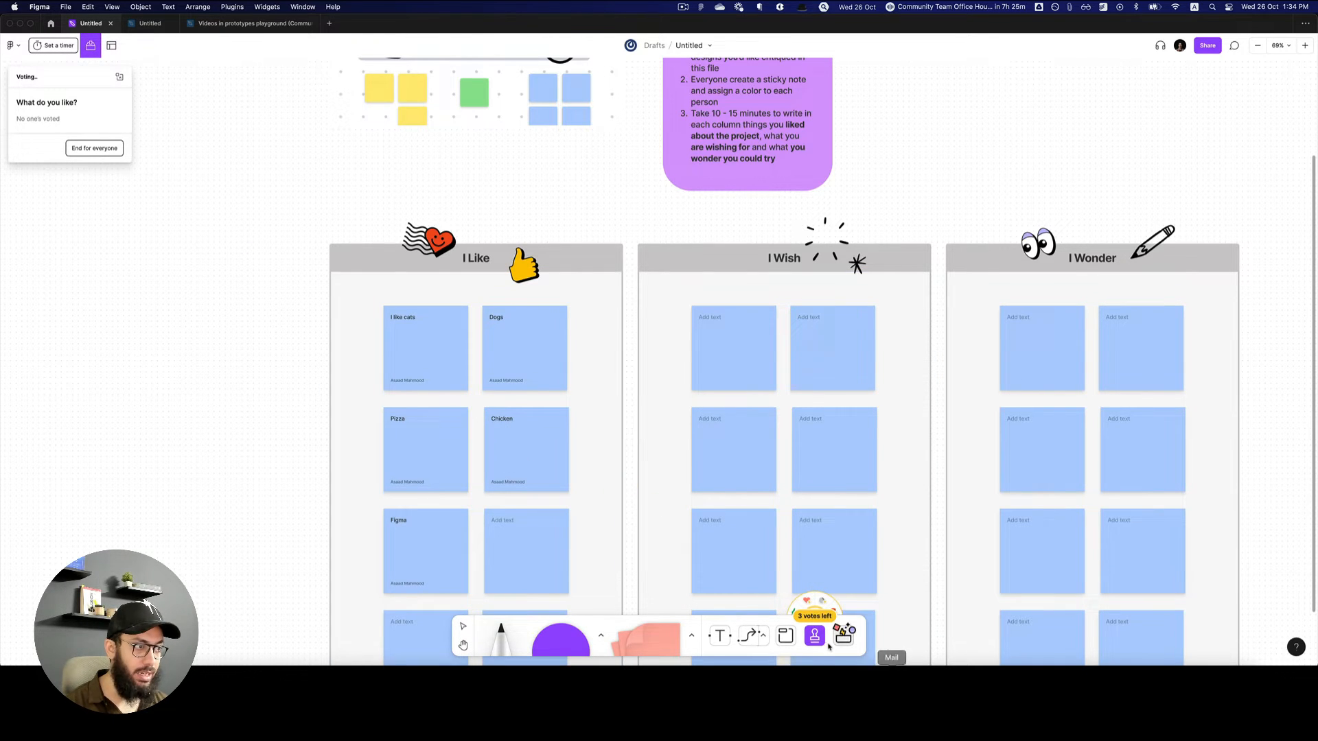
pyautogui.click(813, 636)
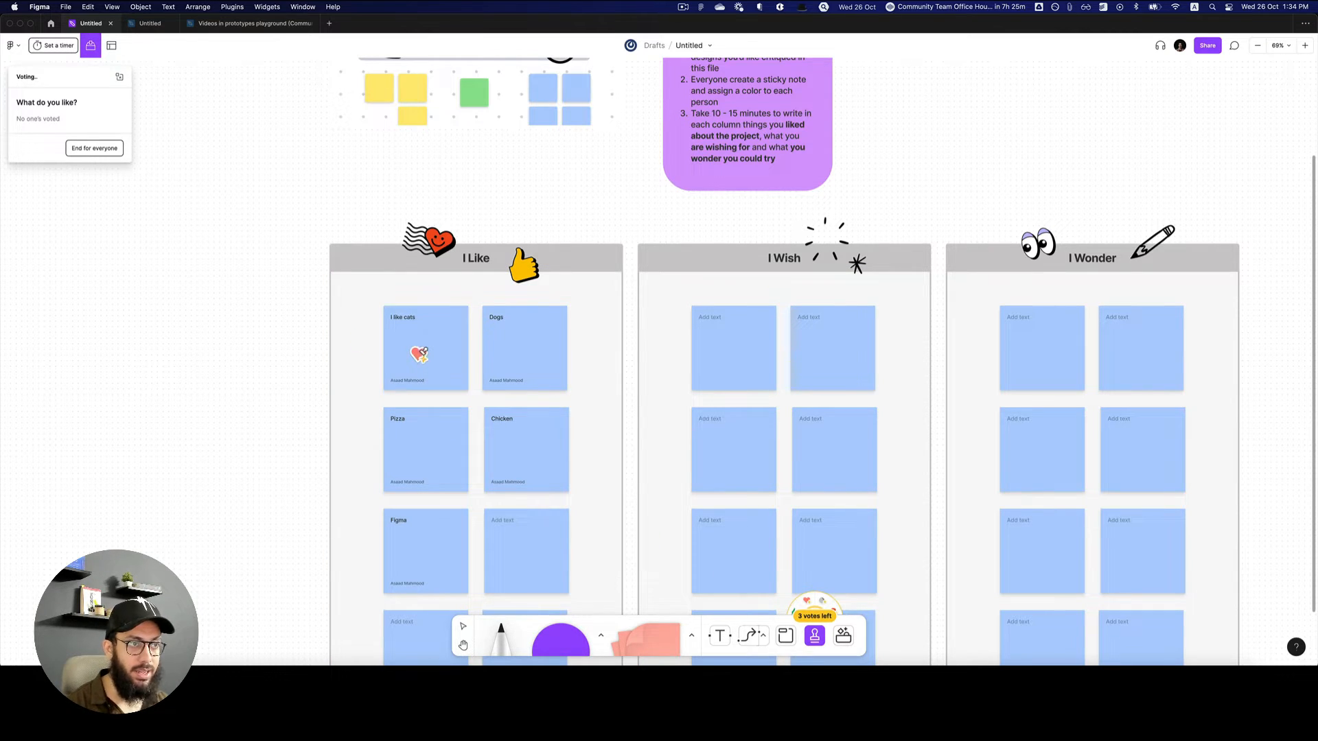
pyautogui.click(519, 454)
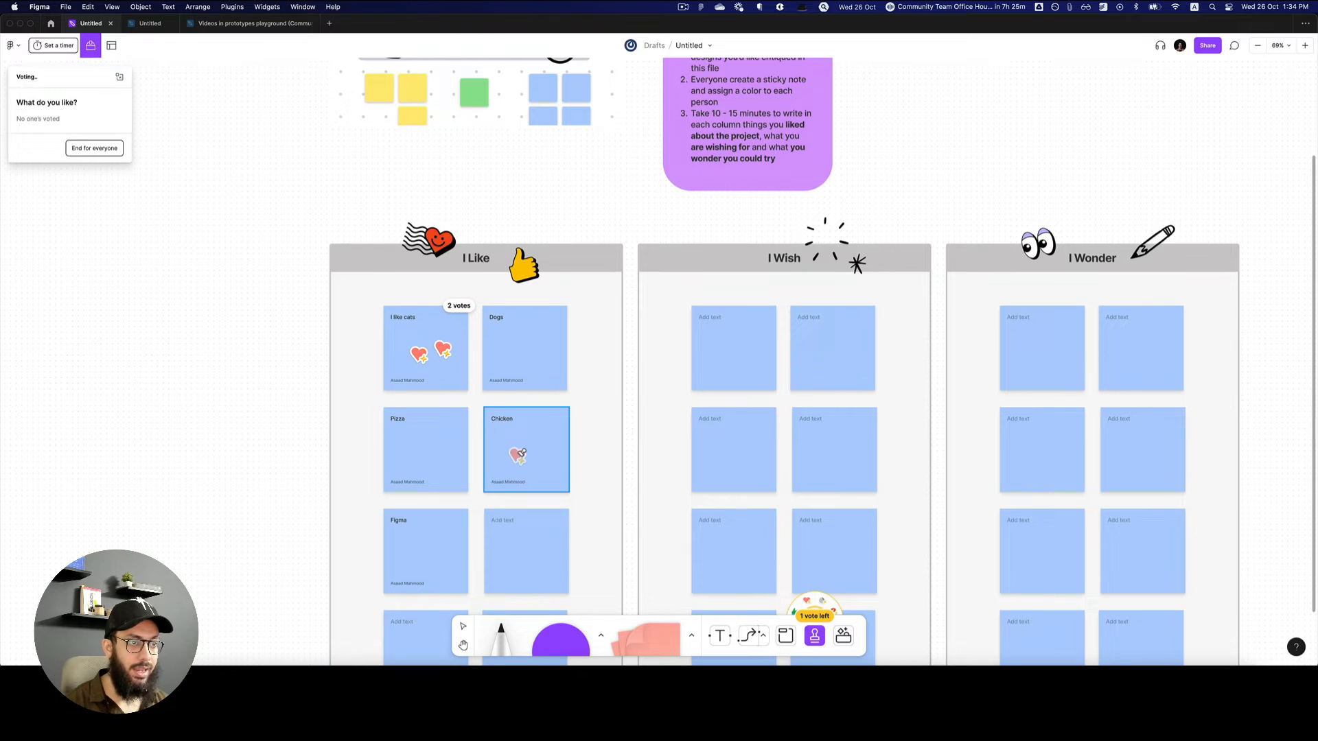
pyautogui.click(427, 532)
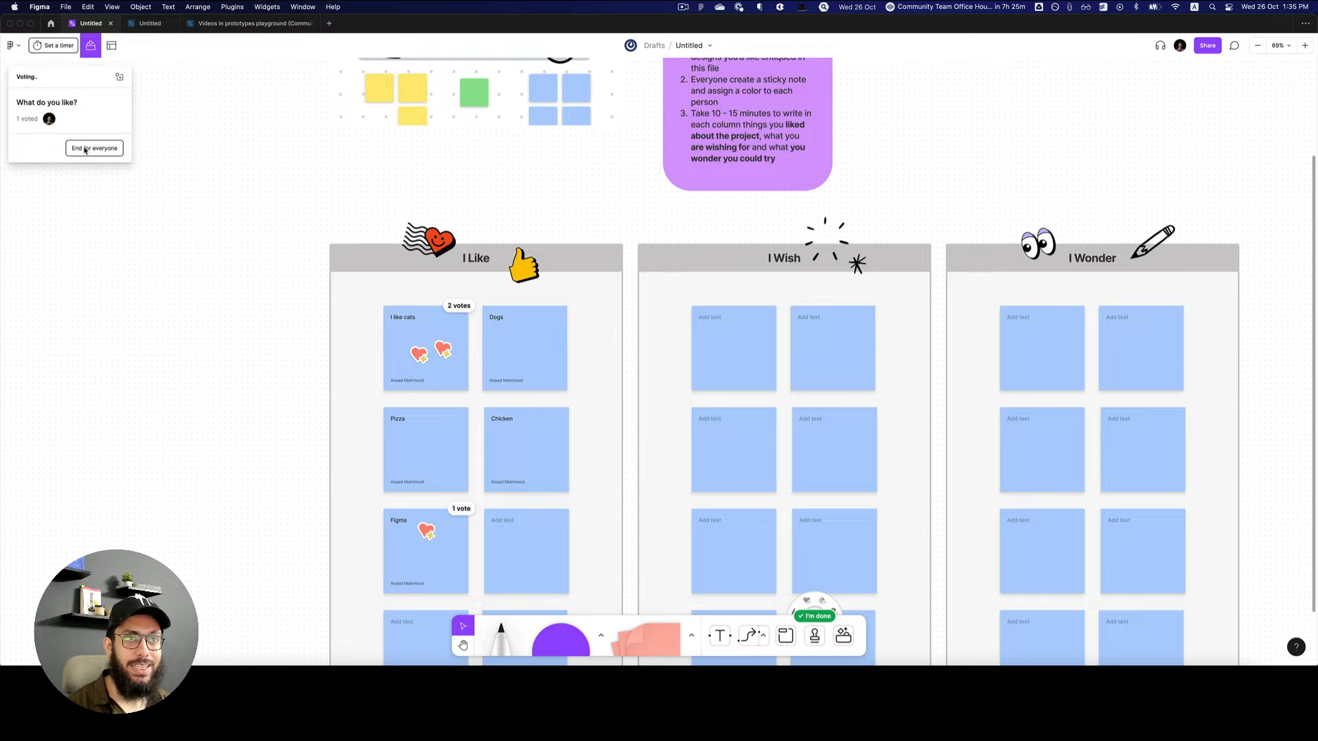
pyautogui.click(94, 148)
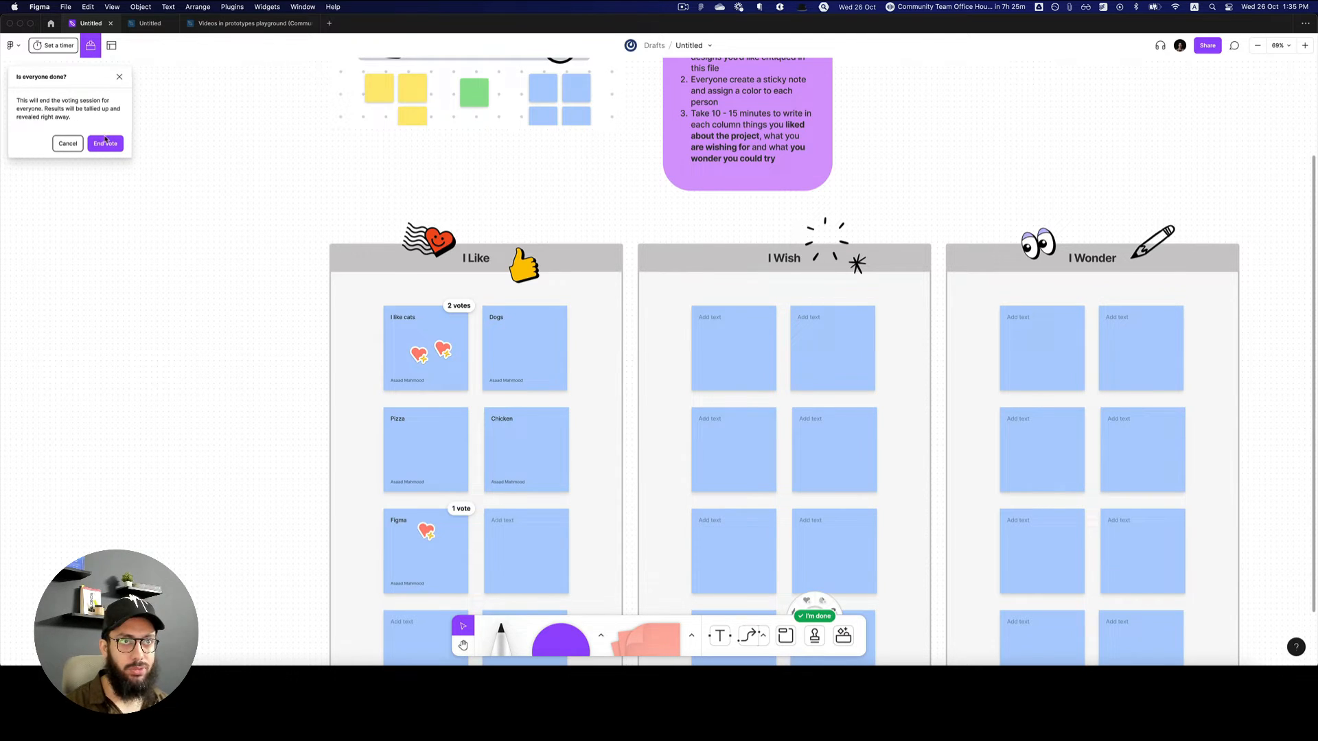
pyautogui.click(67, 143)
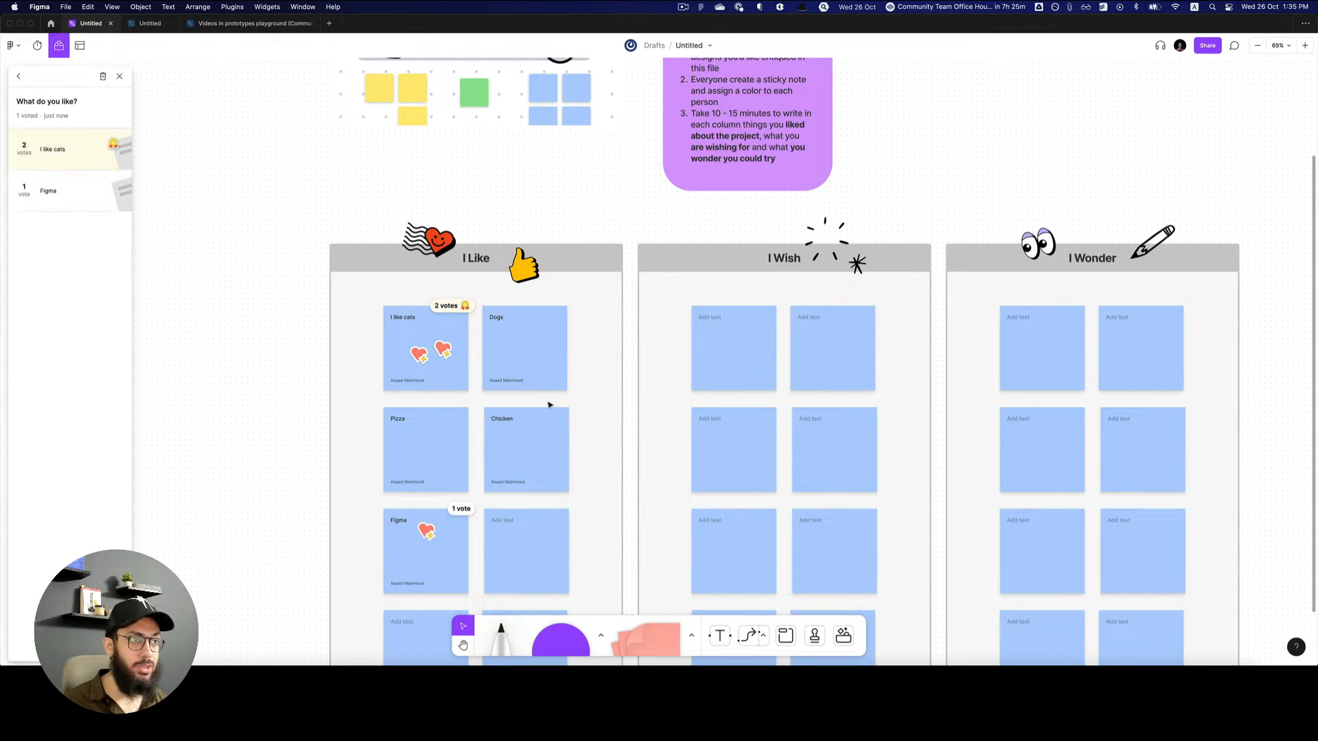
pyautogui.moveTo(616, 388)
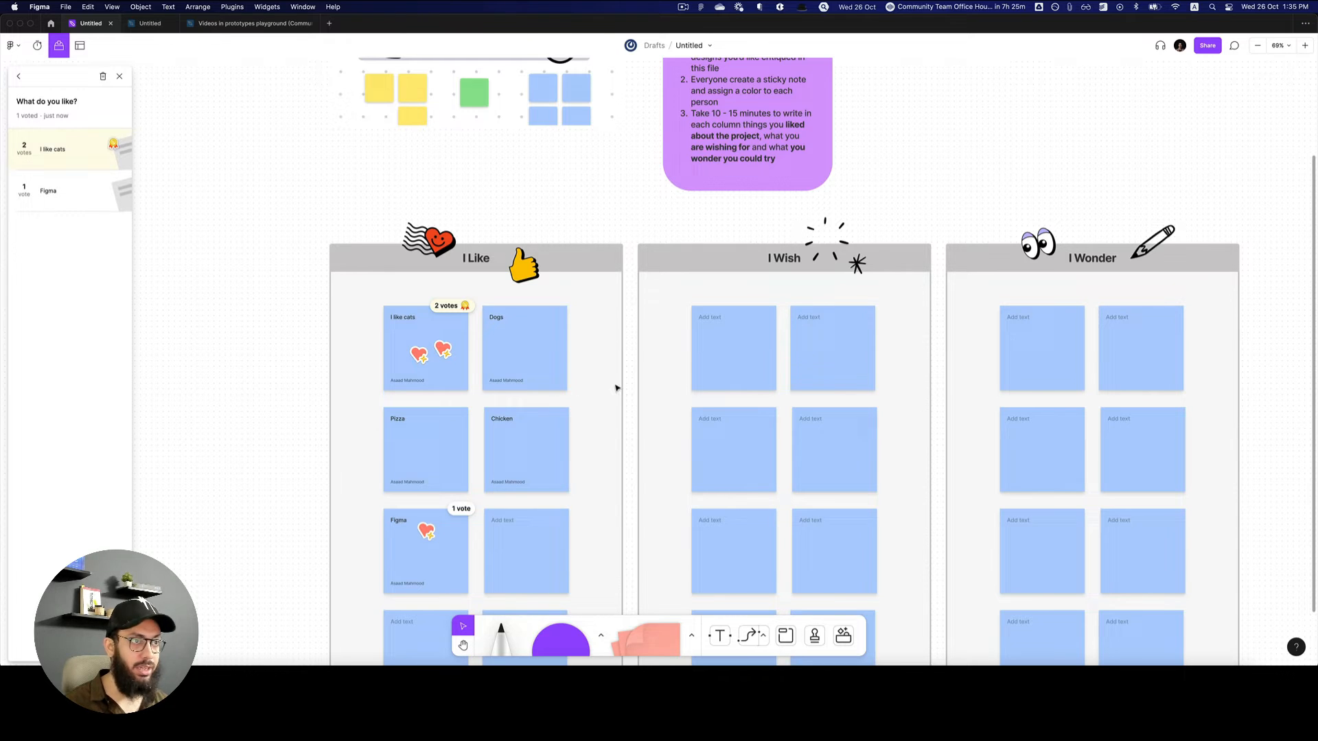
pyautogui.moveTo(512, 340)
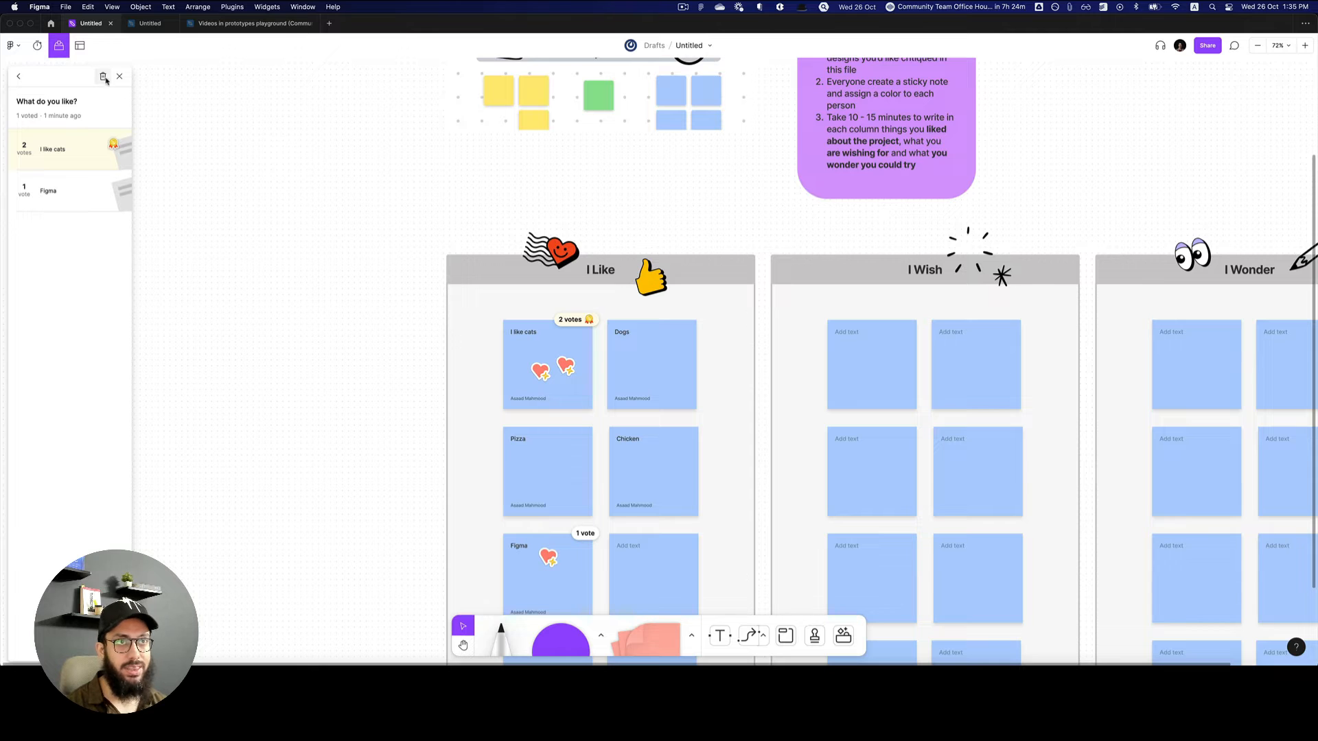
# Permanently delete the vote results, leaving 'Nothing yet', and close the Voting panel
pyautogui.click(104, 76)
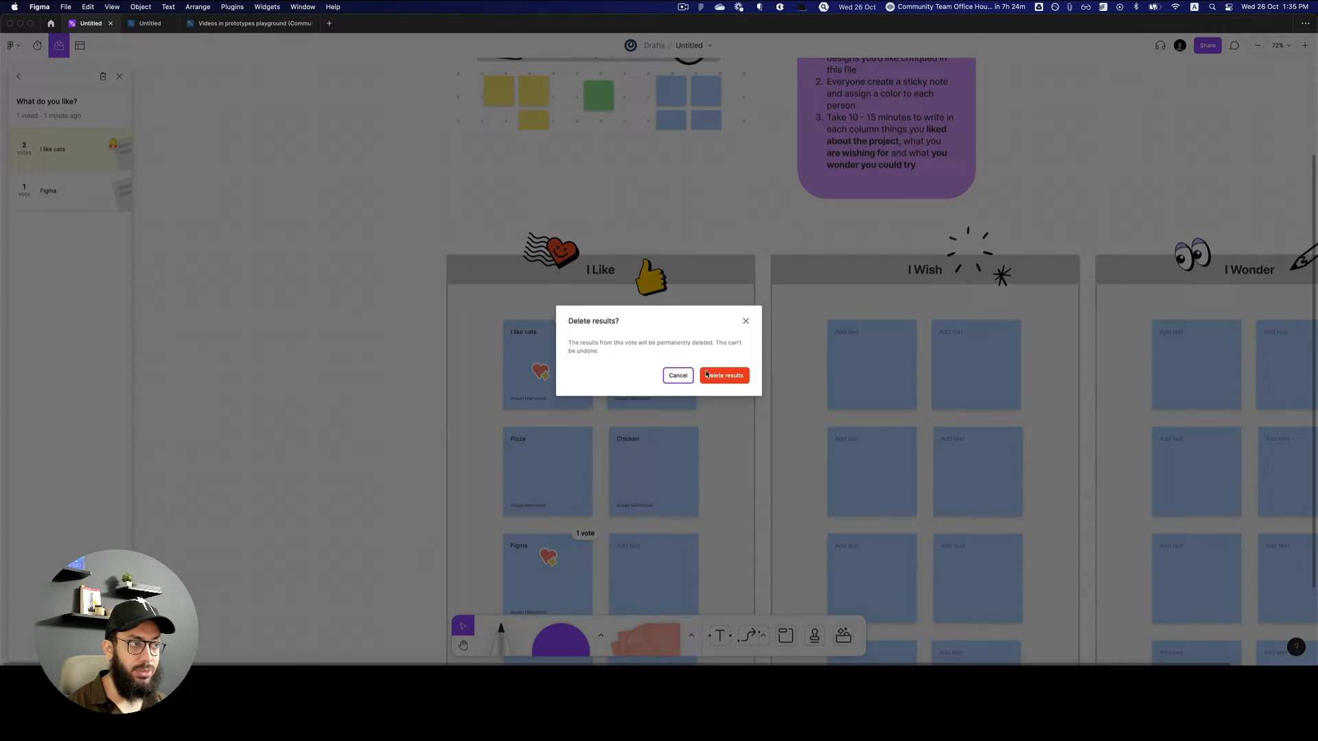
pyautogui.click(723, 374)
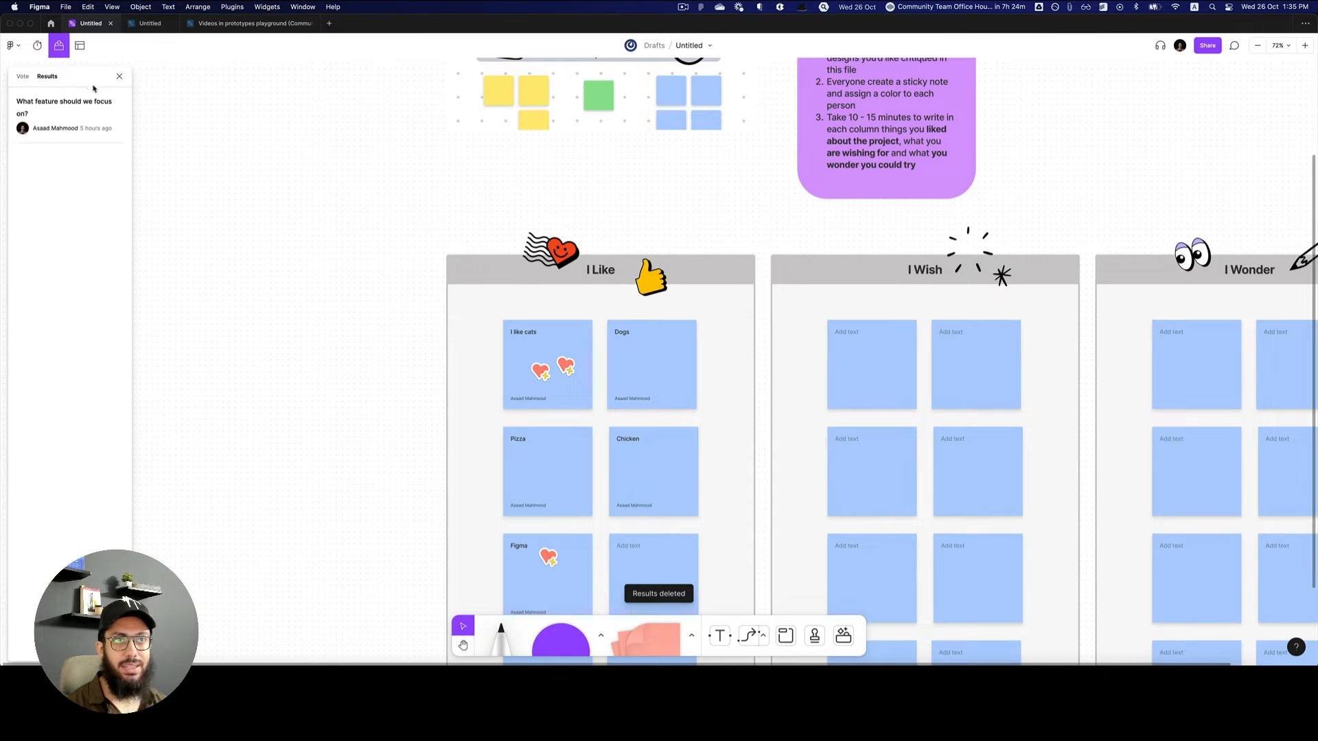
pyautogui.click(102, 77)
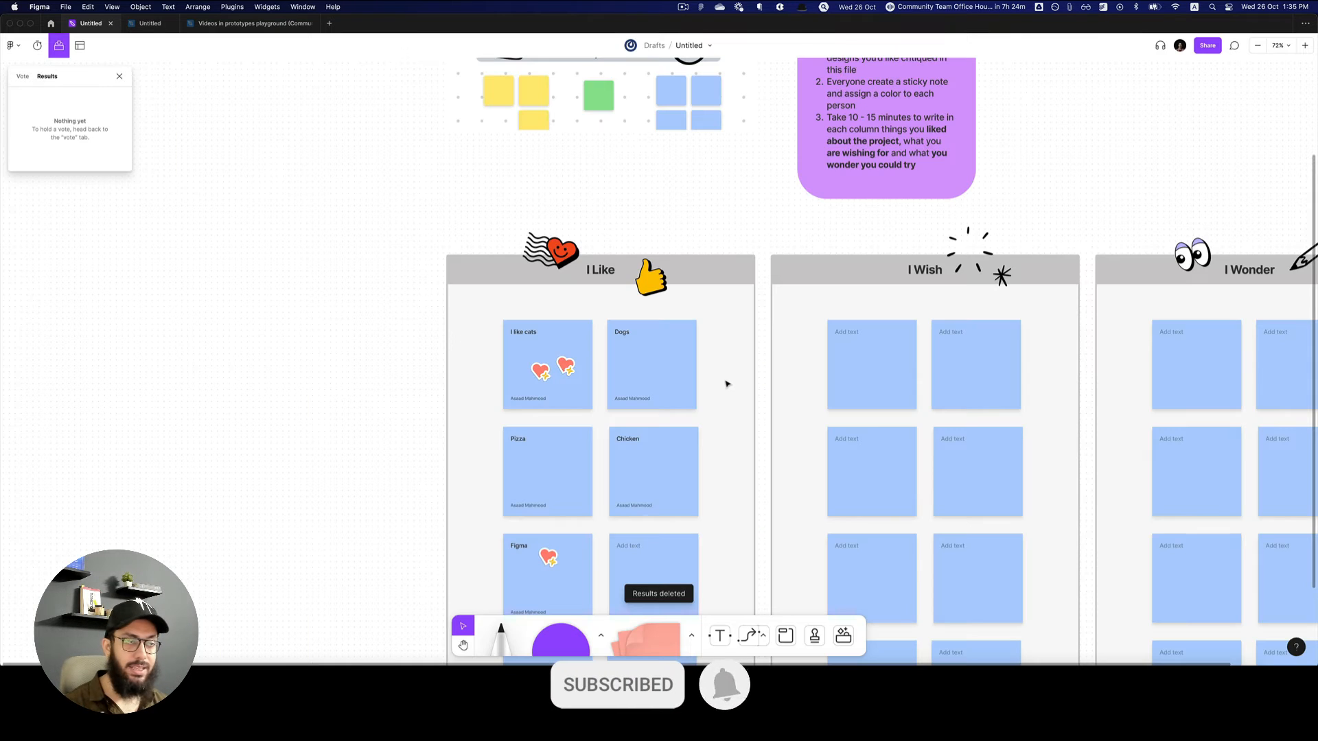
pyautogui.click(600, 269)
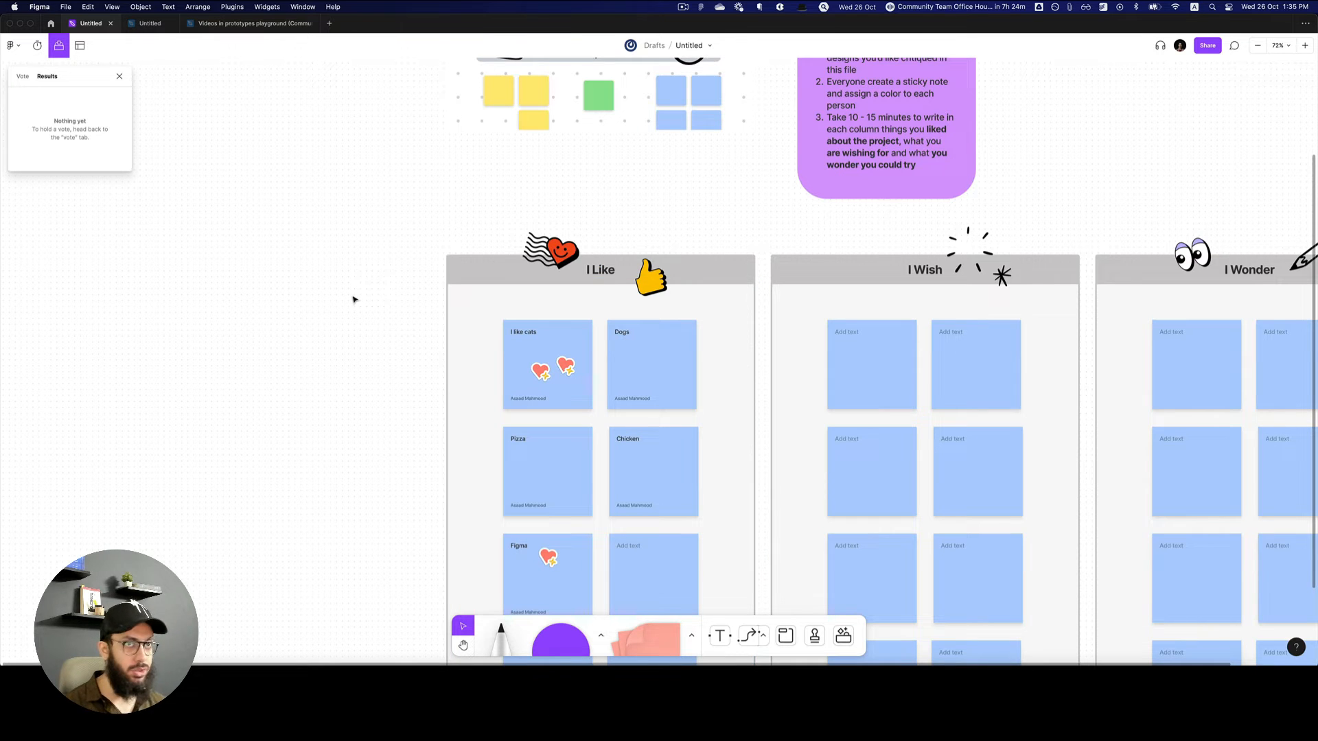
pyautogui.scroll(-3)
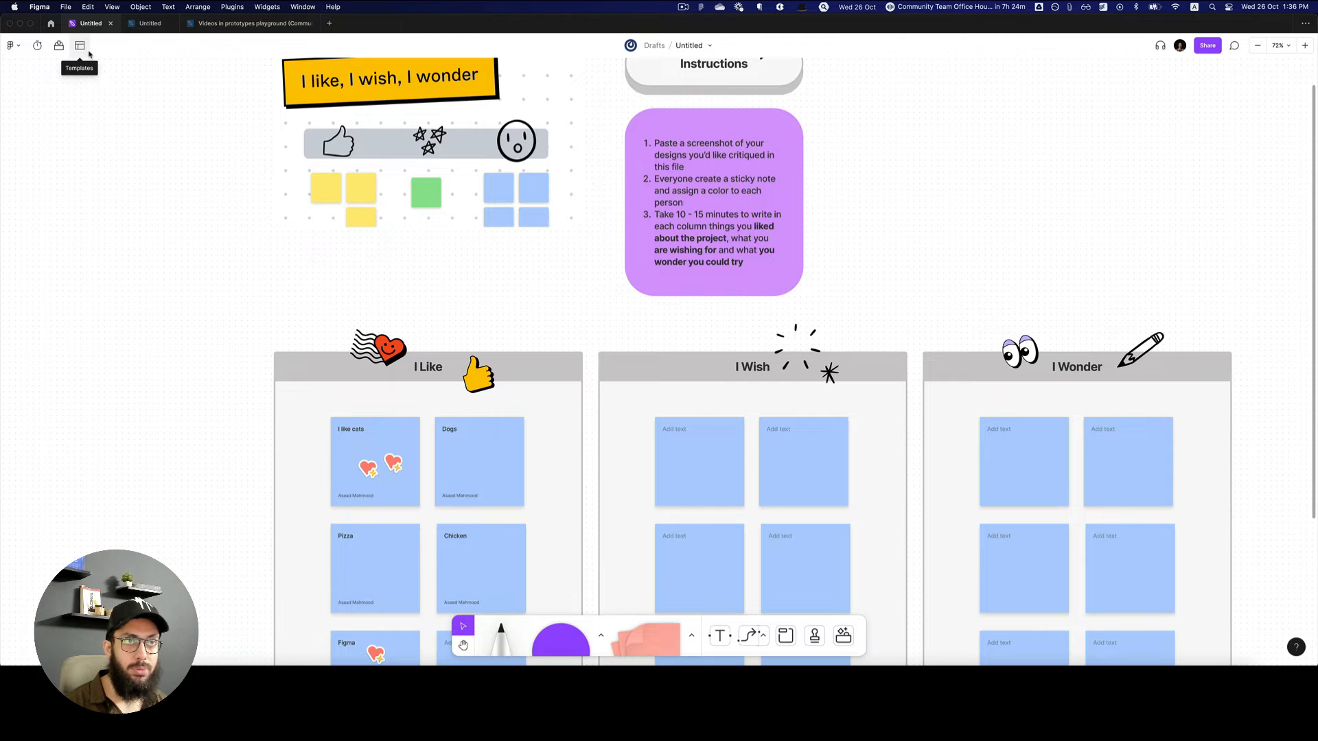
# Scroll through the FigJam template gallery, then close it
pyautogui.click(79, 45)
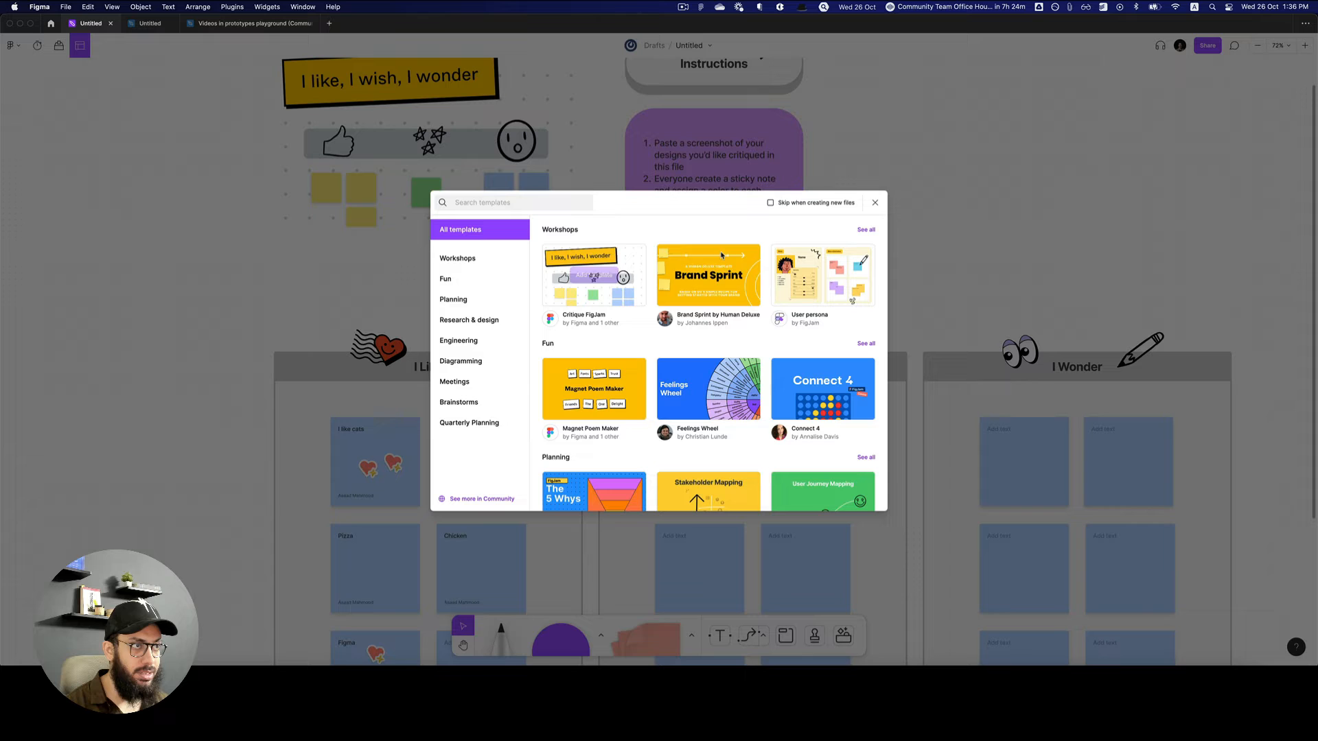
pyautogui.scroll(-3)
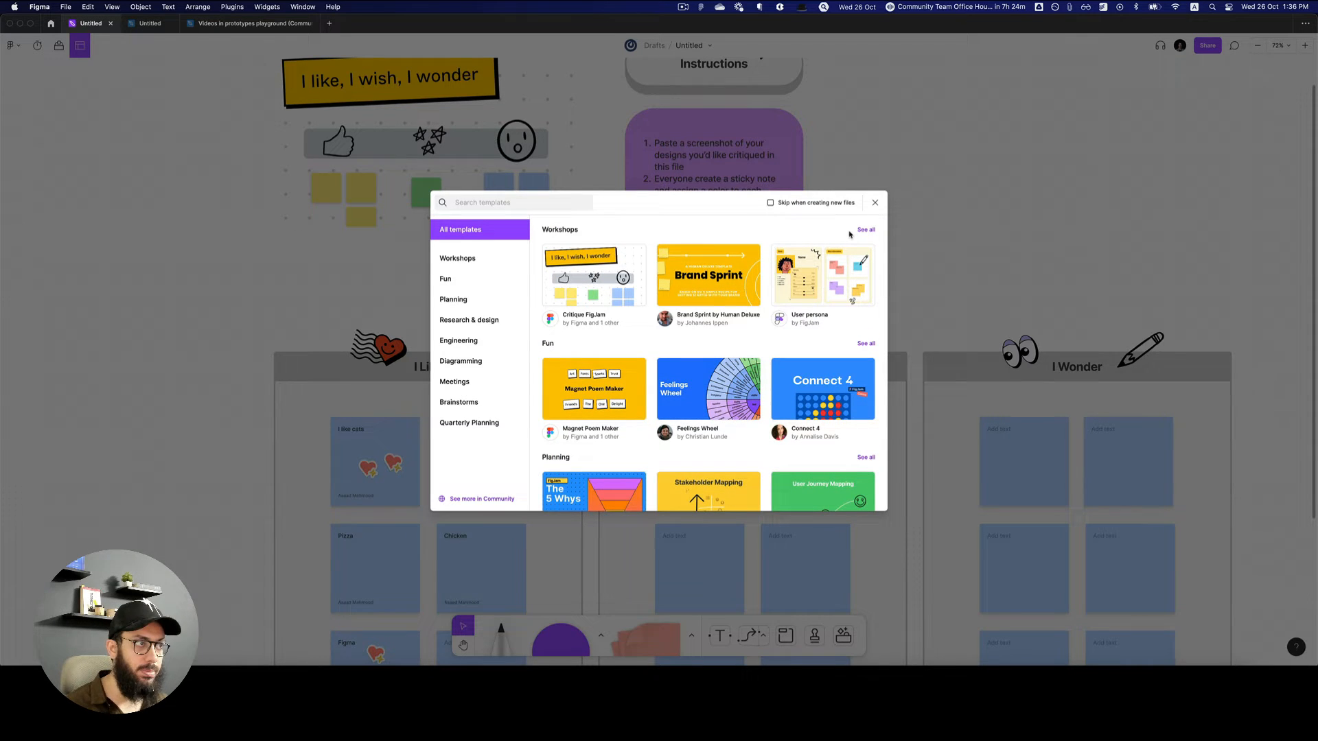
pyautogui.moveTo(707, 274)
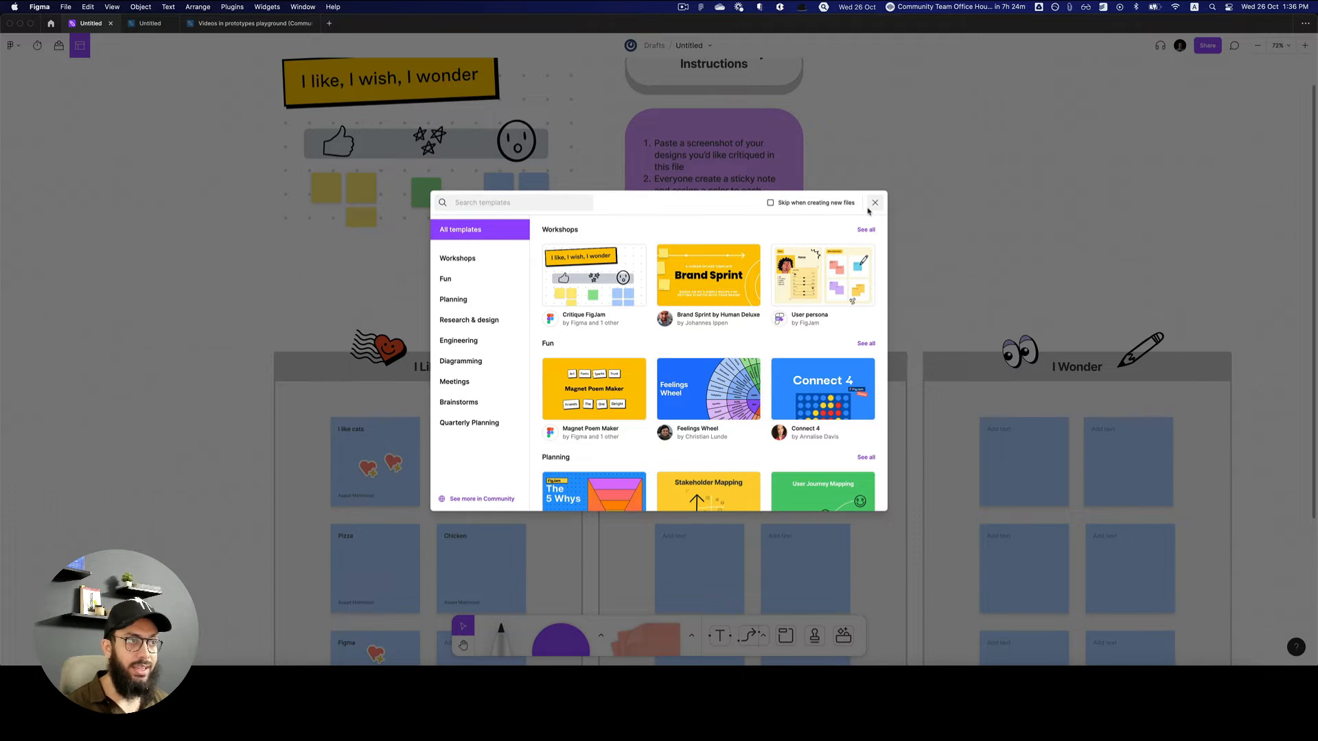
pyautogui.click(874, 203)
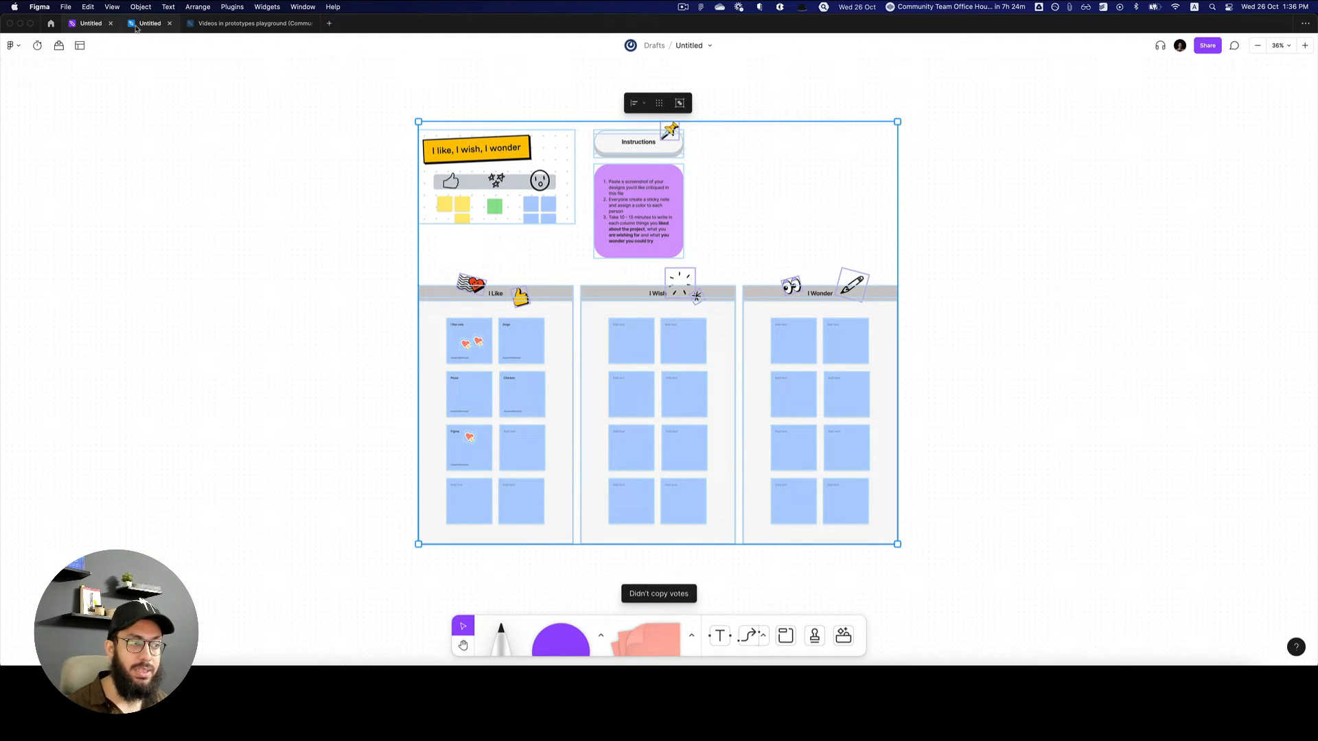
pyautogui.press('cmd+v')
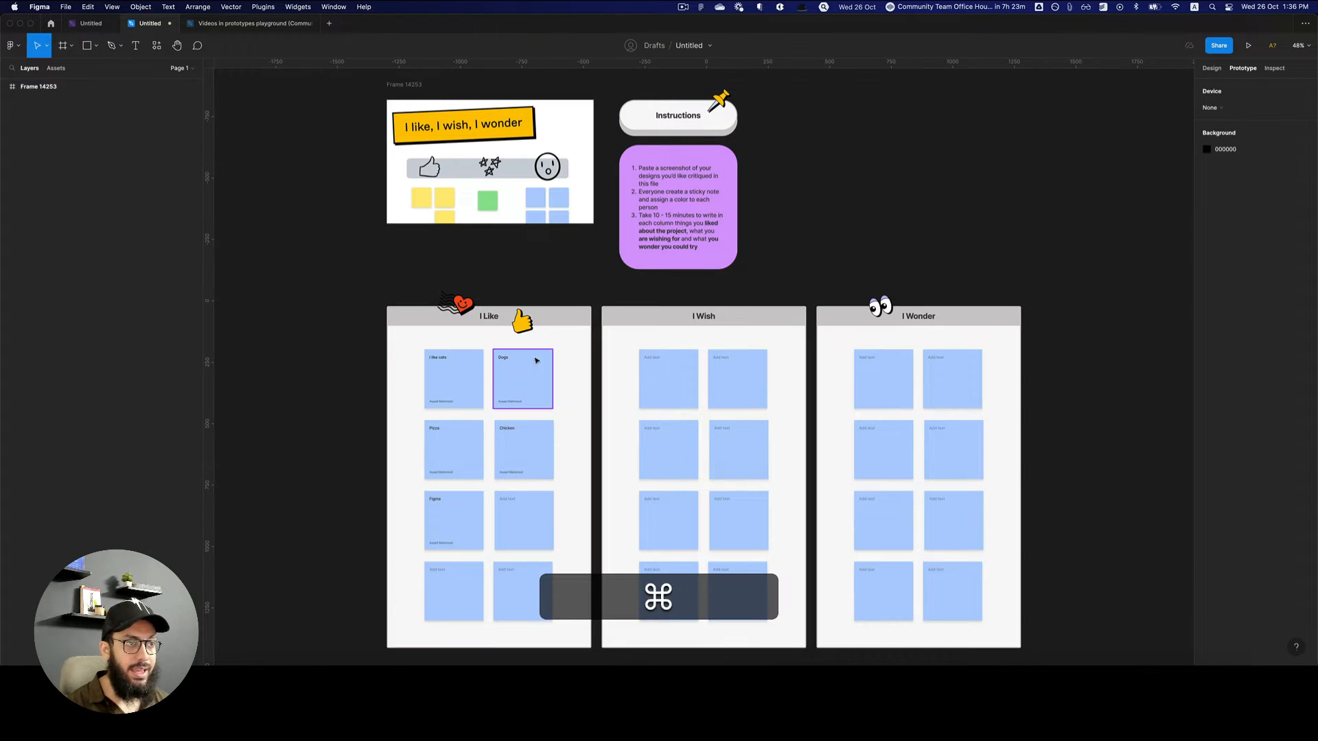
pyautogui.click(522, 378)
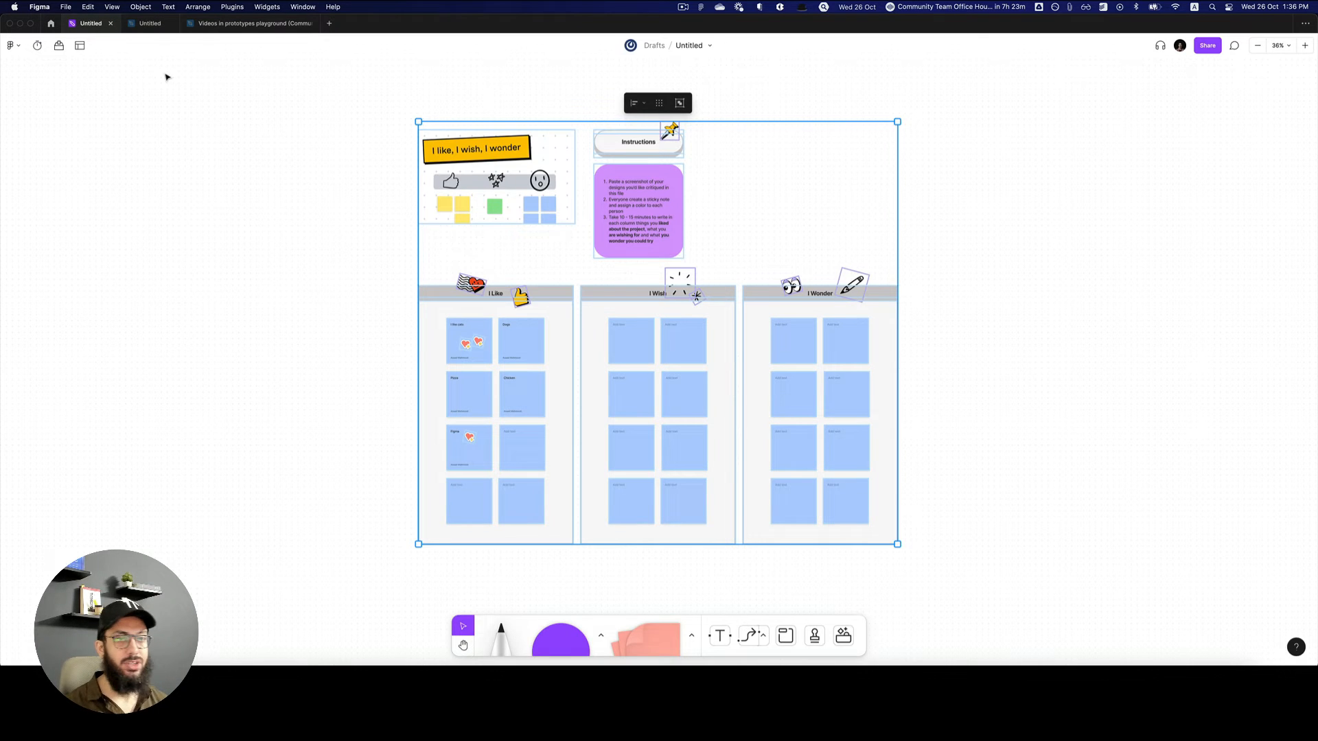
pyautogui.moveTo(215, 108)
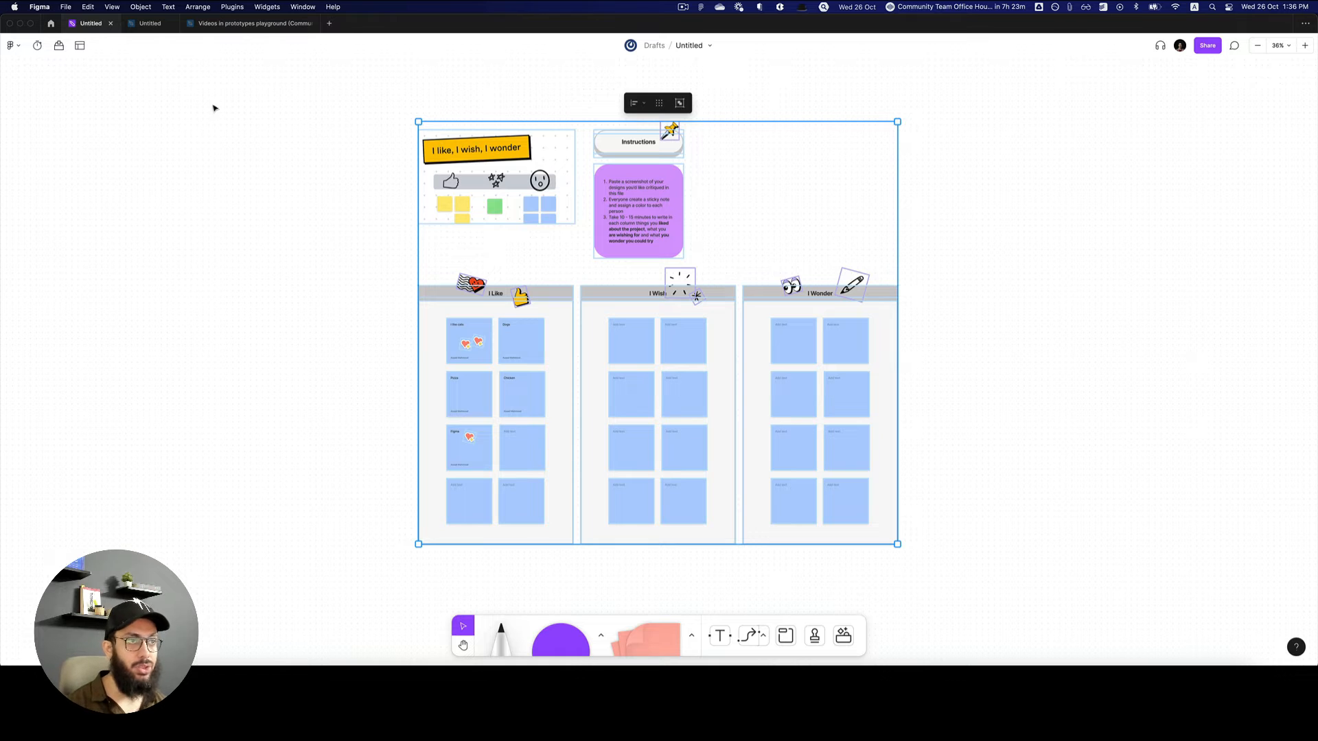
pyautogui.click(300, 165)
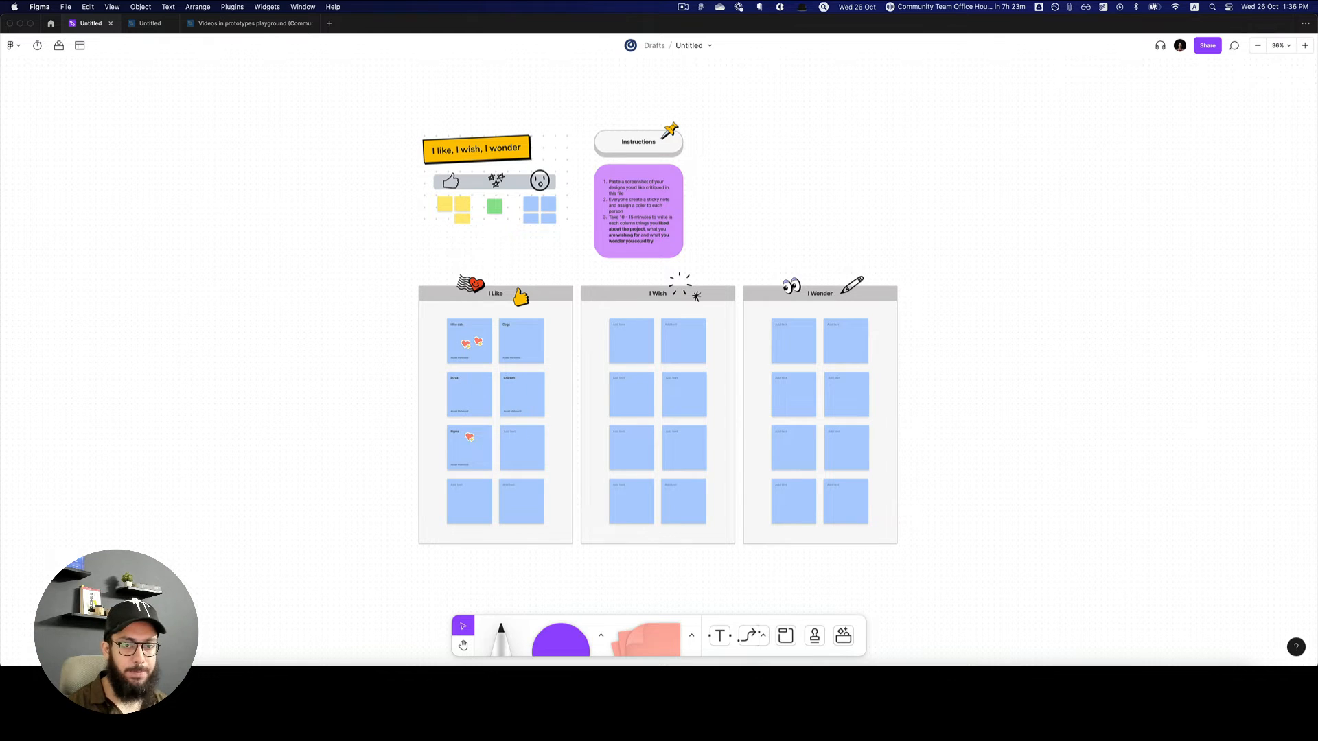
pyautogui.moveTo(376, 319)
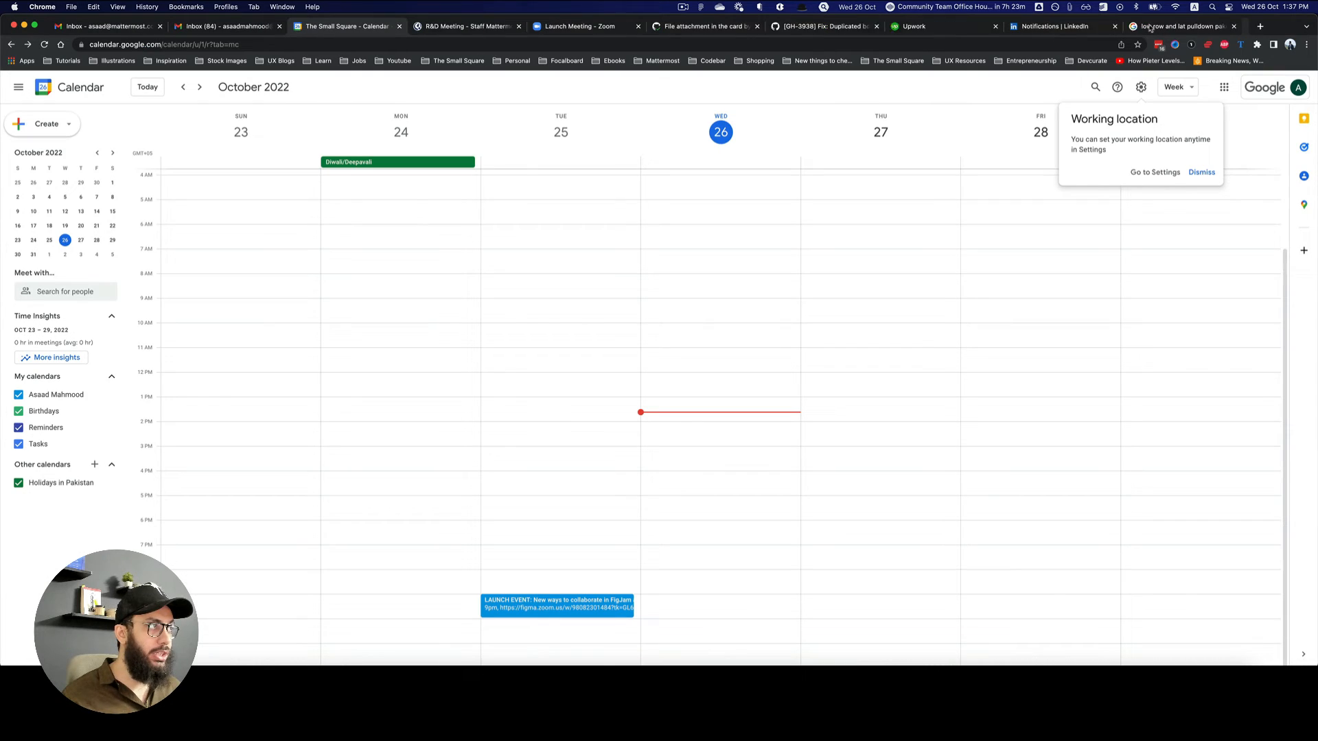
pyautogui.moveTo(703, 506)
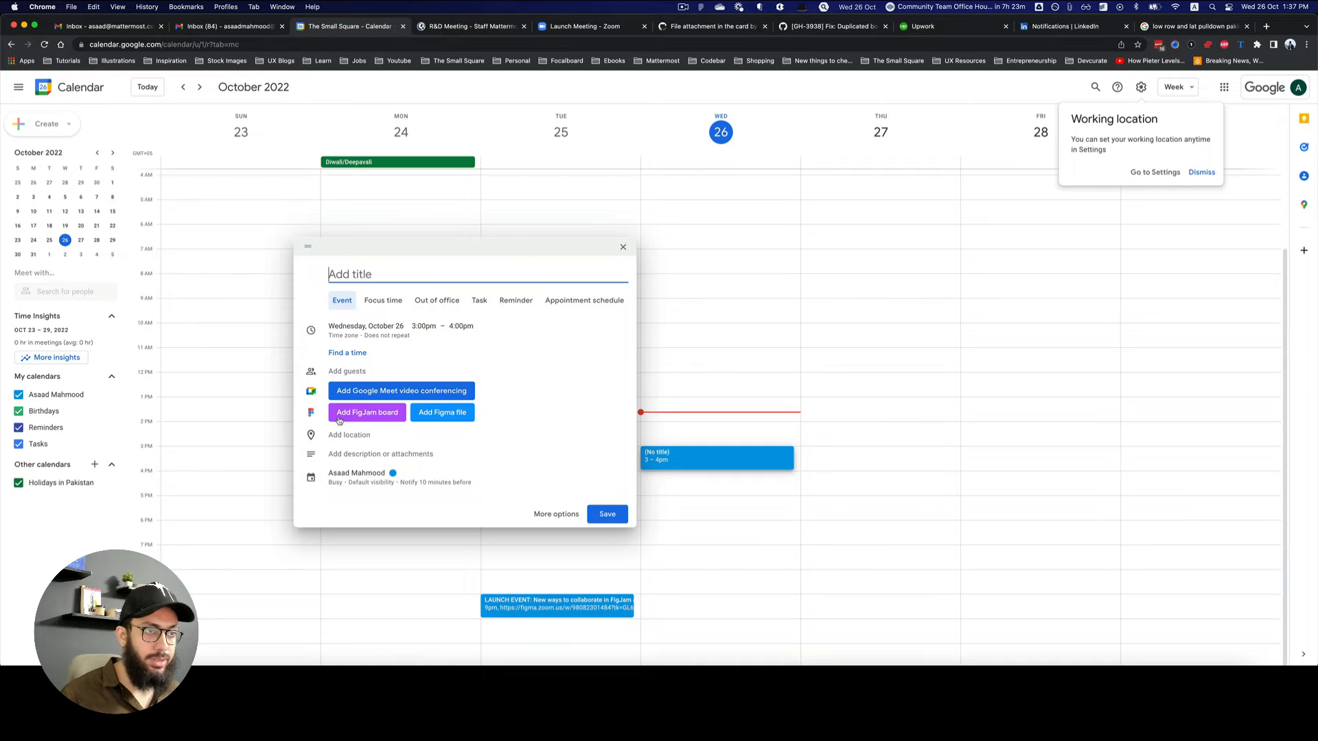
pyautogui.moveTo(441, 413)
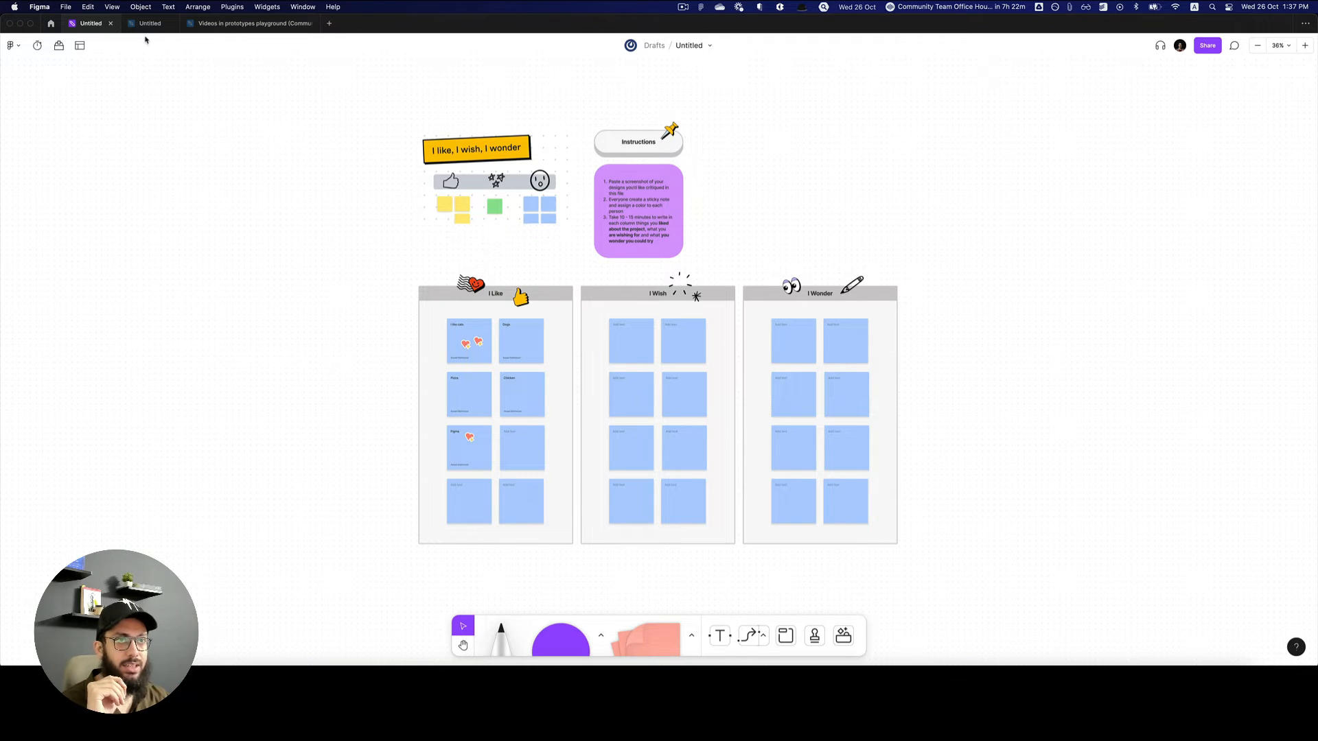
# Wrap the FigJam board contents in Section 1 and copy the sectioned board
pyautogui.click(149, 23)
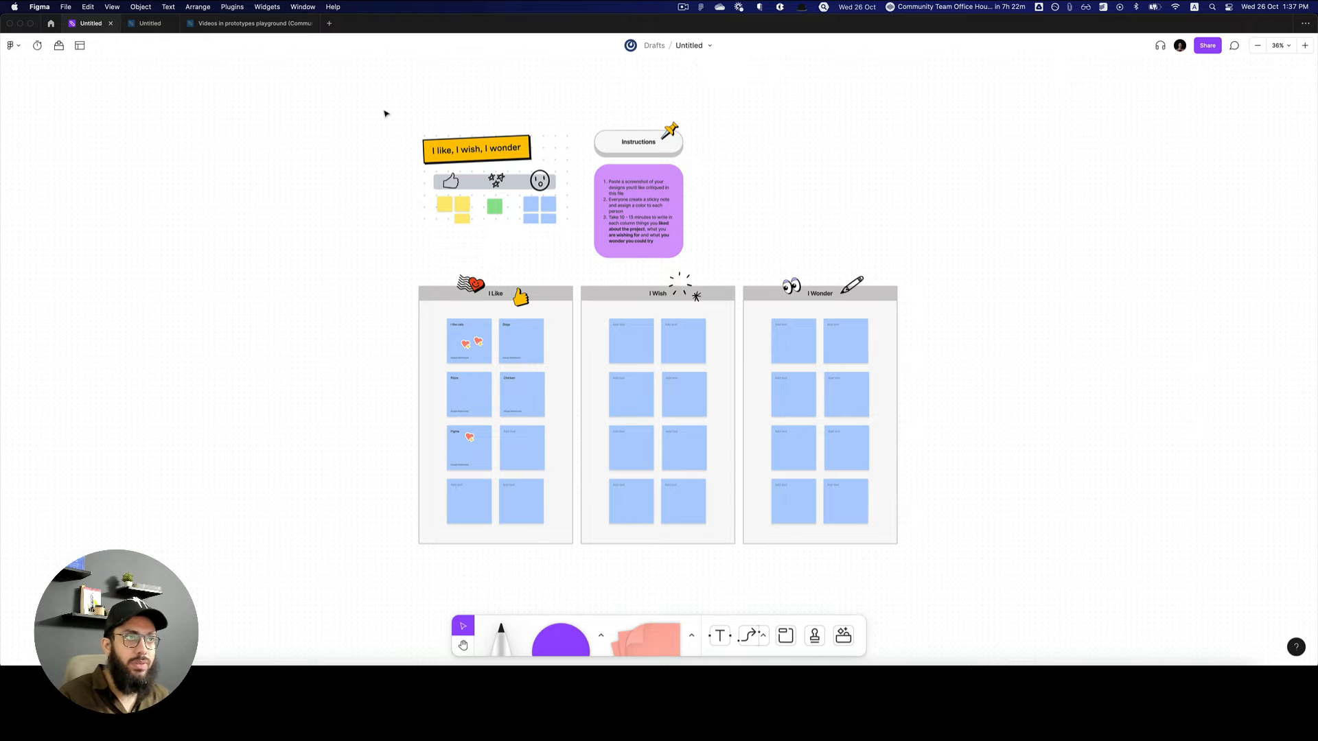
pyautogui.click(385, 114)
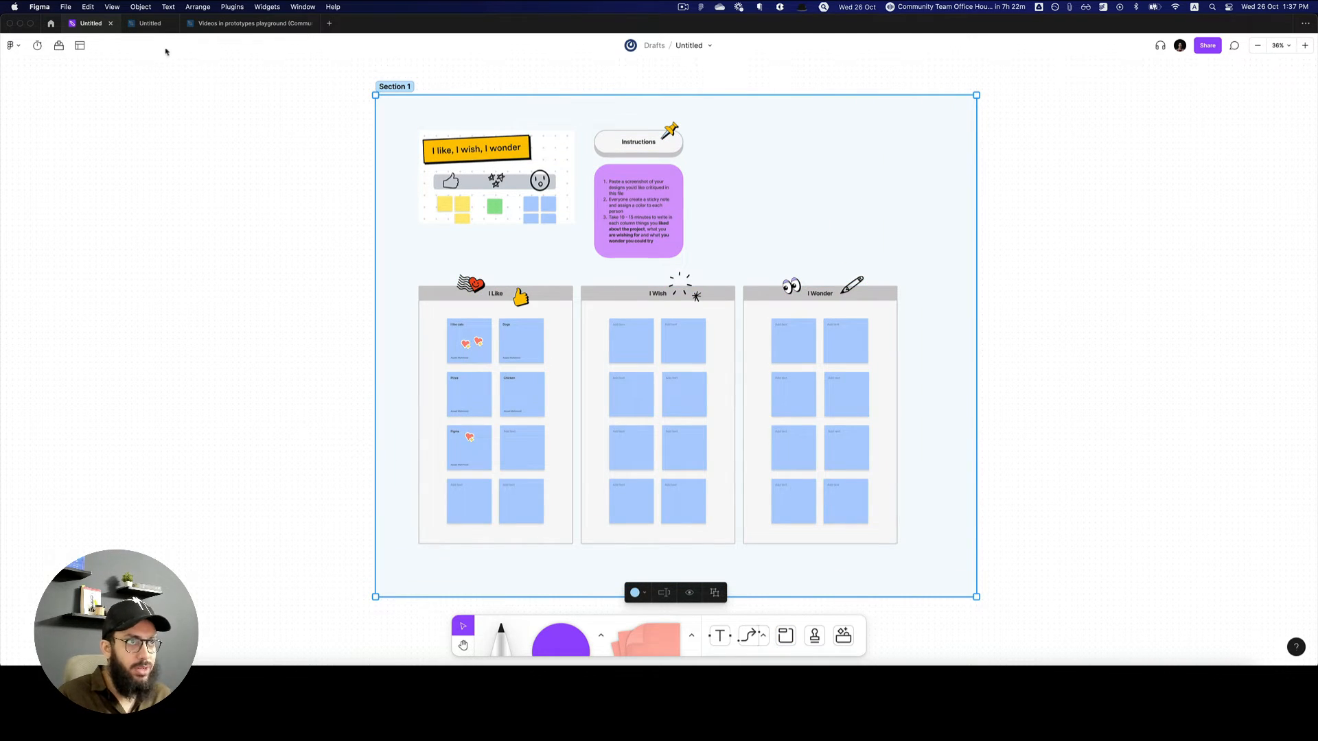
pyautogui.press('cmd+z')
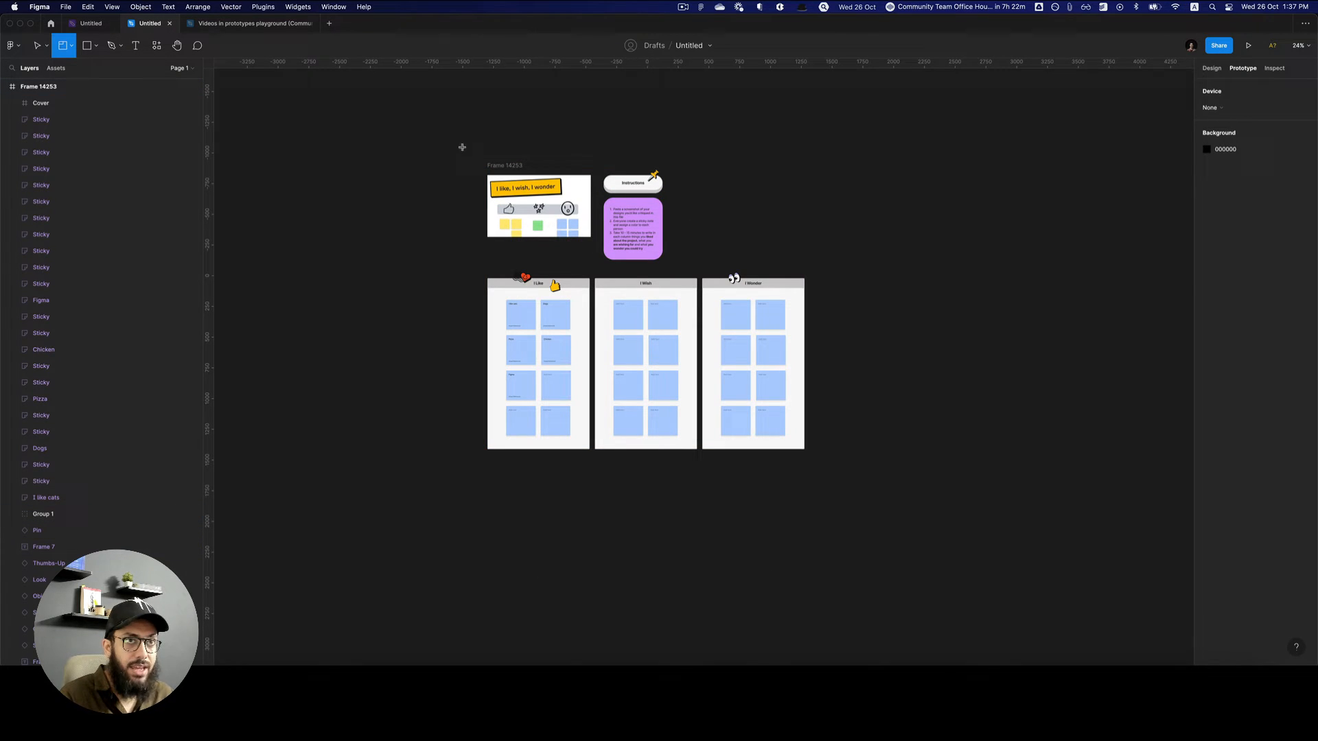
# Enclose the pasted board in Section 1 and add a blank 'iPhone 14 - 1' frame
pyautogui.click(40, 45)
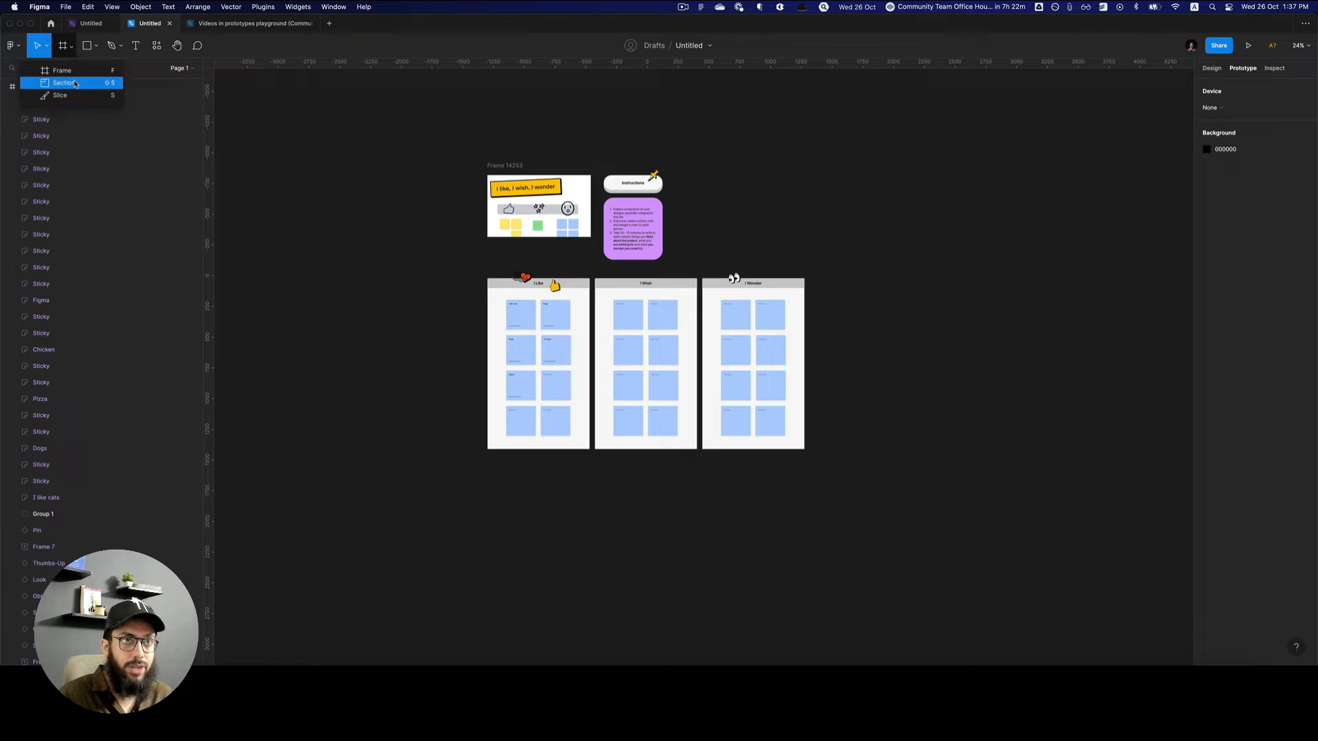
pyautogui.click(62, 83)
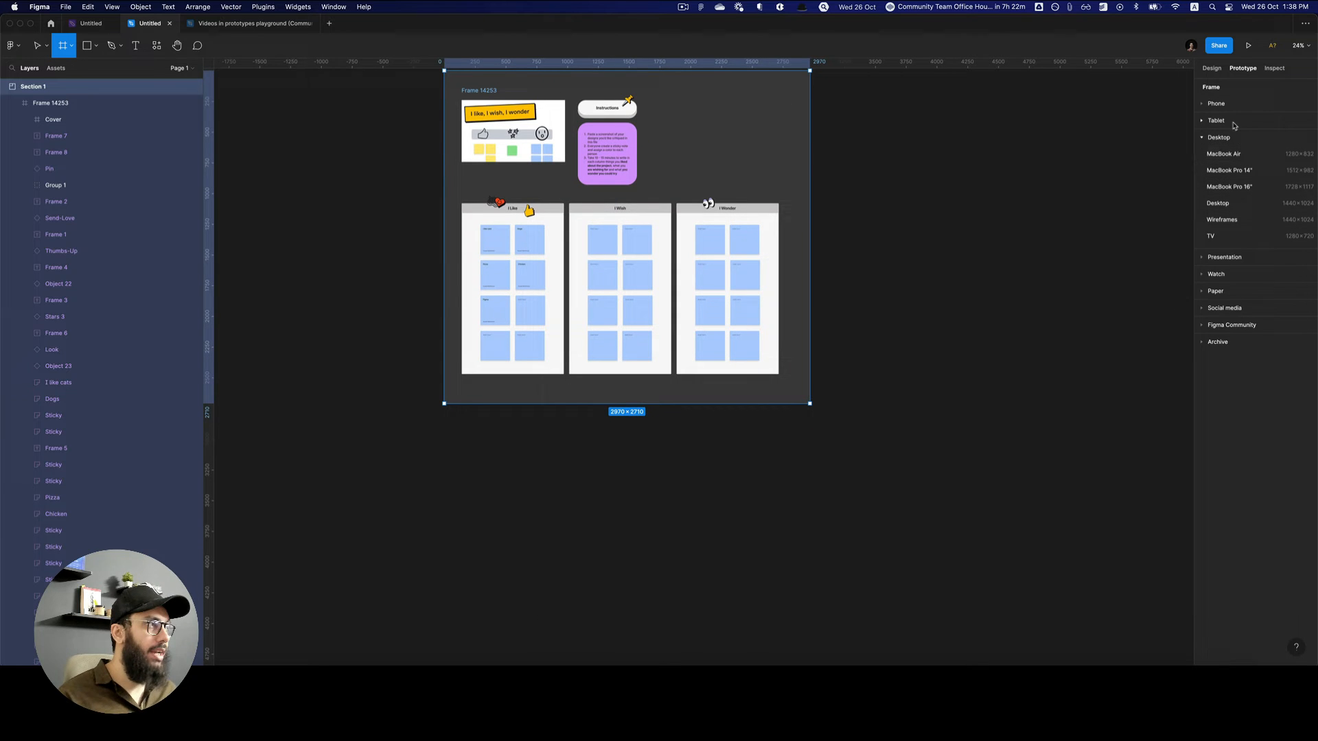
pyautogui.click(1216, 102)
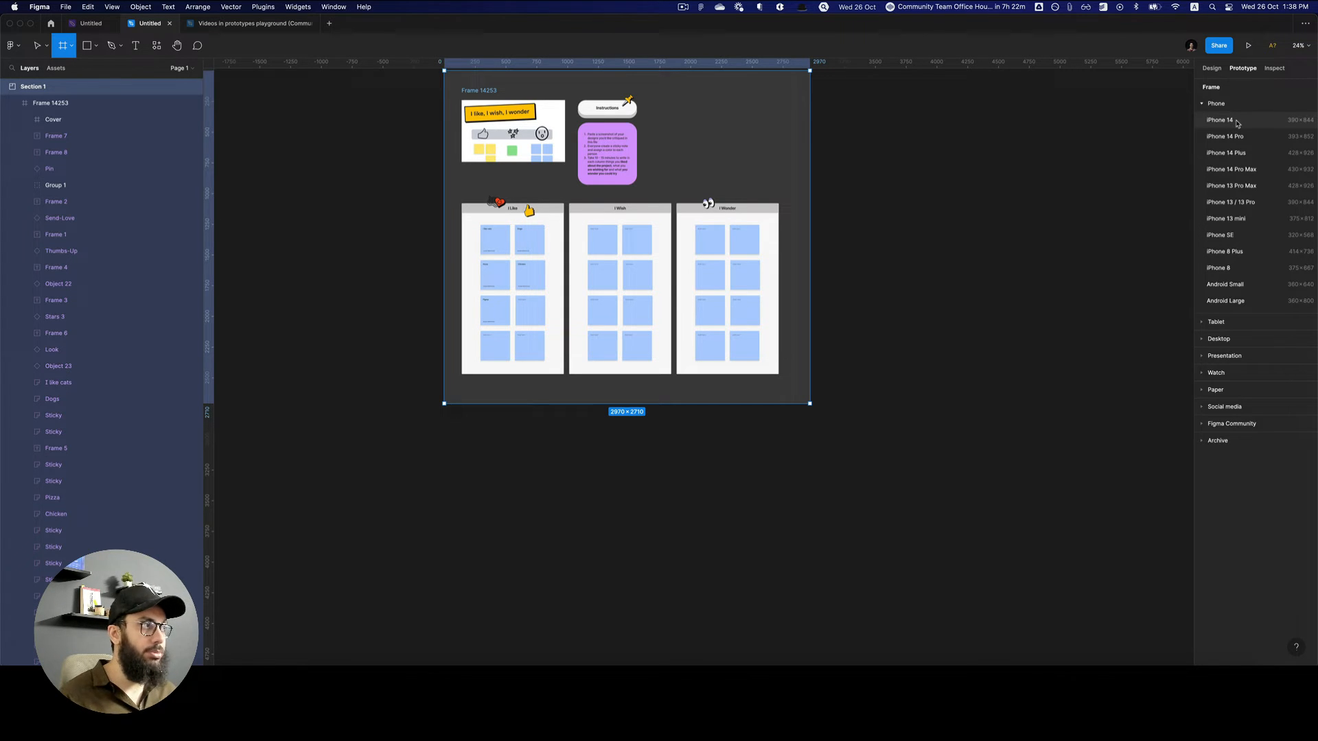
pyautogui.click(1220, 119)
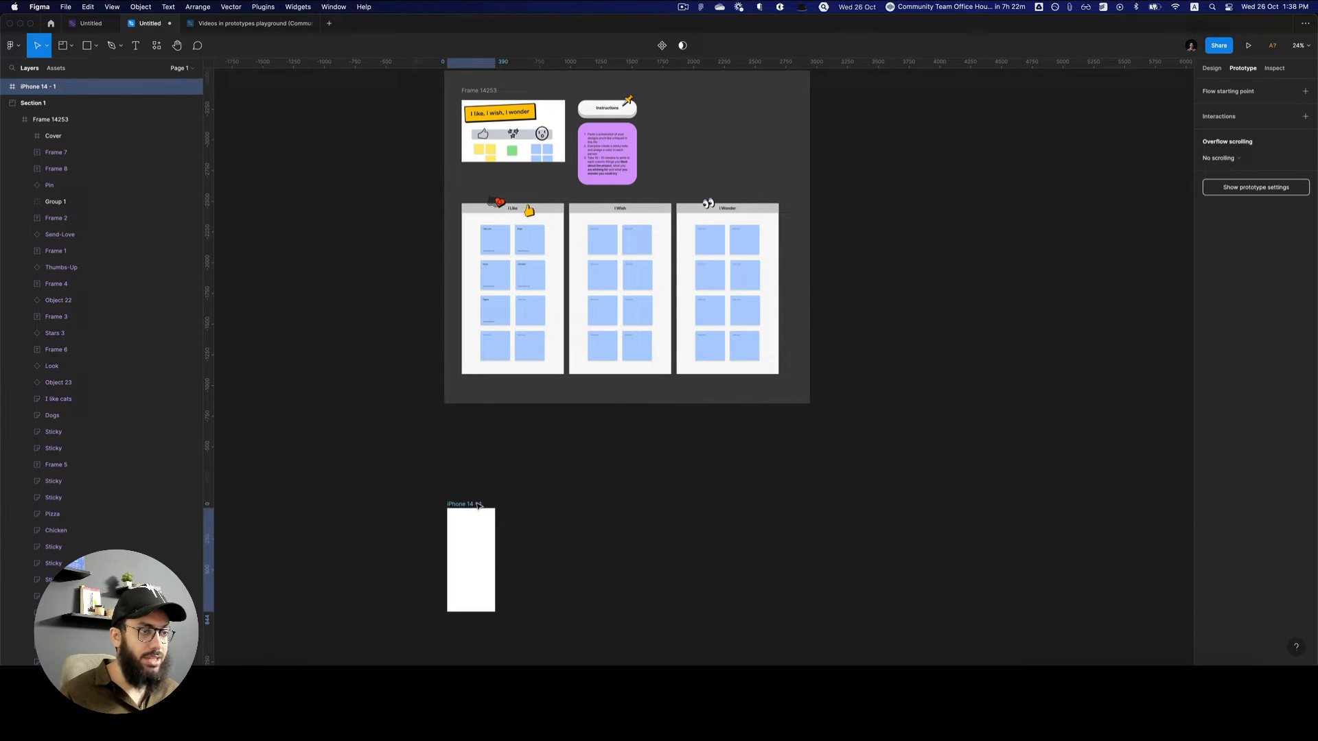
# Duplicate iPhone 14 frames into Sections 2 and 3 with horizontally centered labels
pyautogui.press('cmd+shift+alt+d')
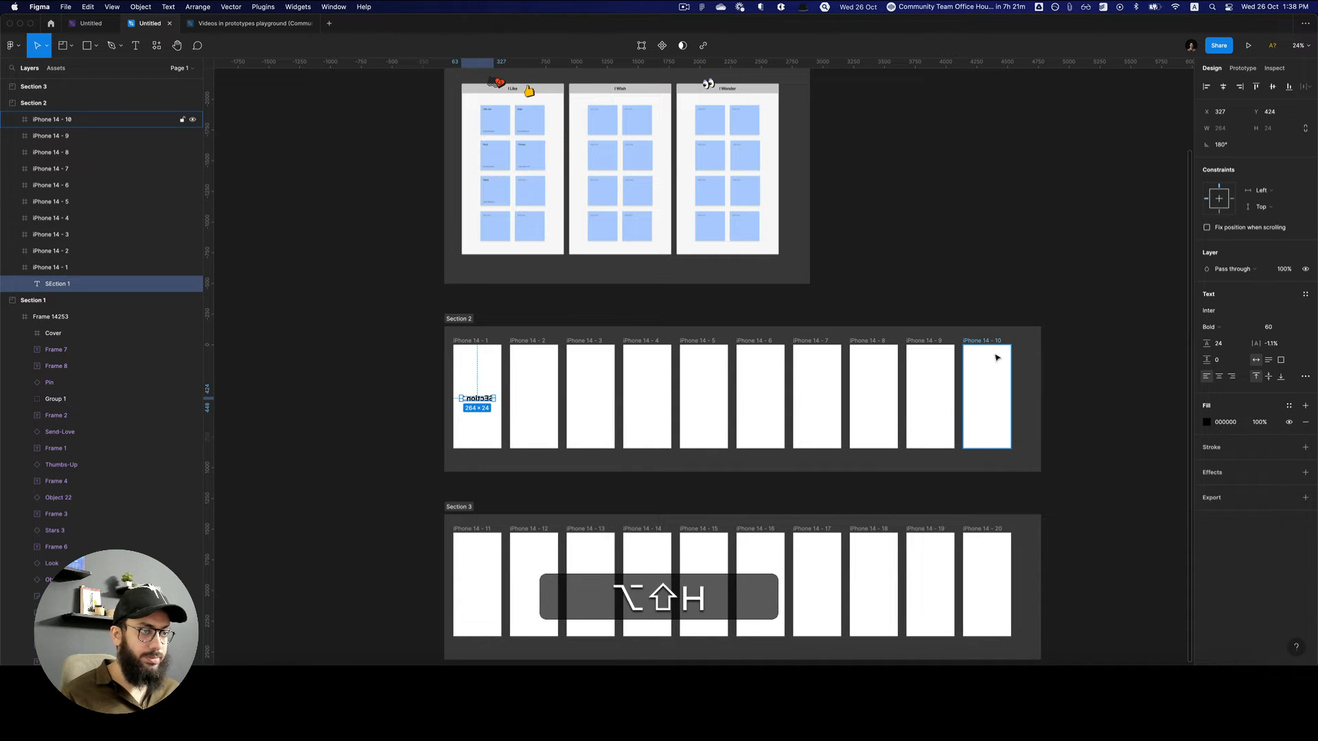
pyautogui.press('cmd+v')
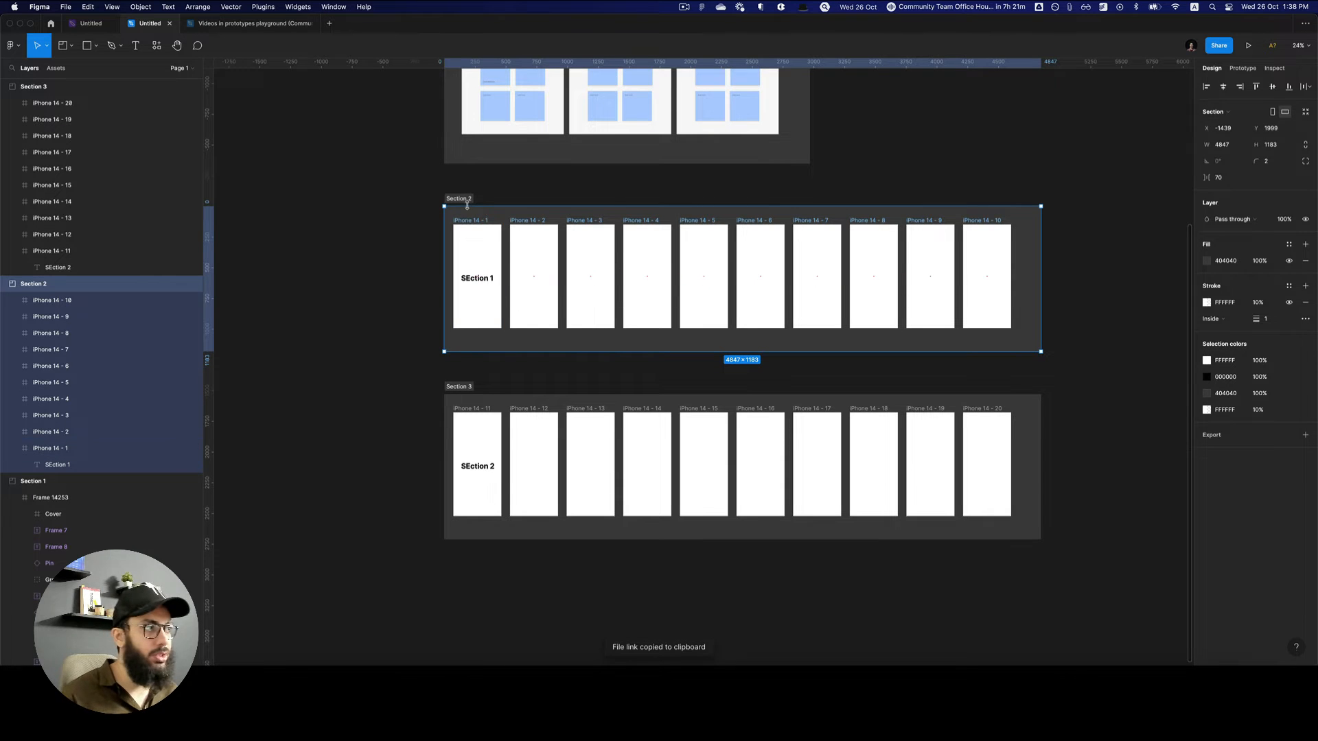
pyautogui.click(116, 22)
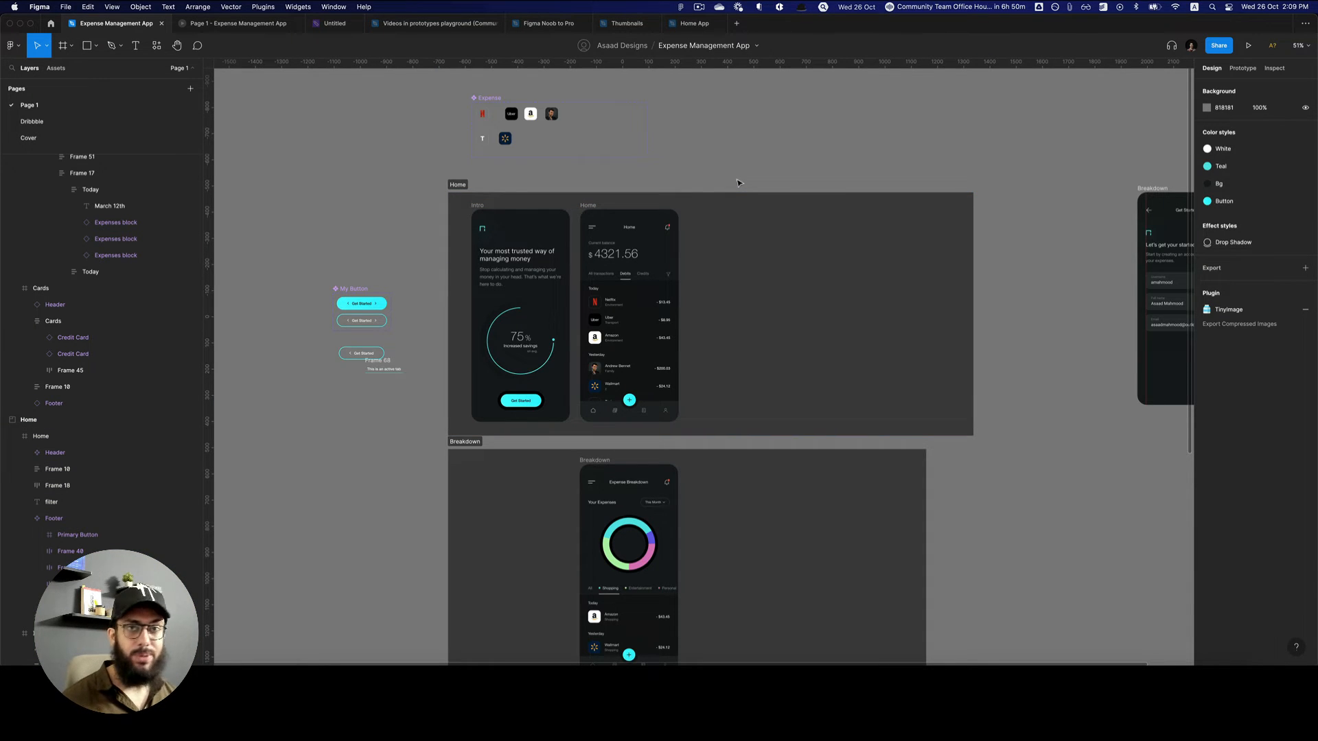
pyautogui.moveTo(709, 183)
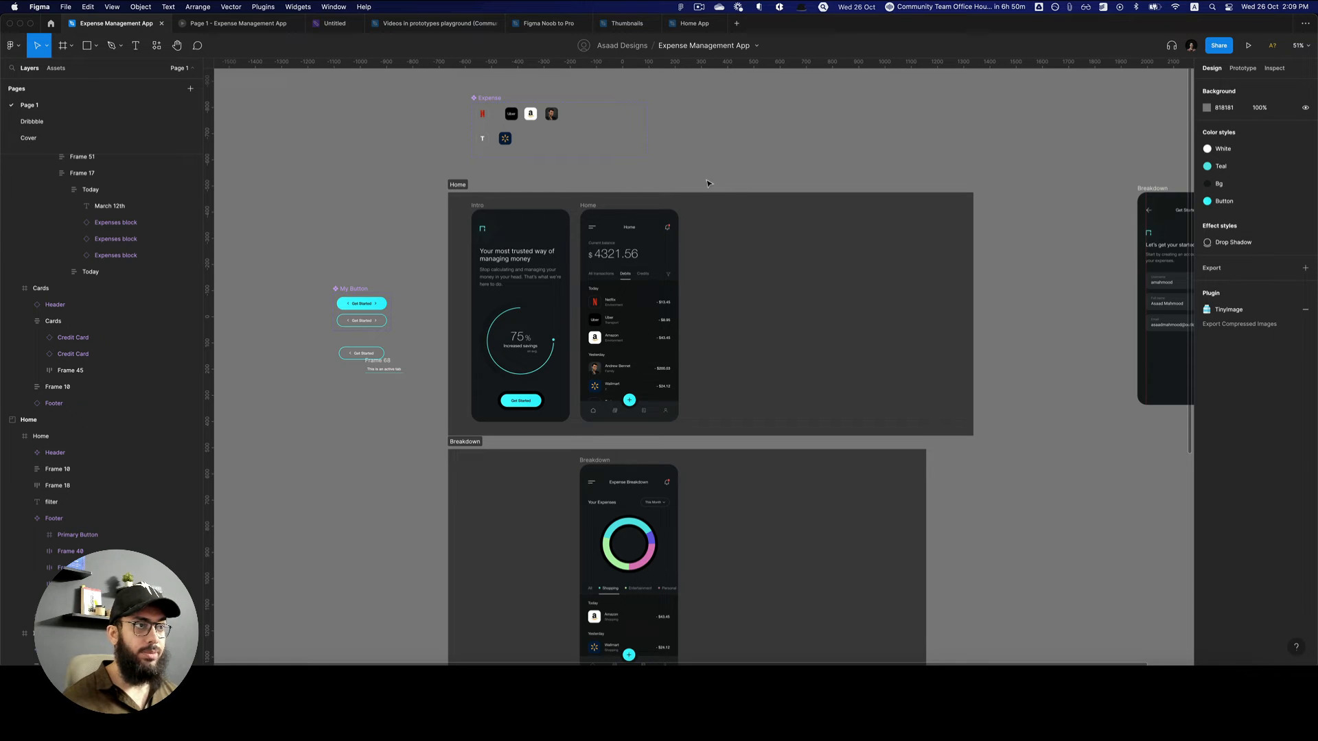
pyautogui.moveTo(565, 221)
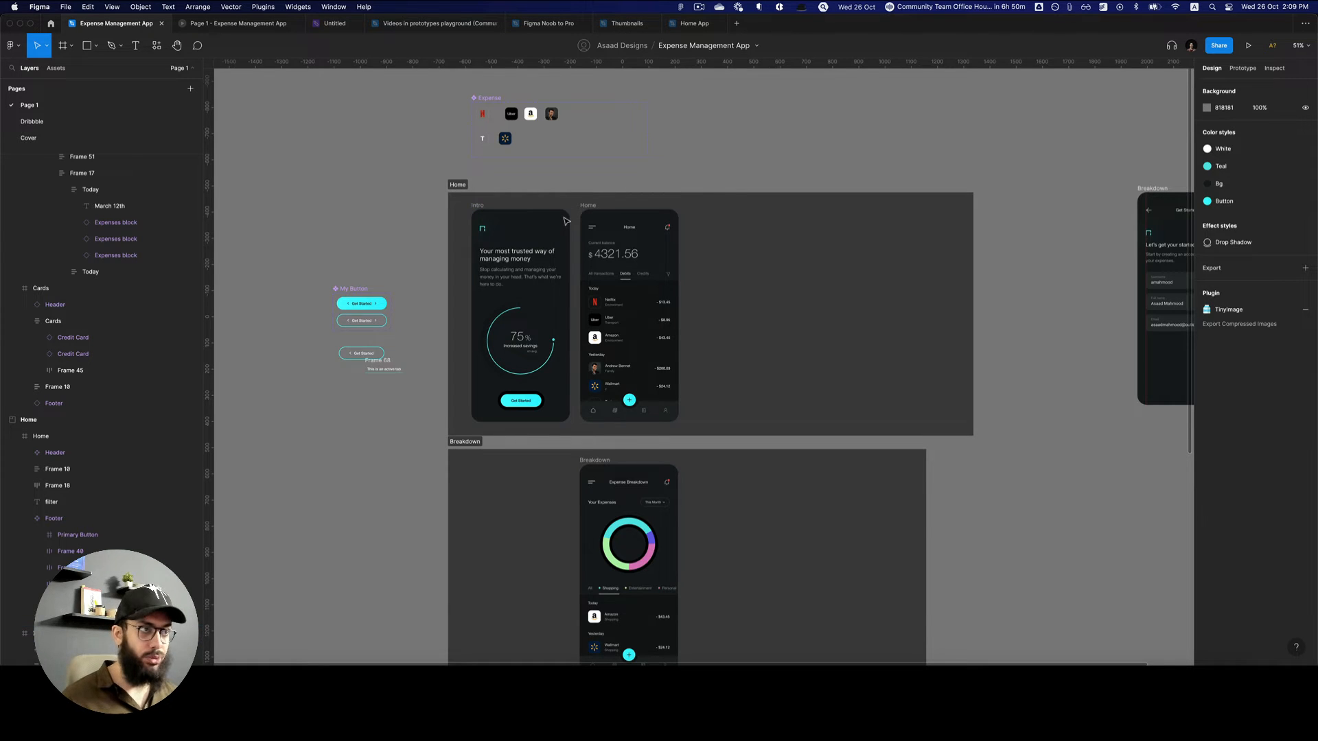
# Select the Expense Management App's Intro screen and present the Home flow
pyautogui.click(1242, 68)
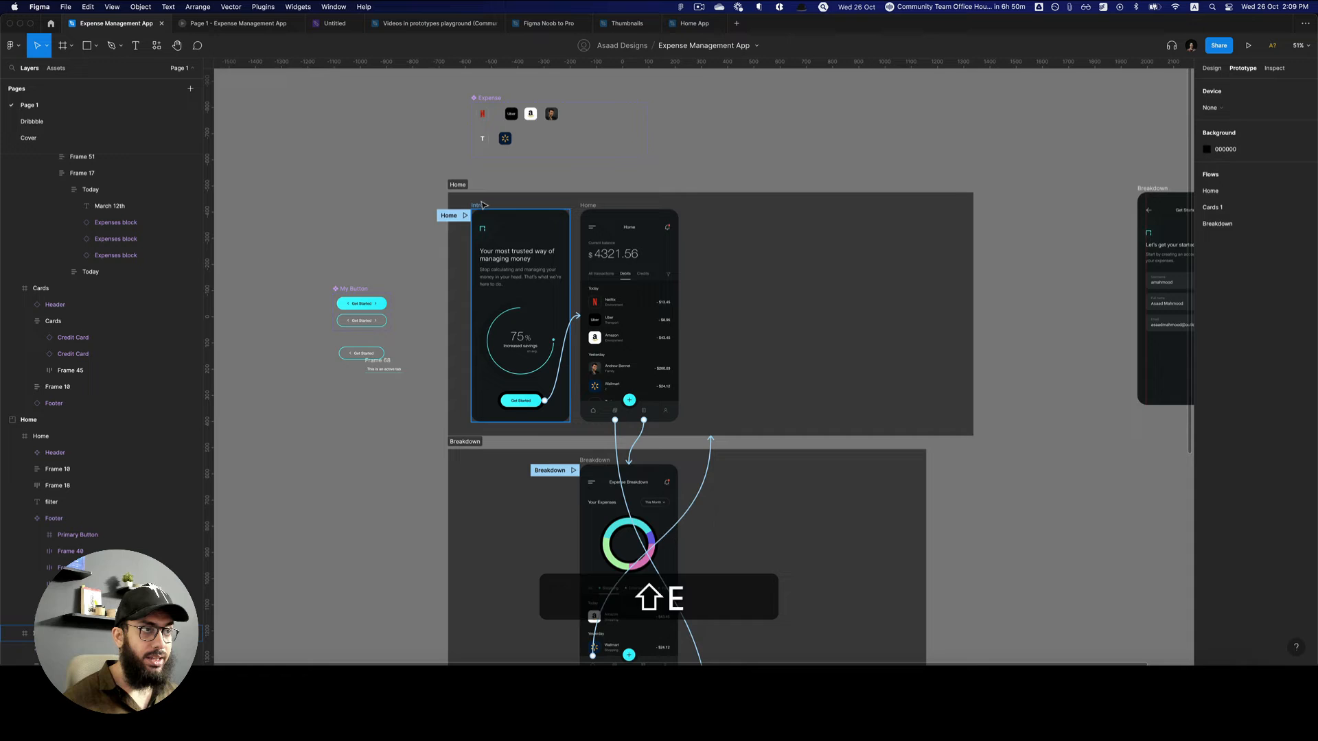
pyautogui.click(521, 315)
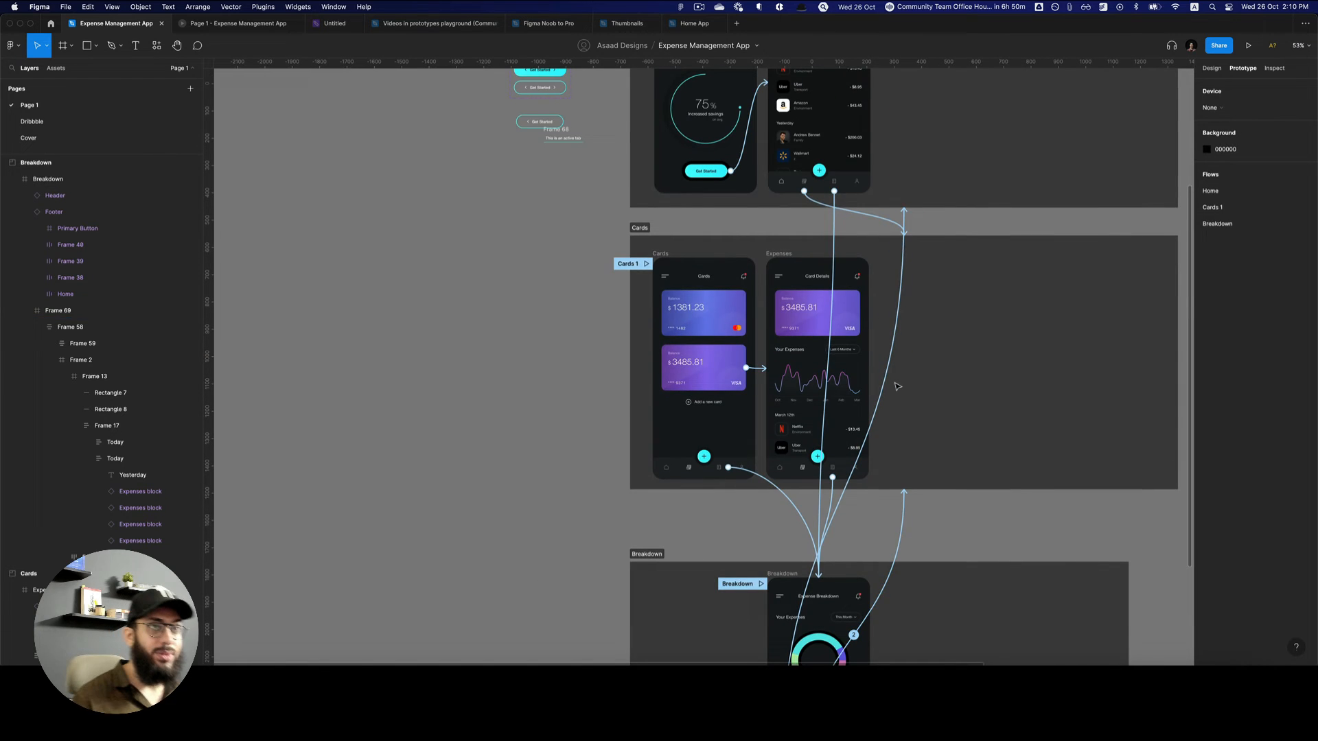
pyautogui.click(1249, 46)
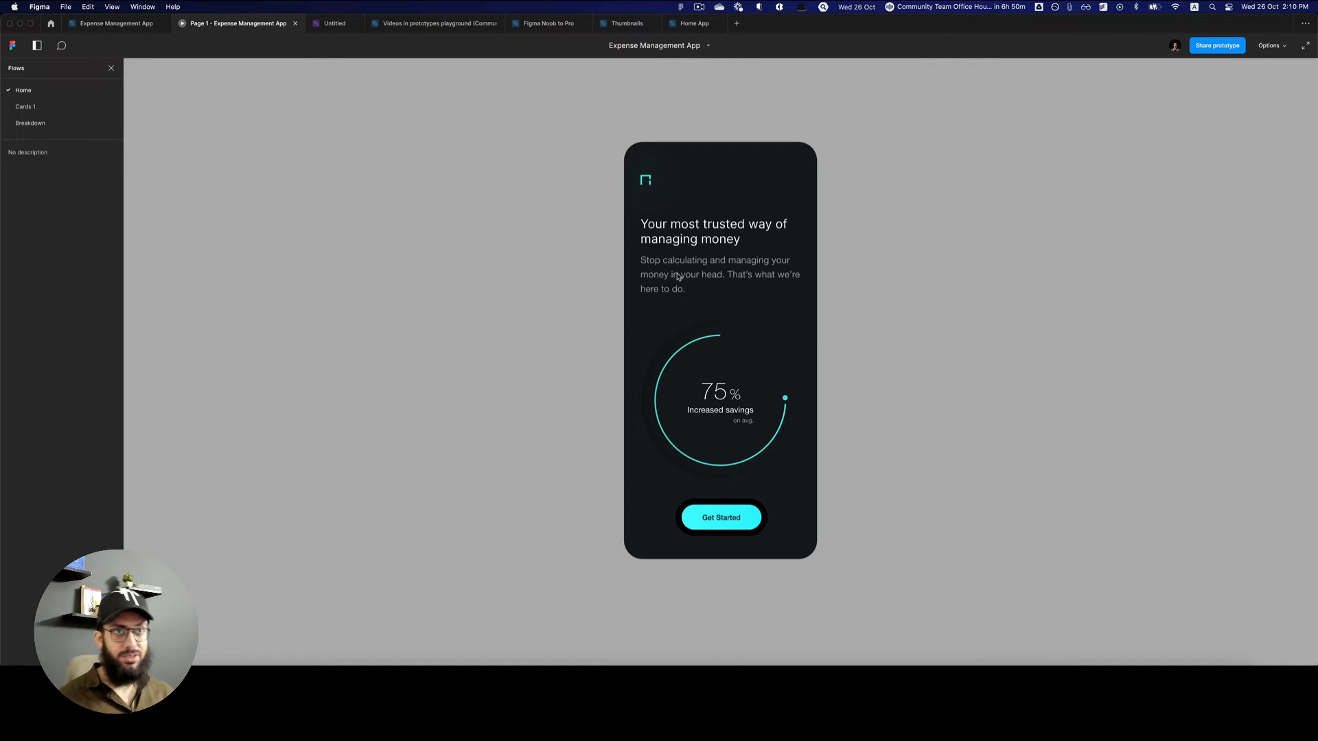
pyautogui.moveTo(745, 497)
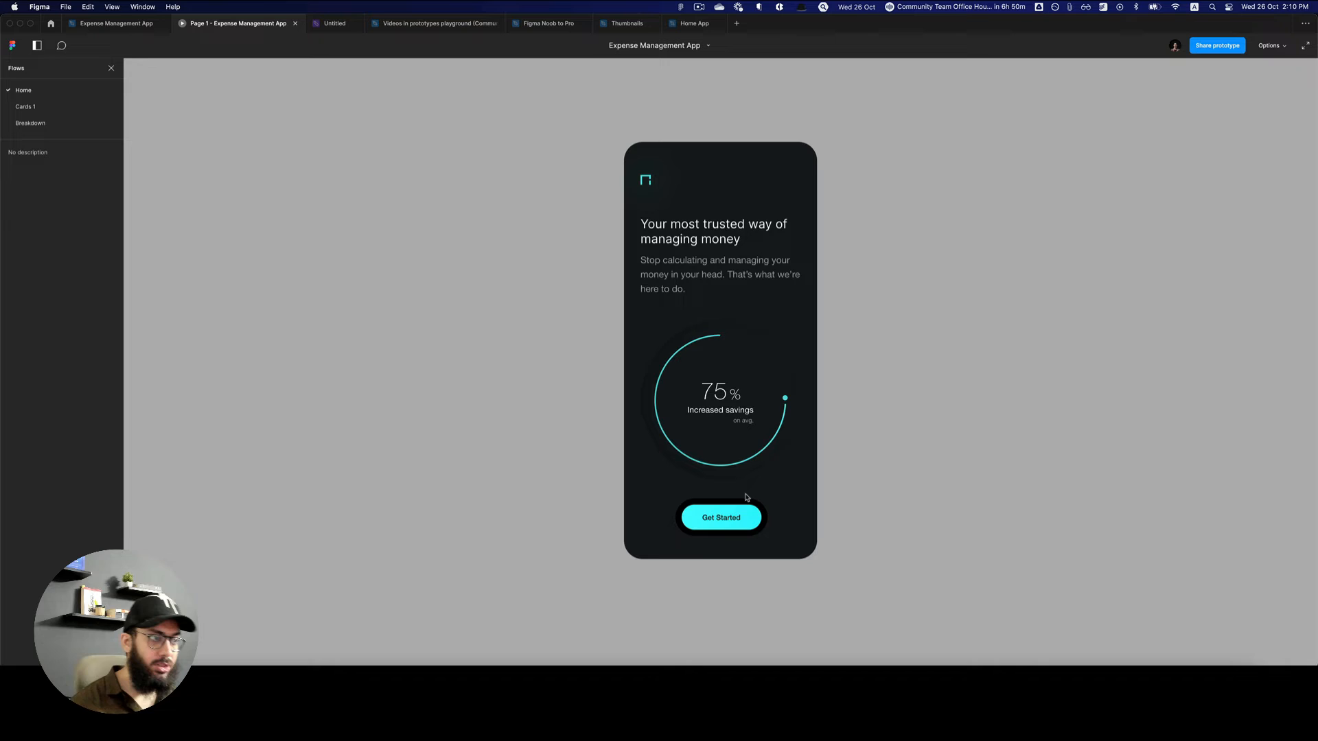
# Click through the prototype from intro to Home, Cards, and the VISA card's details
pyautogui.click(721, 517)
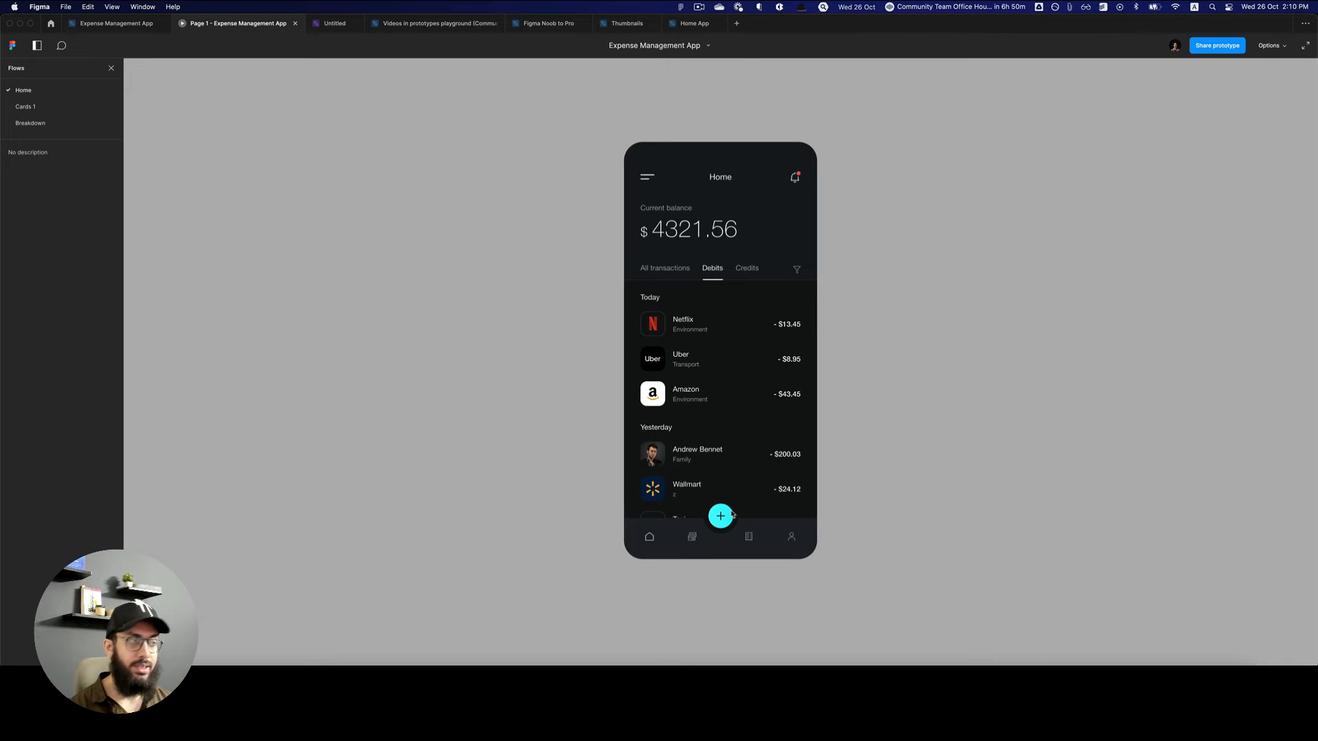
pyautogui.moveTo(699, 539)
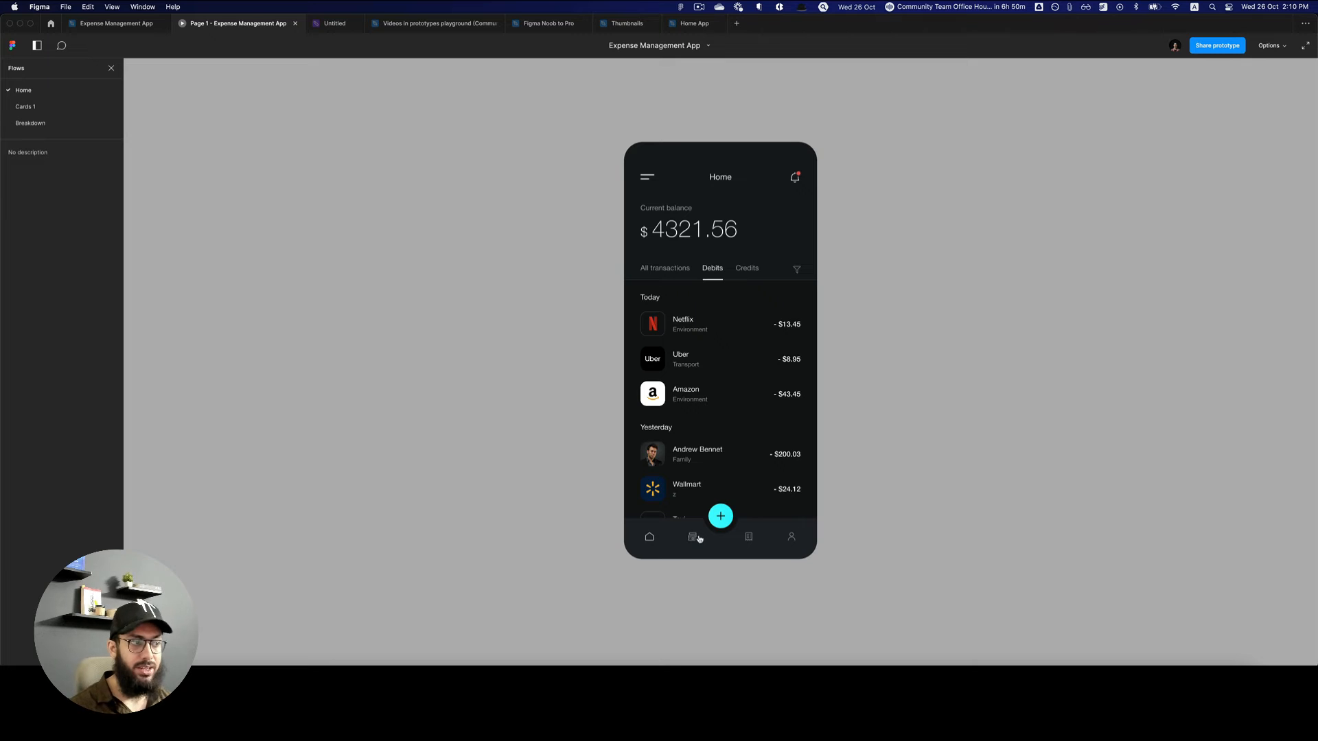
pyautogui.click(692, 537)
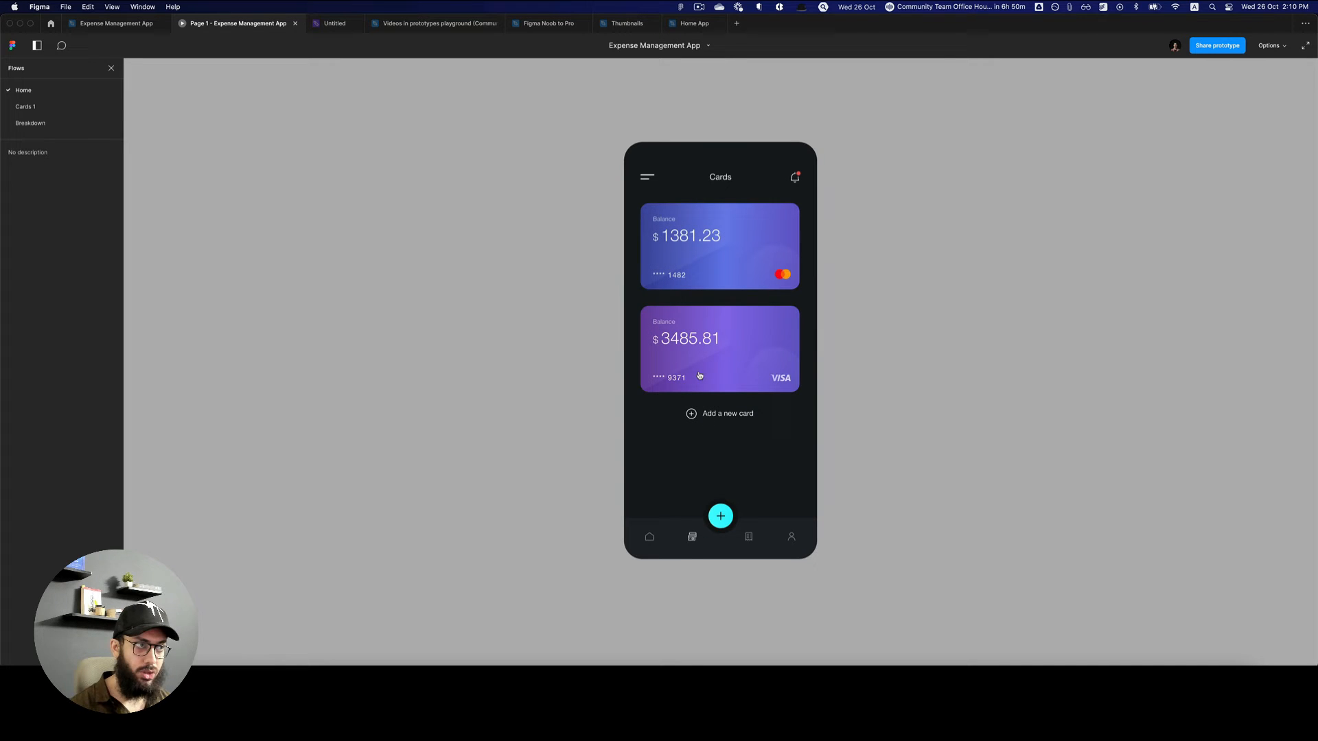
pyautogui.click(720, 349)
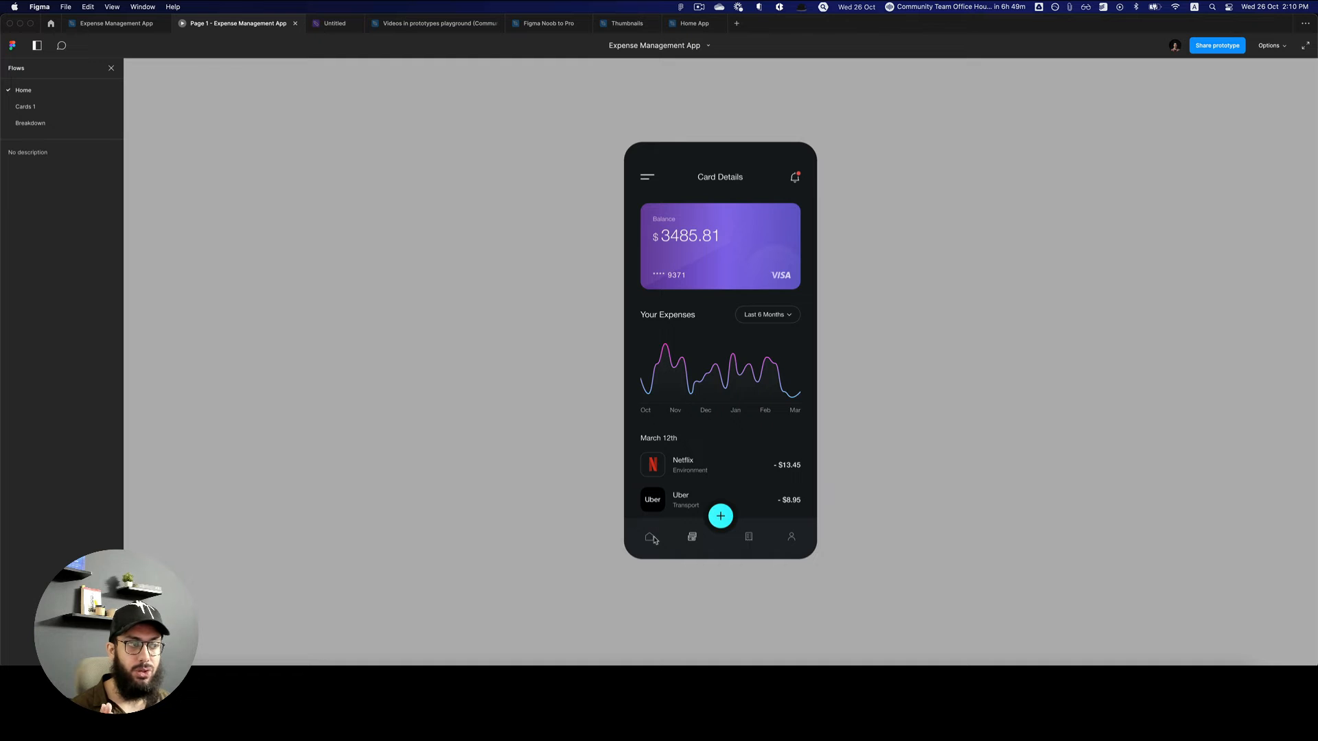
pyautogui.moveTo(748, 538)
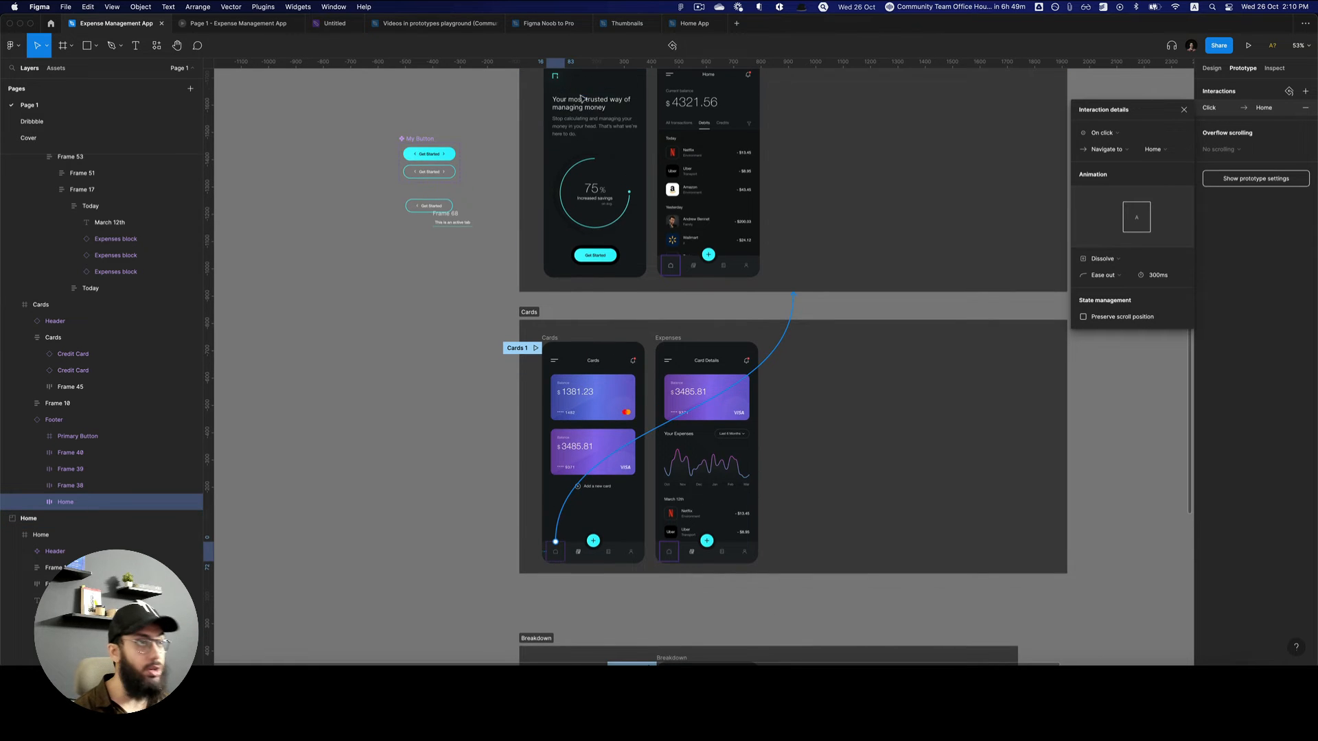
# Replay the prototype from the intro through Home to Cards, then restart the preview
pyautogui.click(1250, 46)
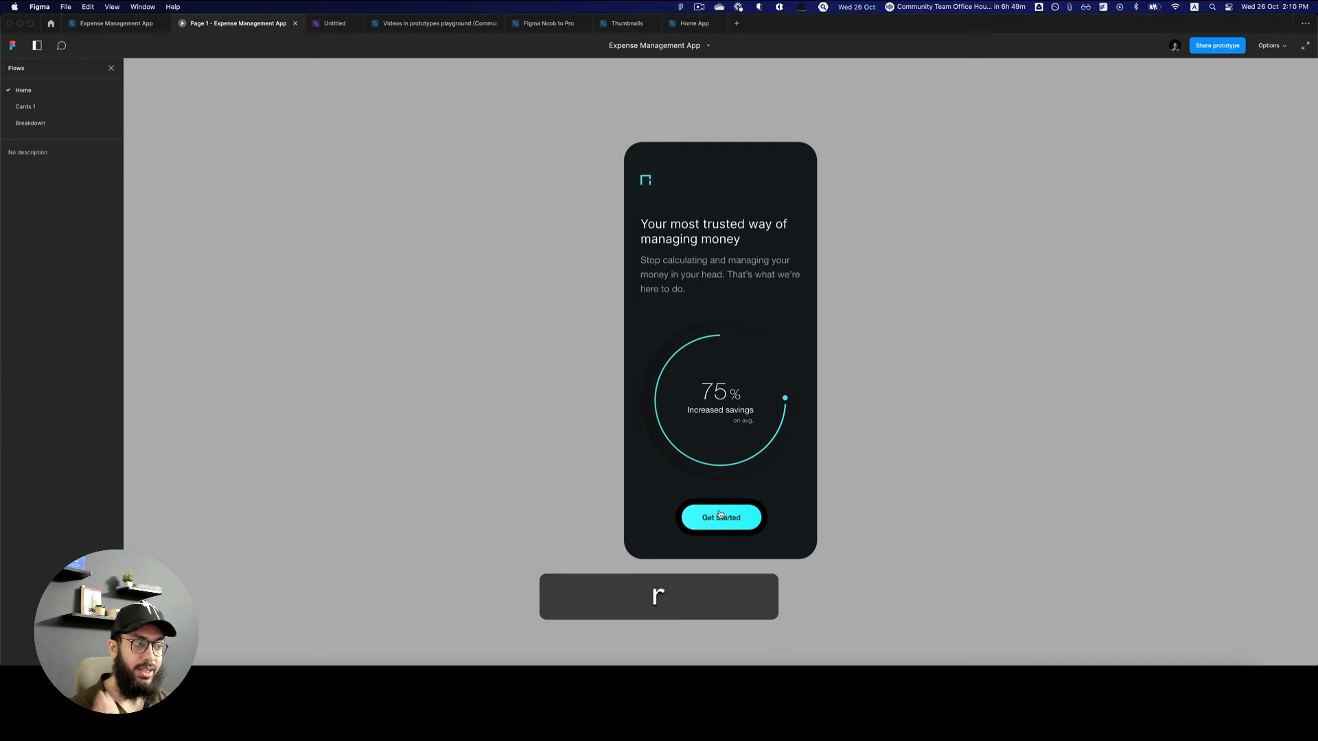
pyautogui.click(720, 517)
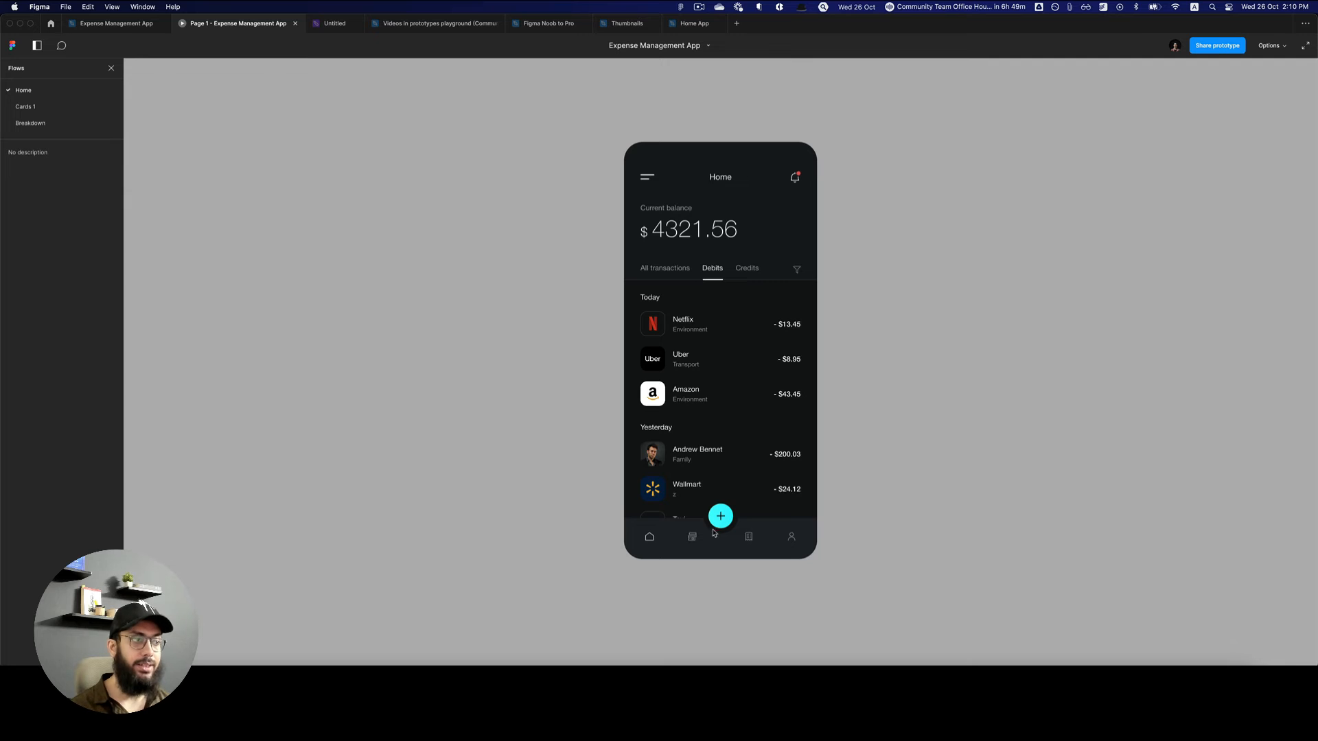
pyautogui.click(692, 536)
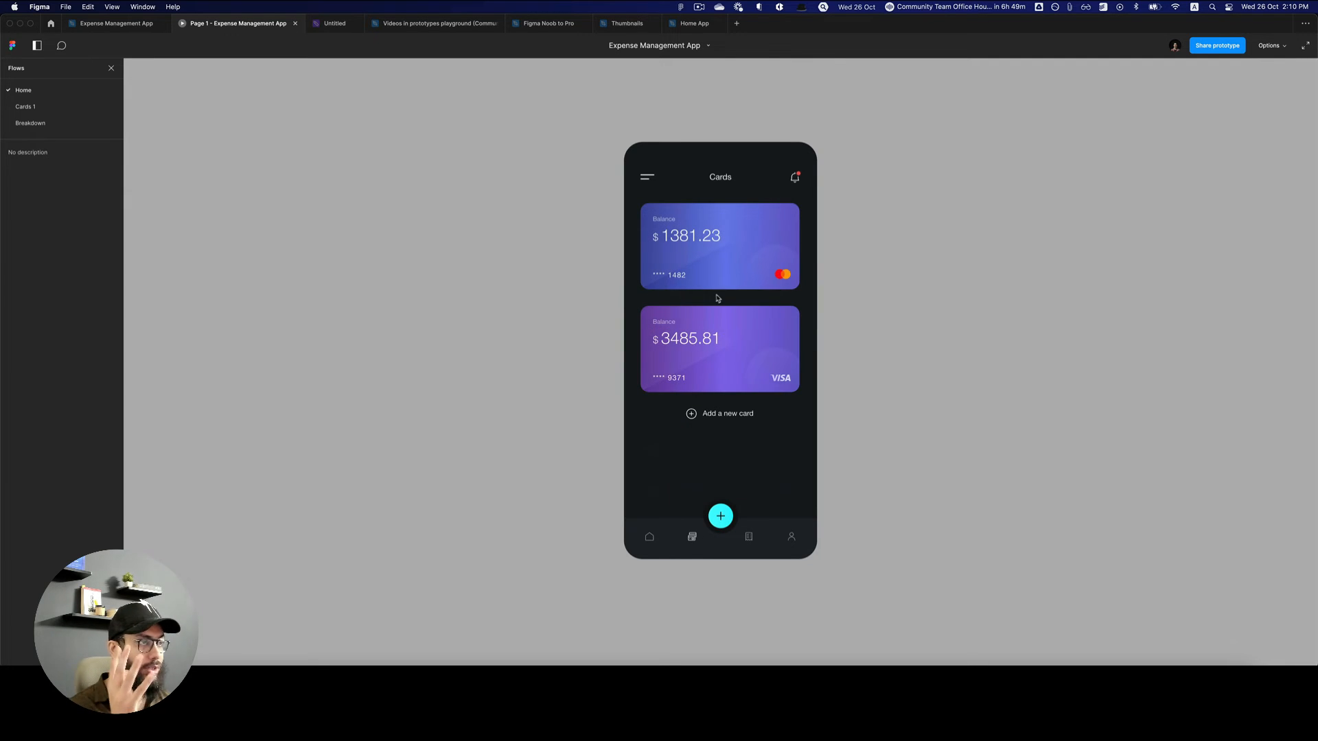
pyautogui.click(719, 349)
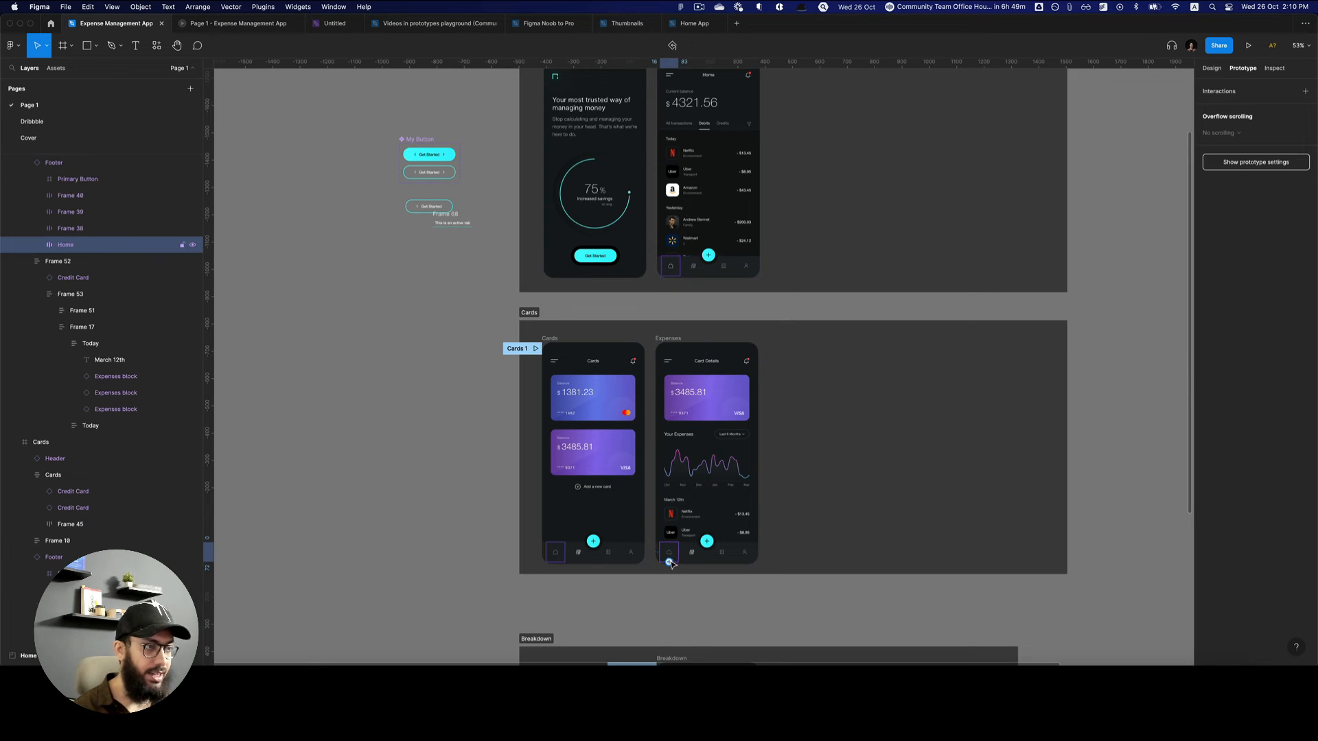
pyautogui.press('cmd+3')
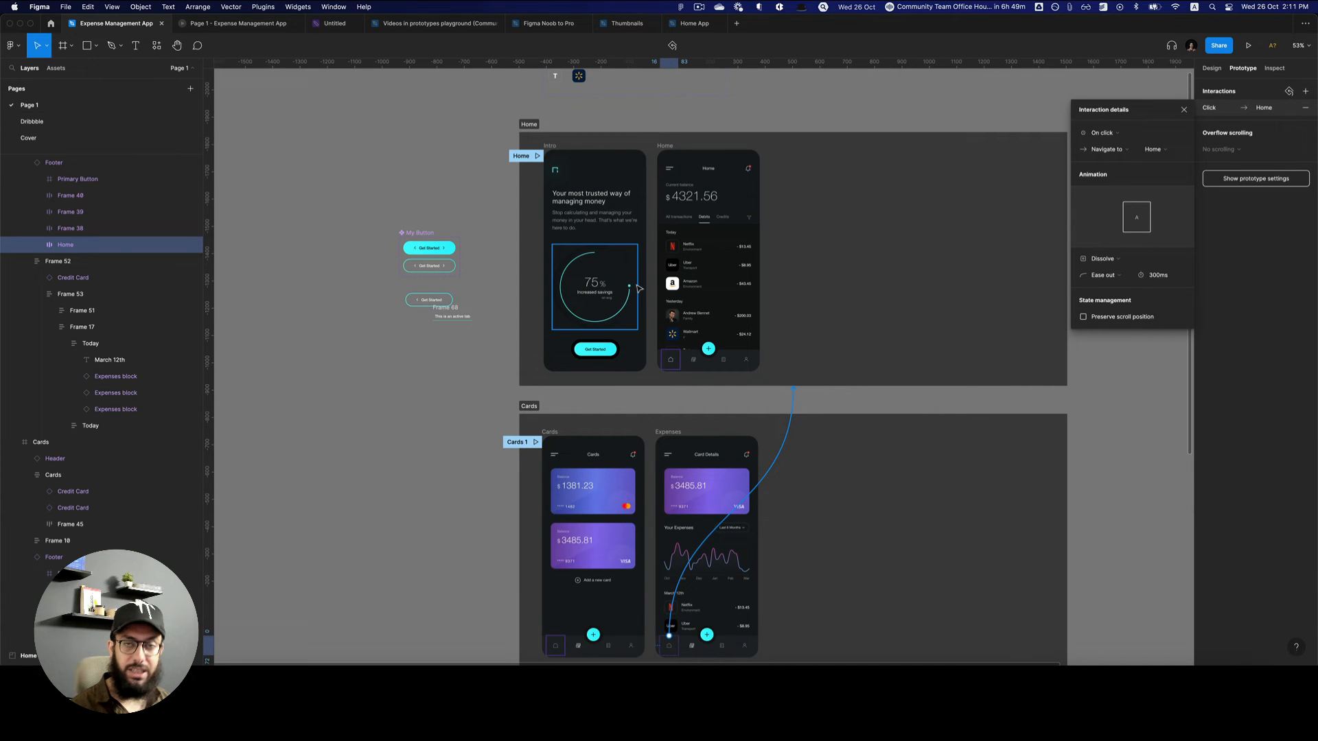
pyautogui.click(1250, 45)
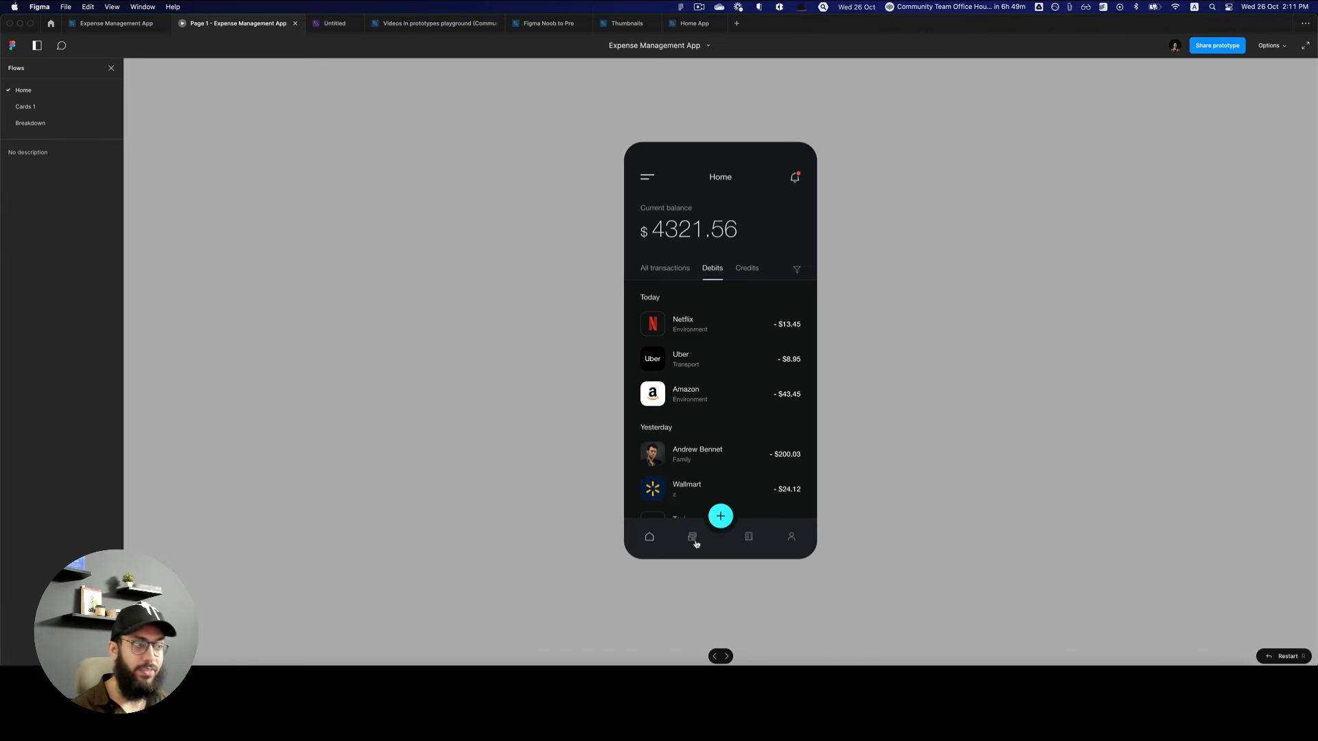
# Switch between Card Details and Expense Breakdown, scrolling the breakdown list to check it keeps position
pyautogui.click(692, 537)
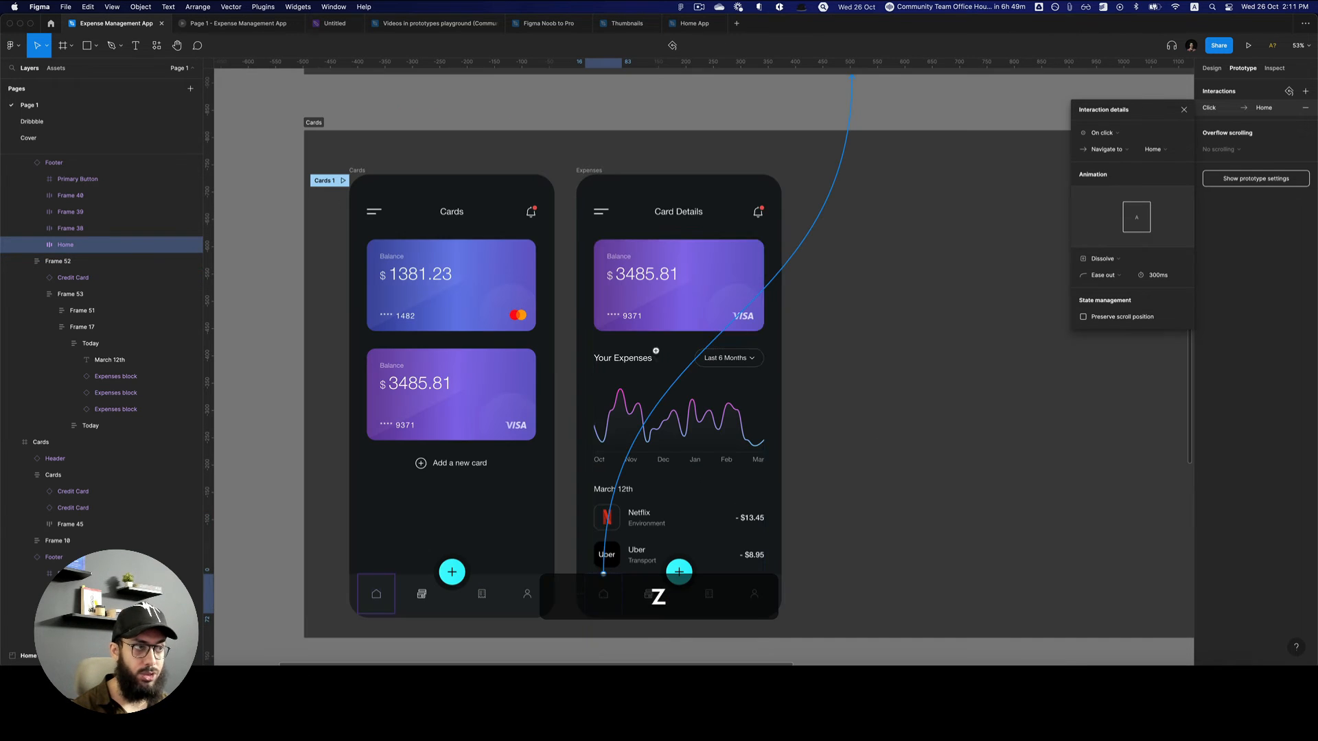
pyautogui.click(679, 286)
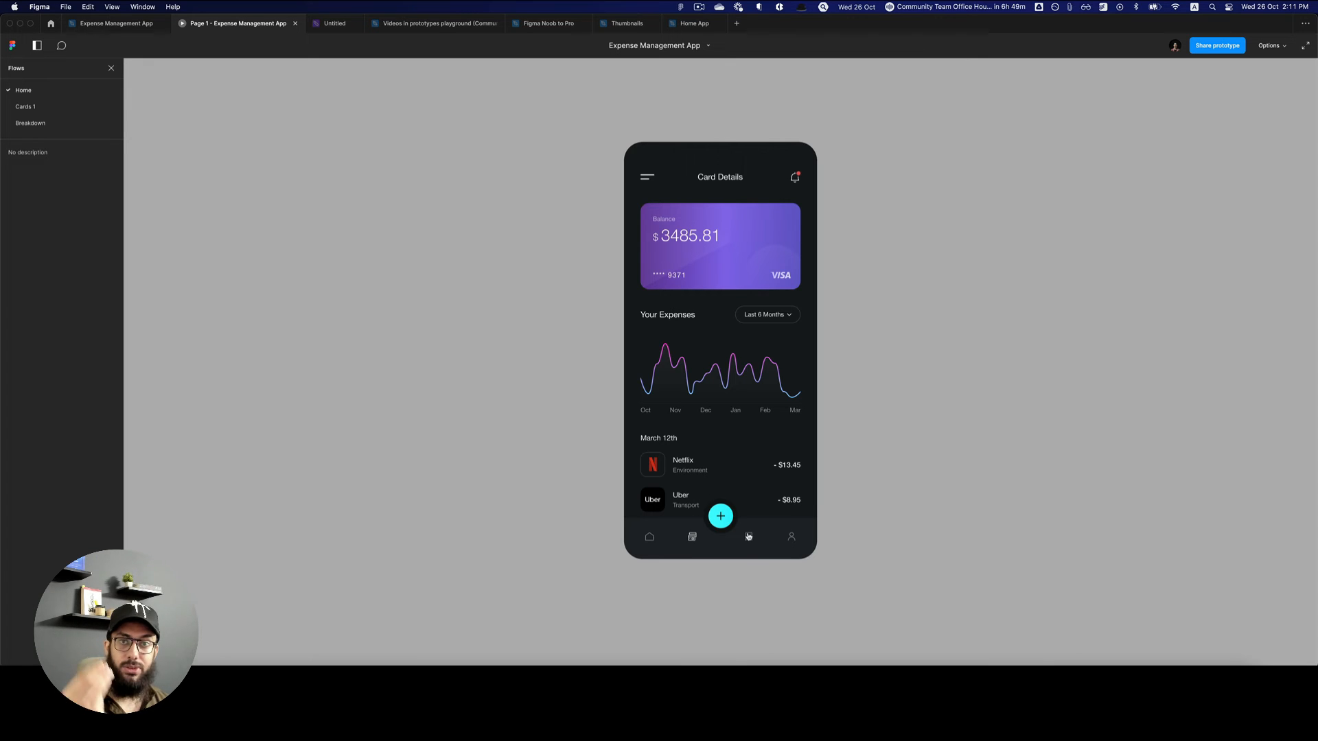
pyautogui.moveTo(746, 536)
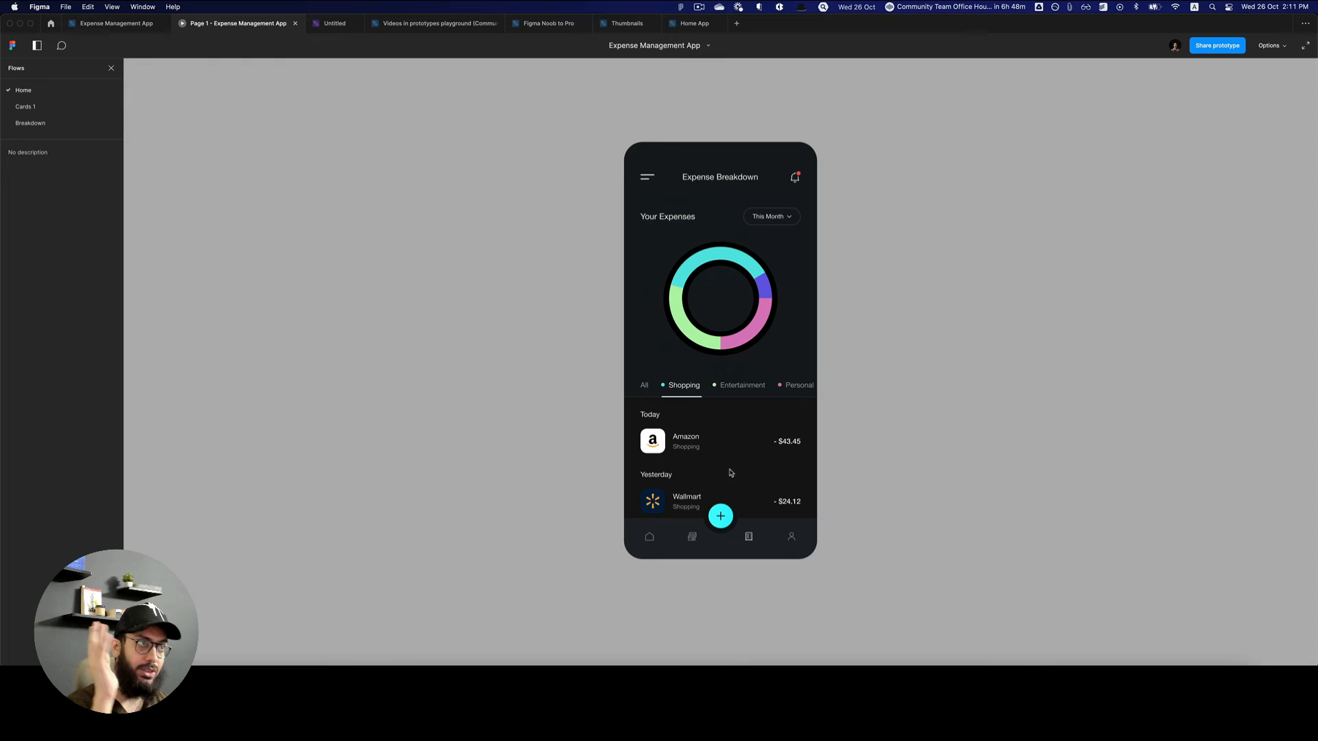
pyautogui.scroll(-3)
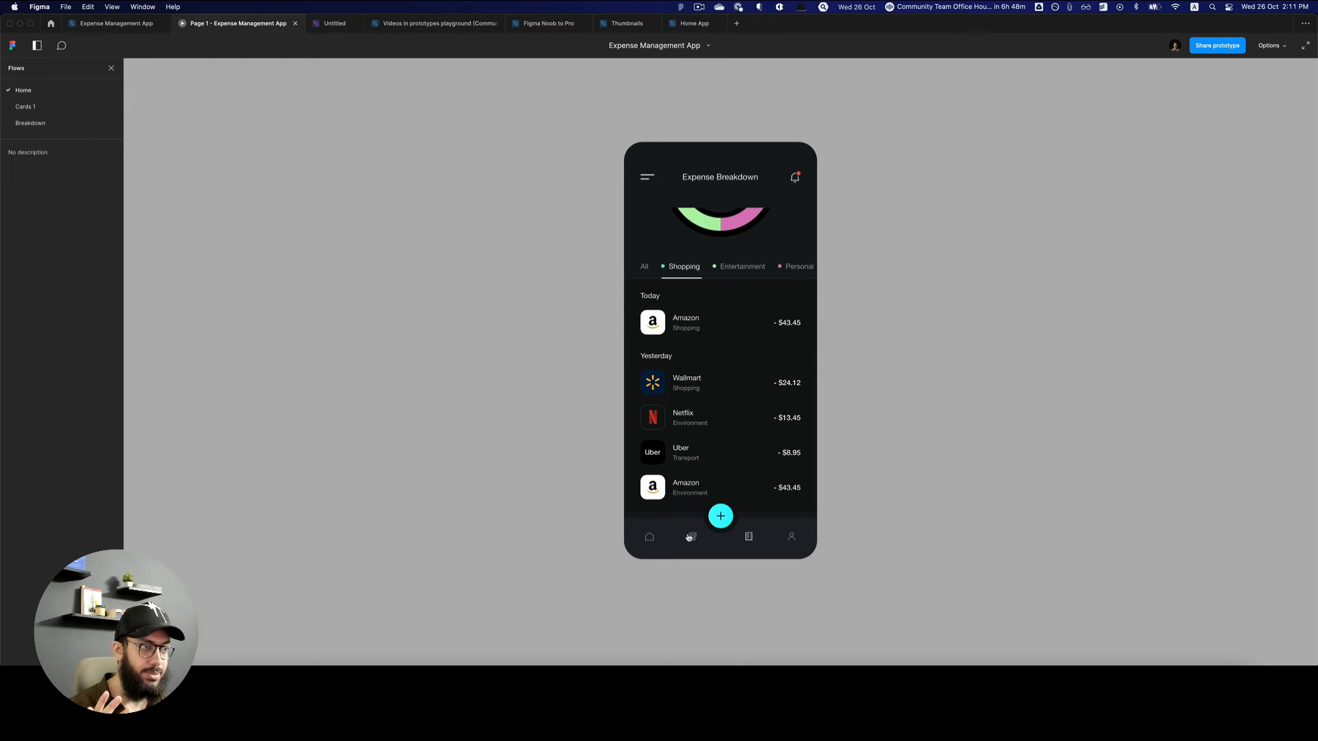
pyautogui.click(746, 537)
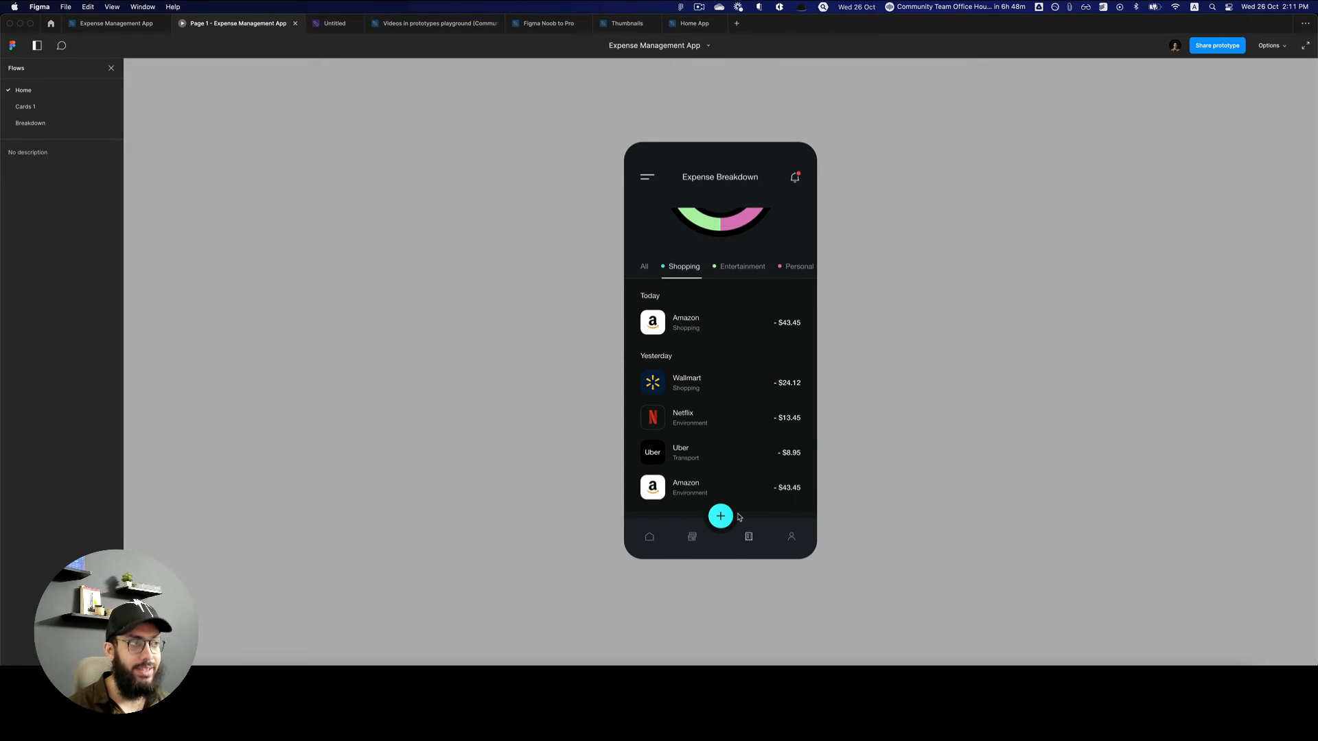
pyautogui.click(748, 537)
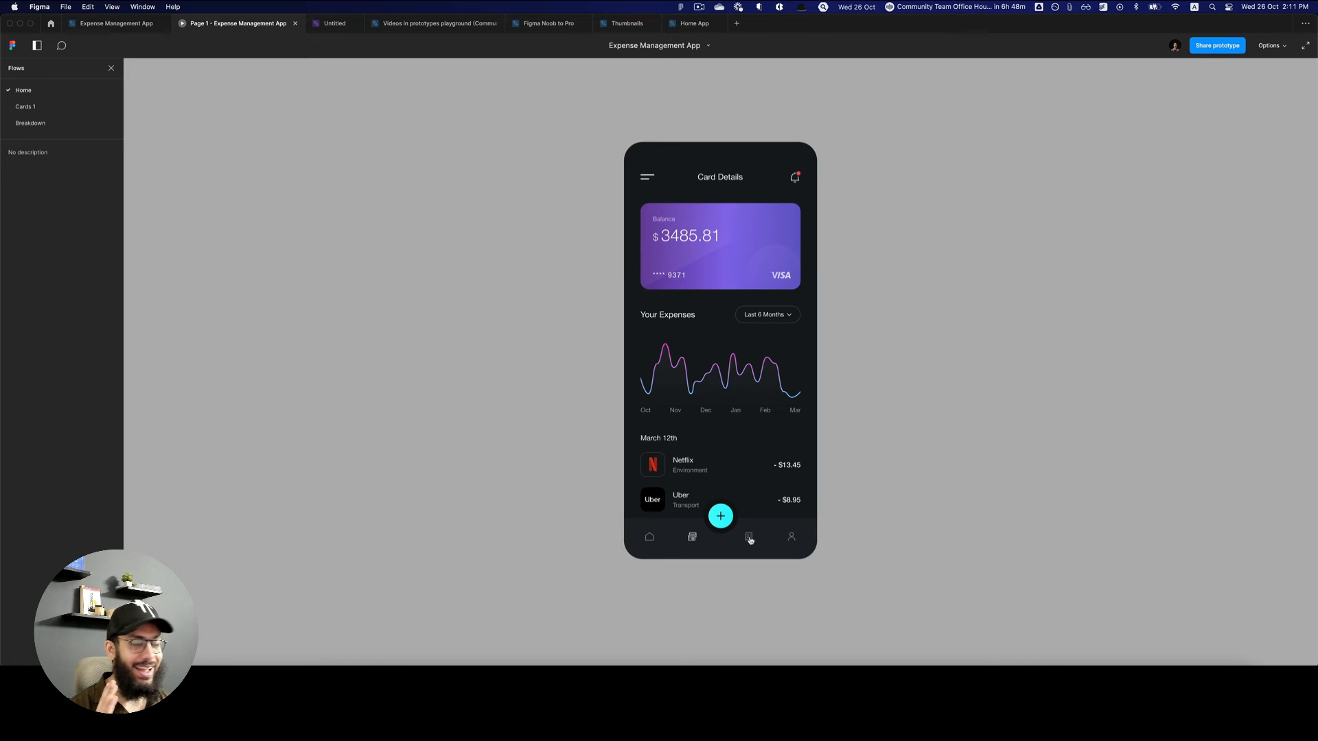
pyautogui.click(748, 537)
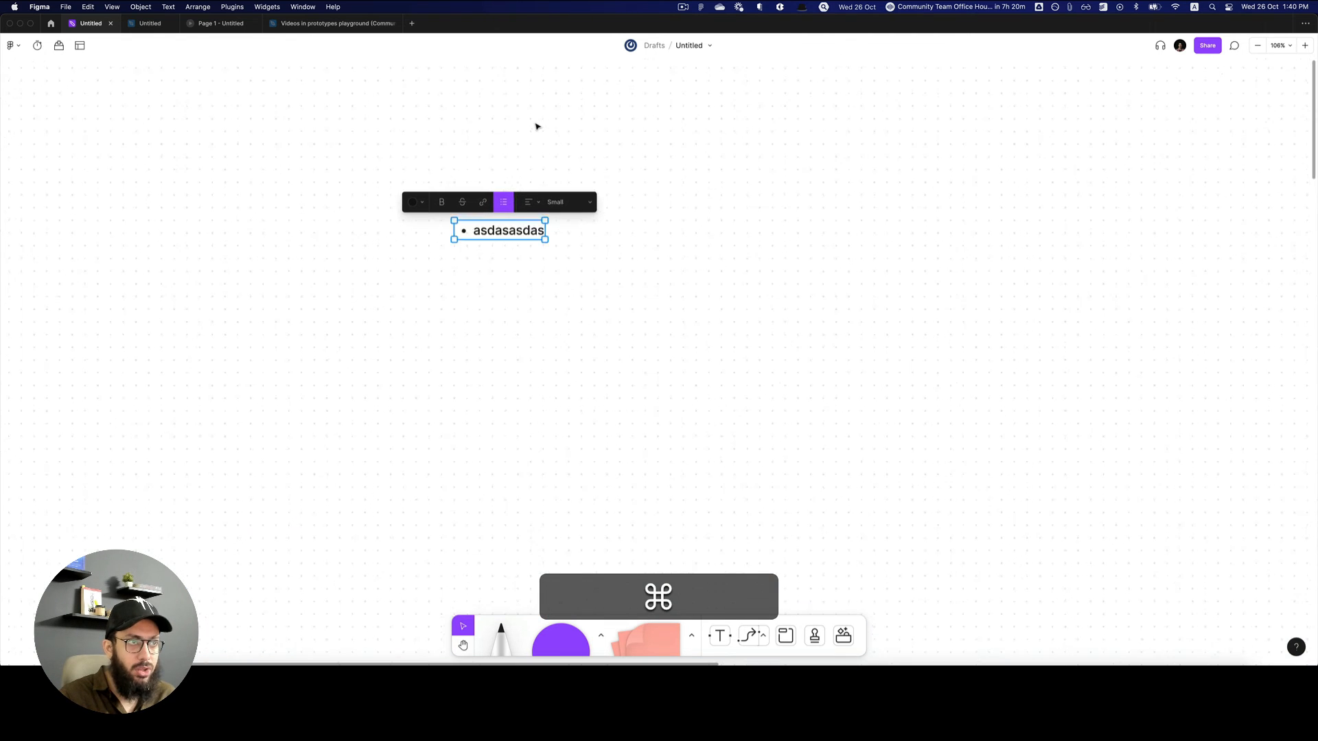
# Bold the first bullet and add an italic 'Italic' bullet line
pyautogui.press('cmd+b')
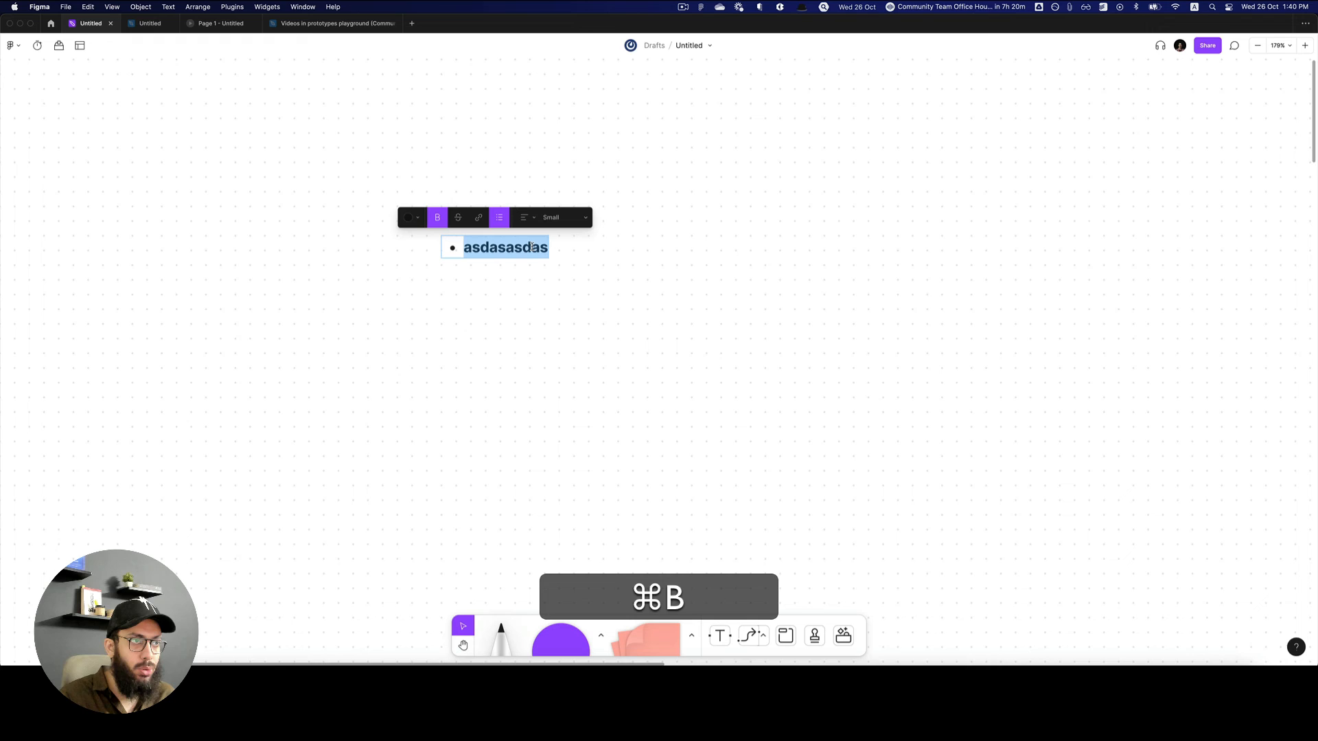
pyautogui.write('Ital')
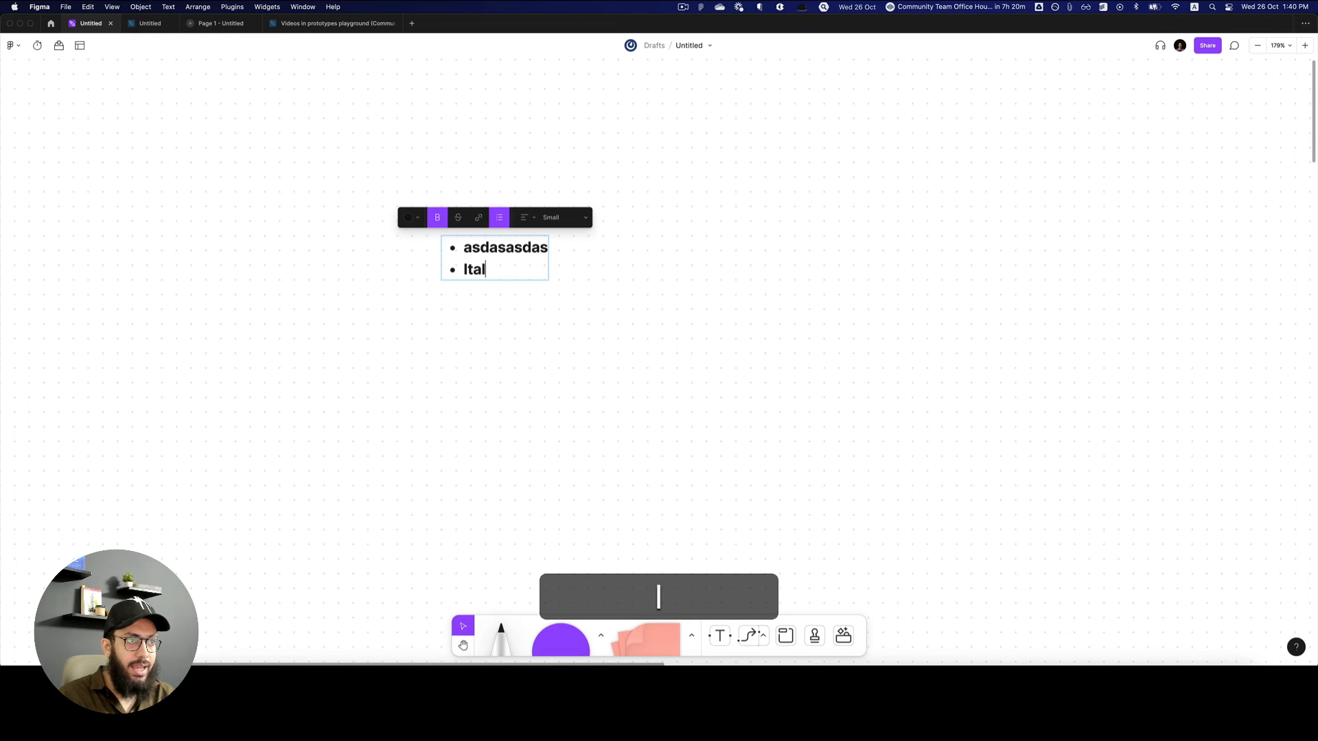
pyautogui.press('Return')
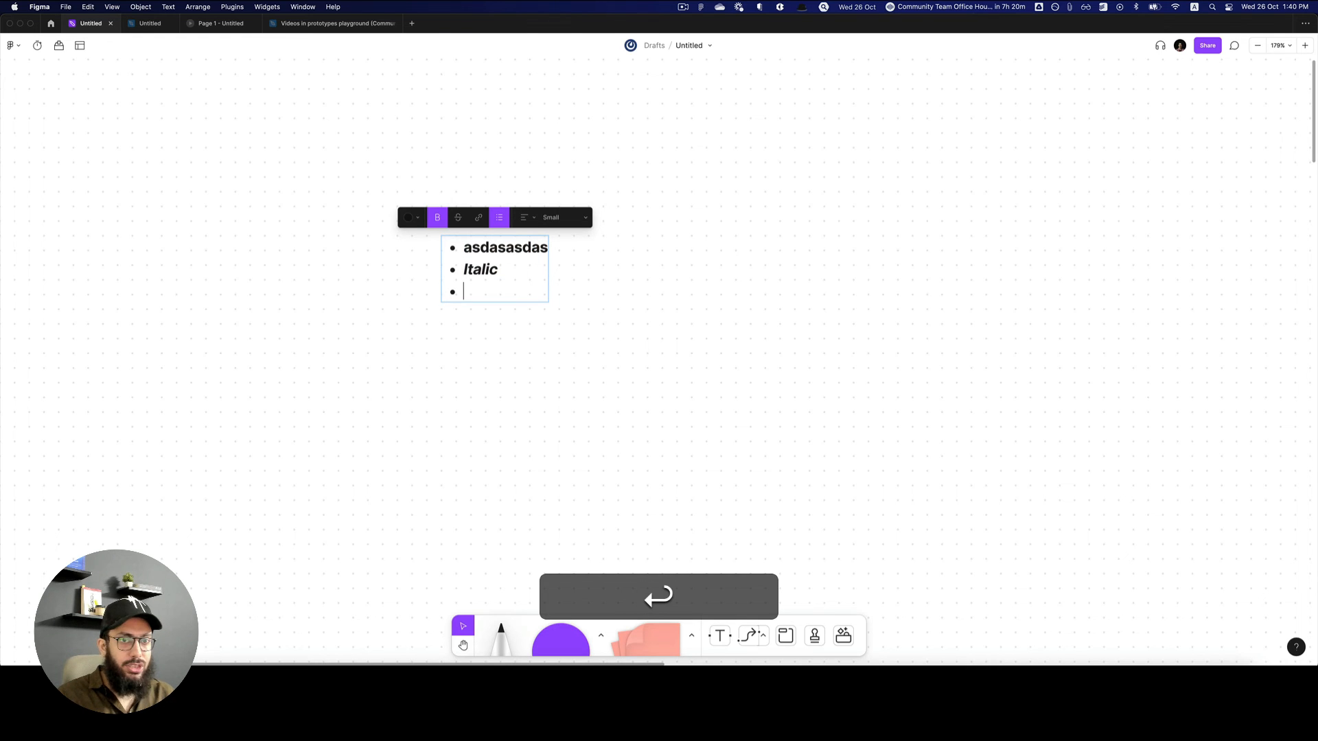
# Type a quote block, undo the last edit, and switch to the Videos in prototypes playground file
pyautogui.write('quo')
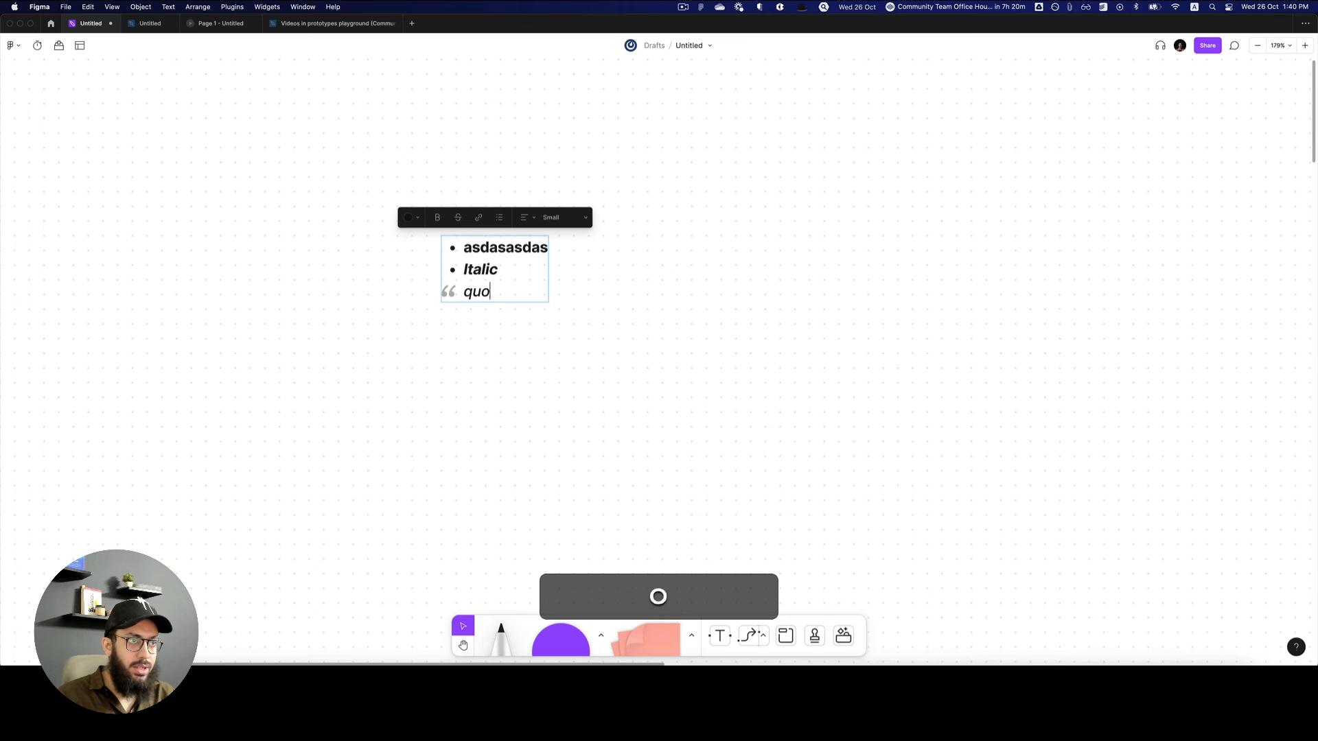
pyautogui.write('te')
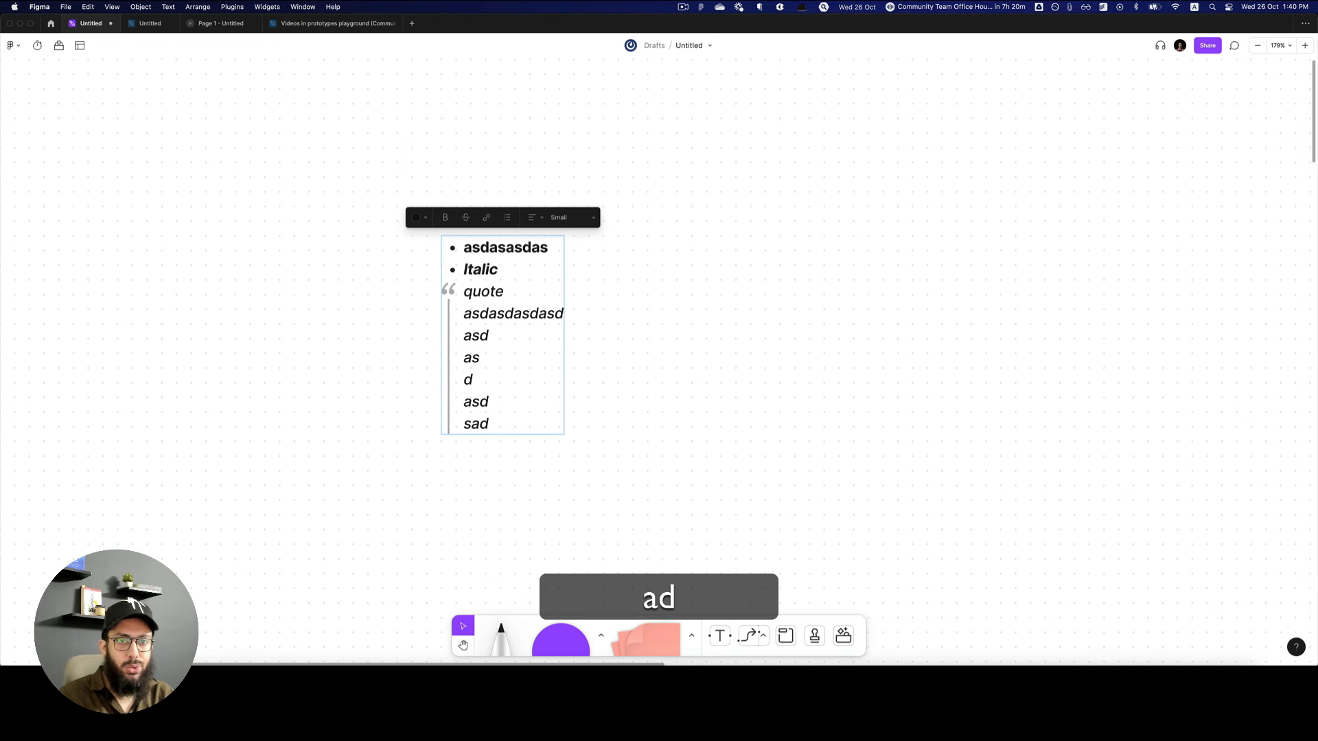
pyautogui.press('cmd+z')
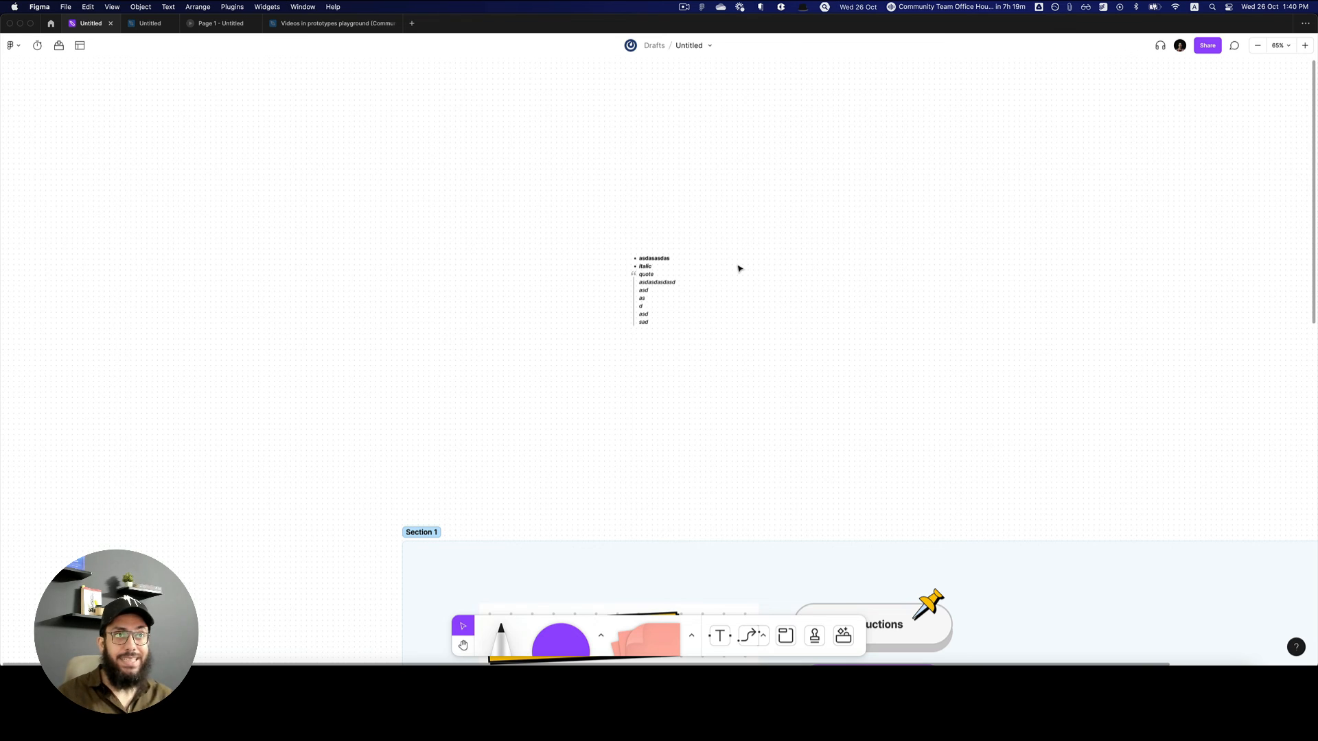
pyautogui.moveTo(624, 221)
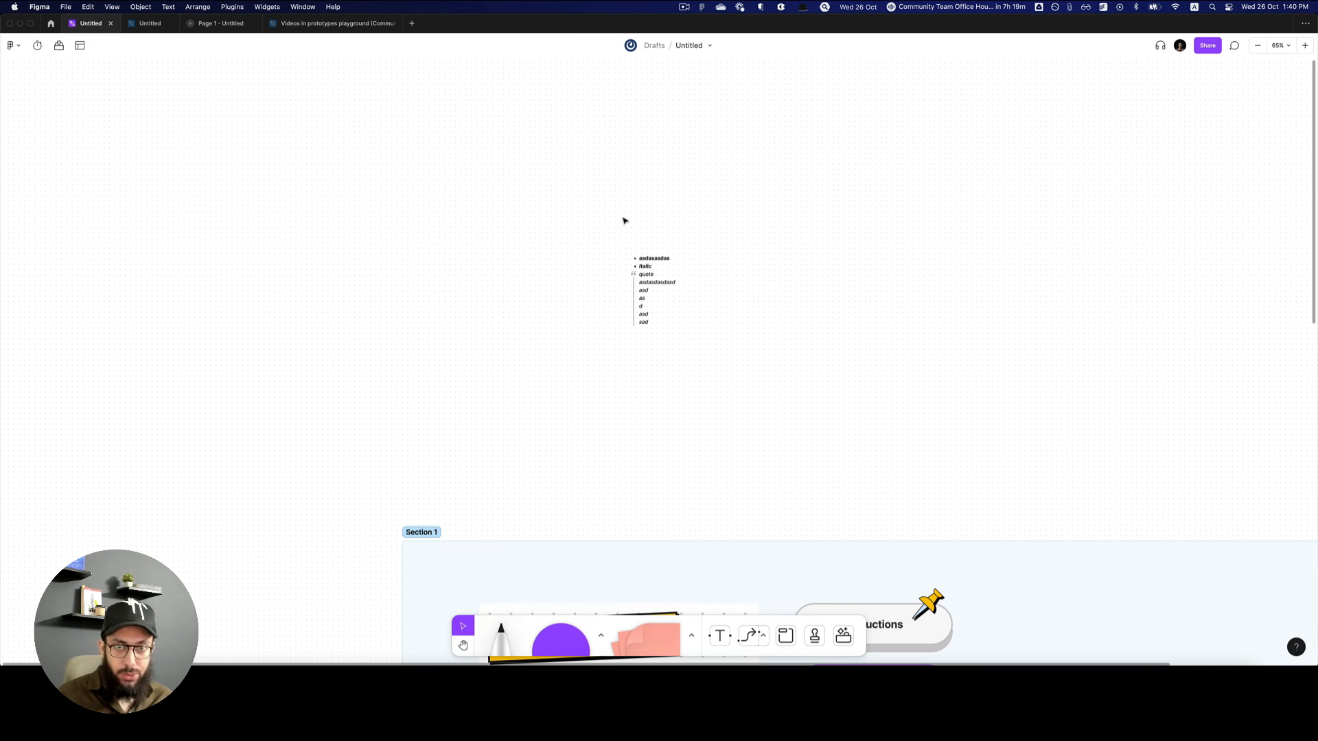
pyautogui.click(332, 23)
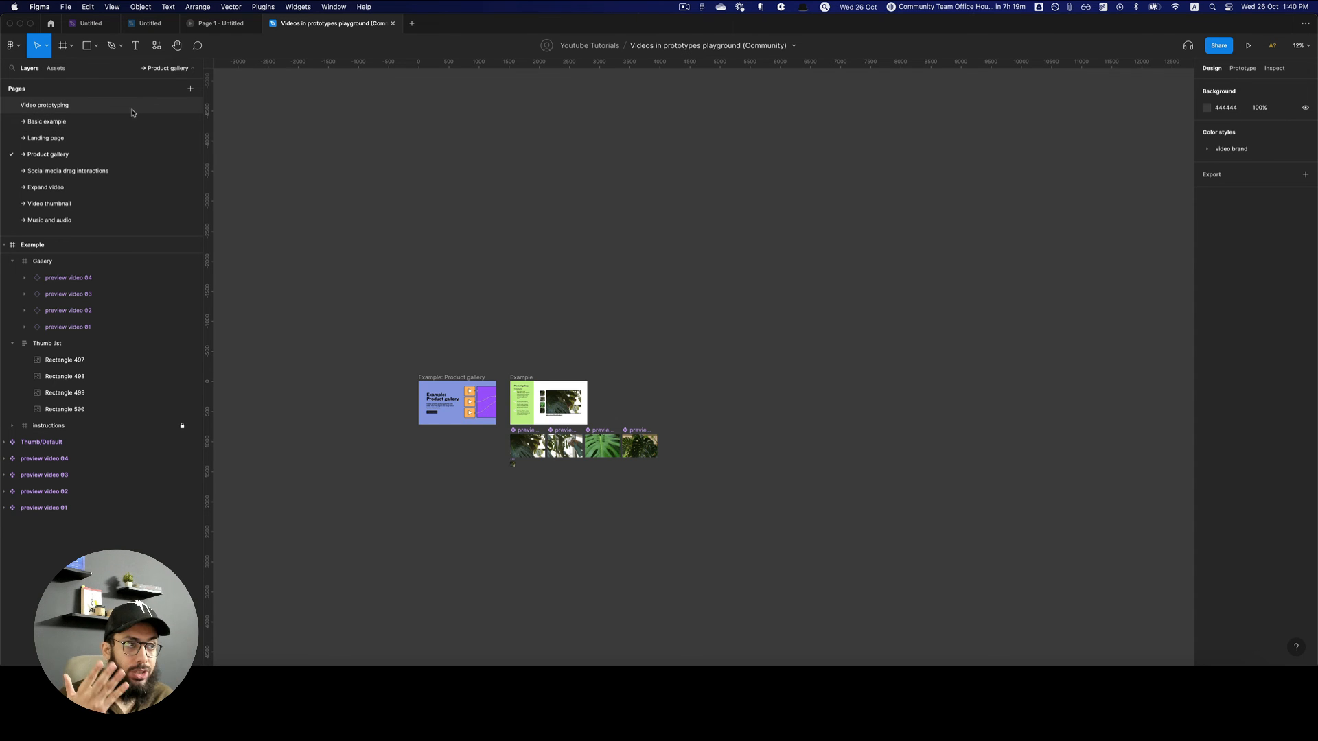
# Glance at the Video prototyping overview page, then open the Basic example page
pyautogui.click(45, 105)
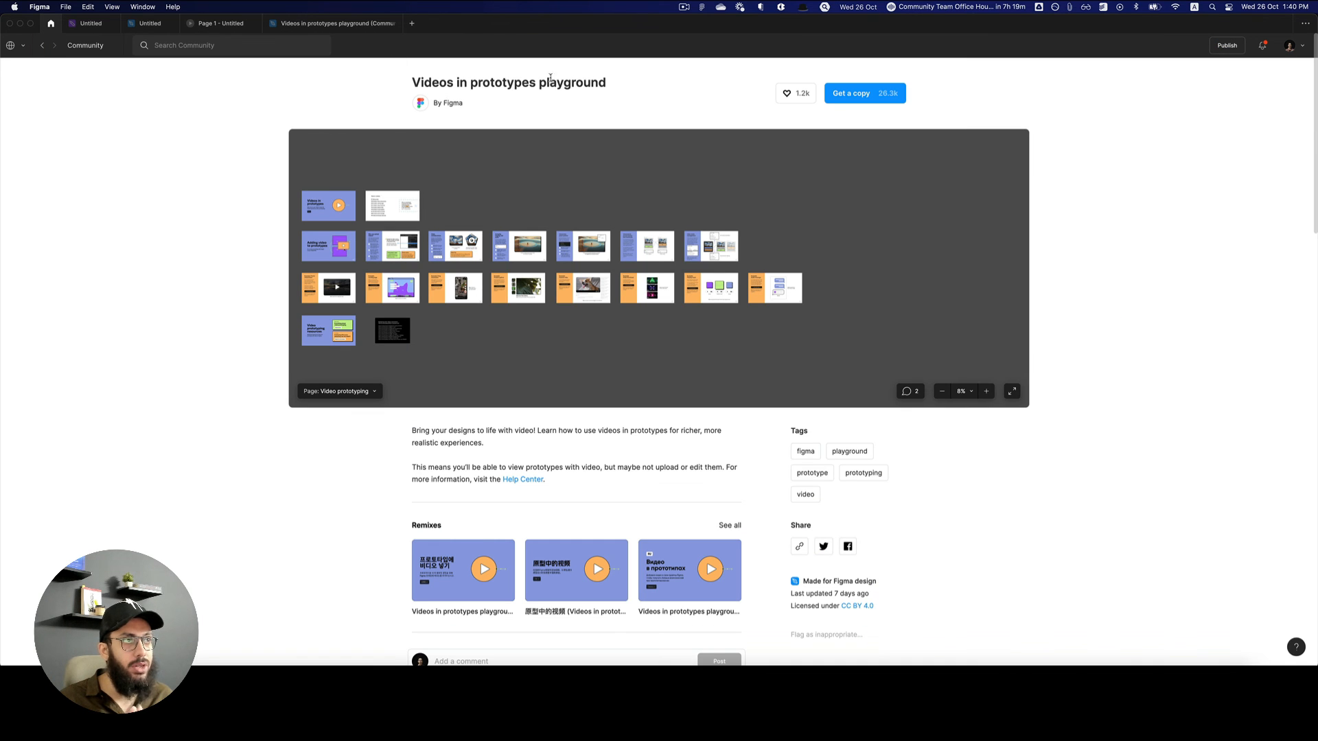
pyautogui.click(333, 22)
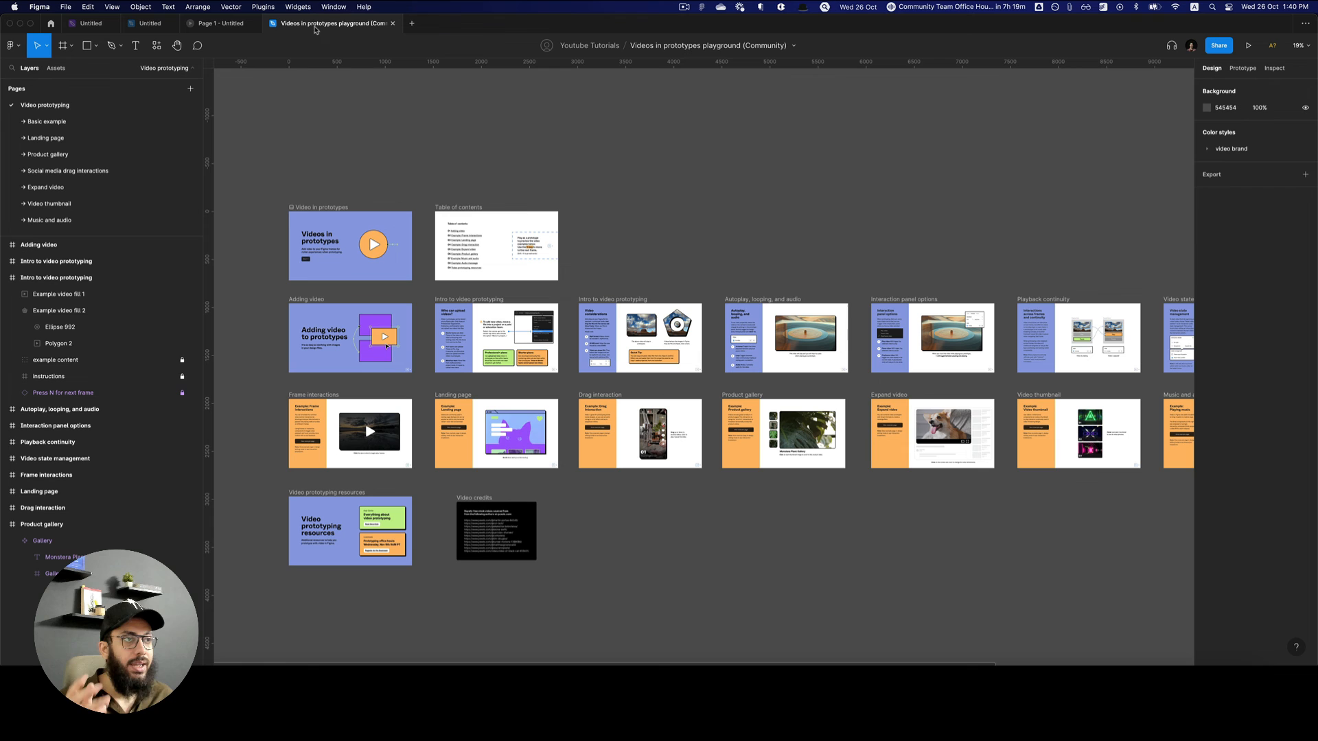
pyautogui.click(46, 121)
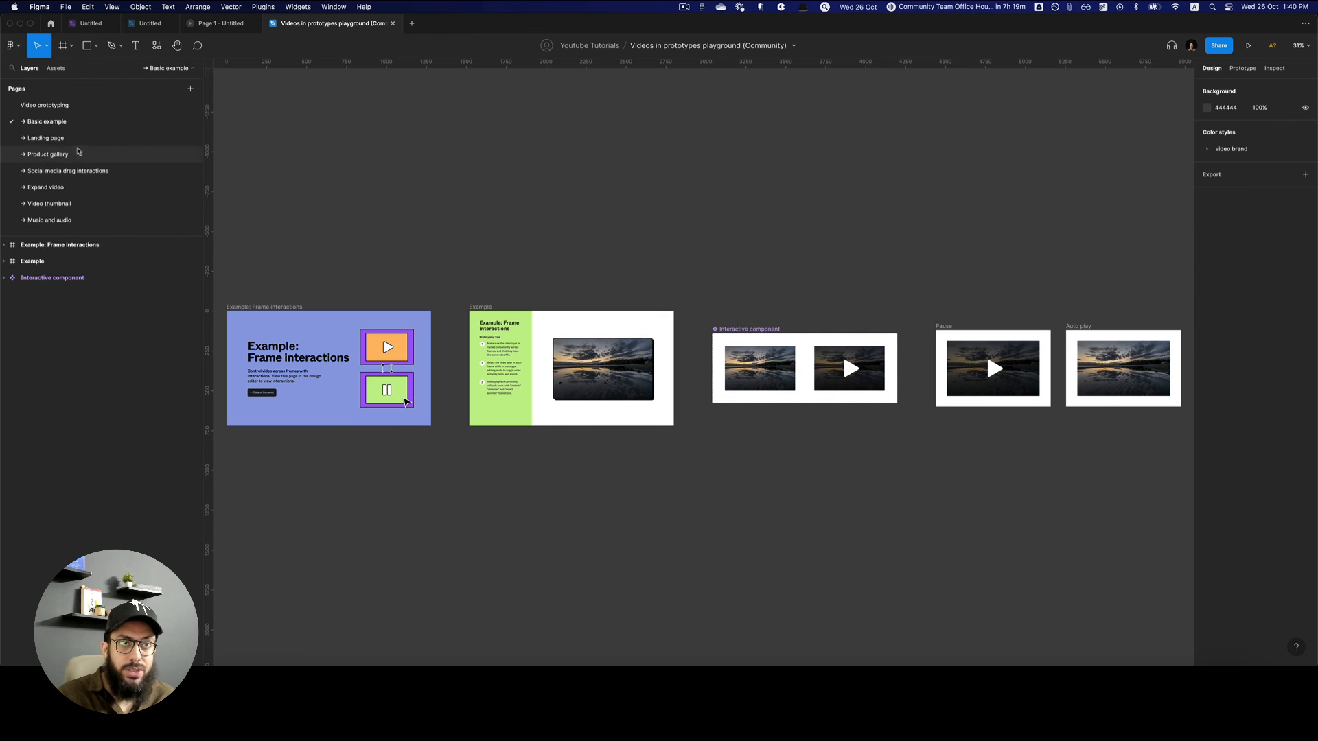
# Browse Product gallery, Social media drag interactions and Expand video pages, ending on Music and audio
pyautogui.click(45, 138)
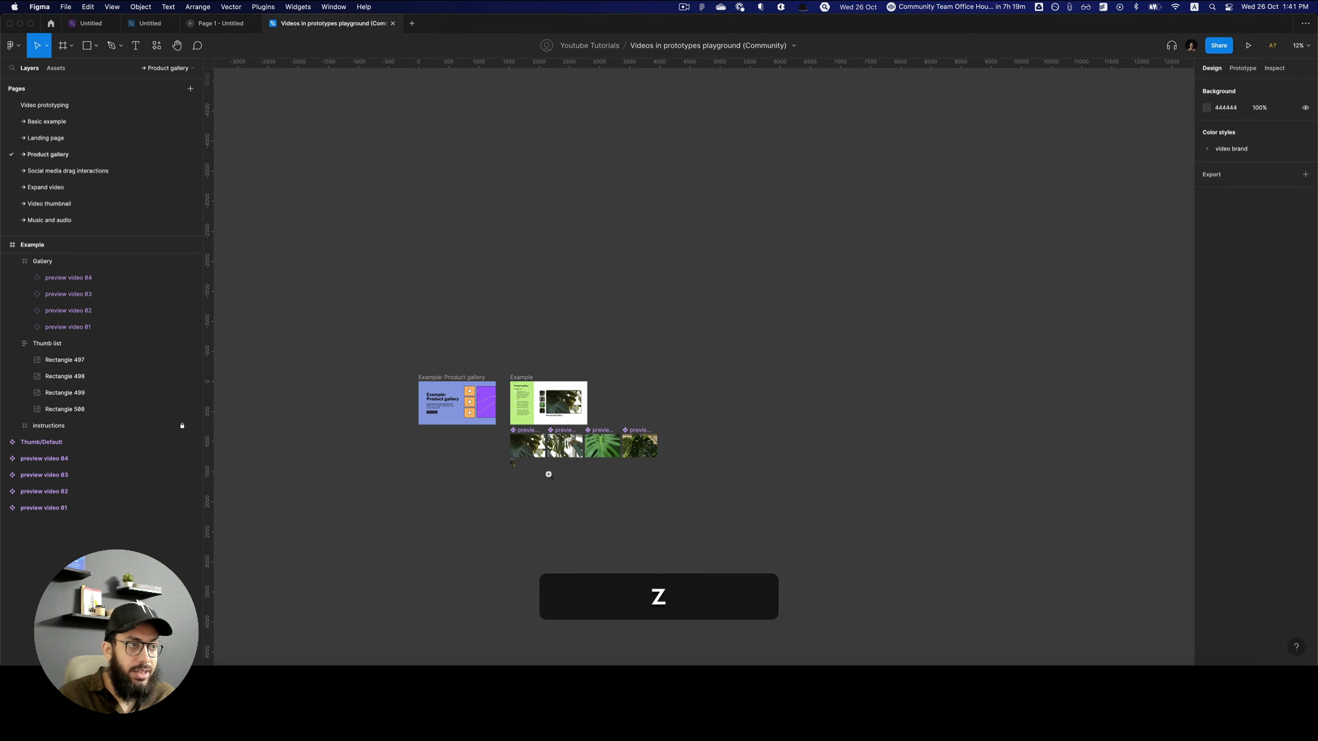
pyautogui.click(68, 171)
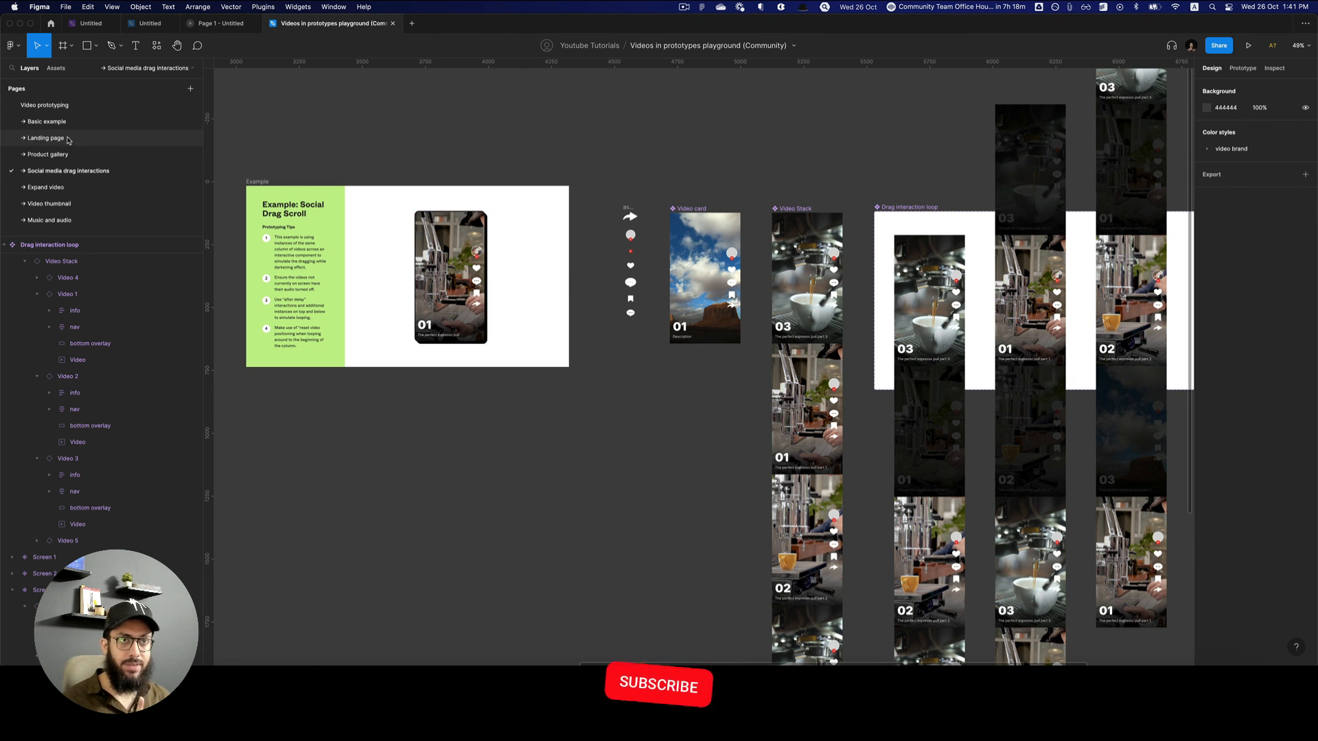
pyautogui.click(45, 187)
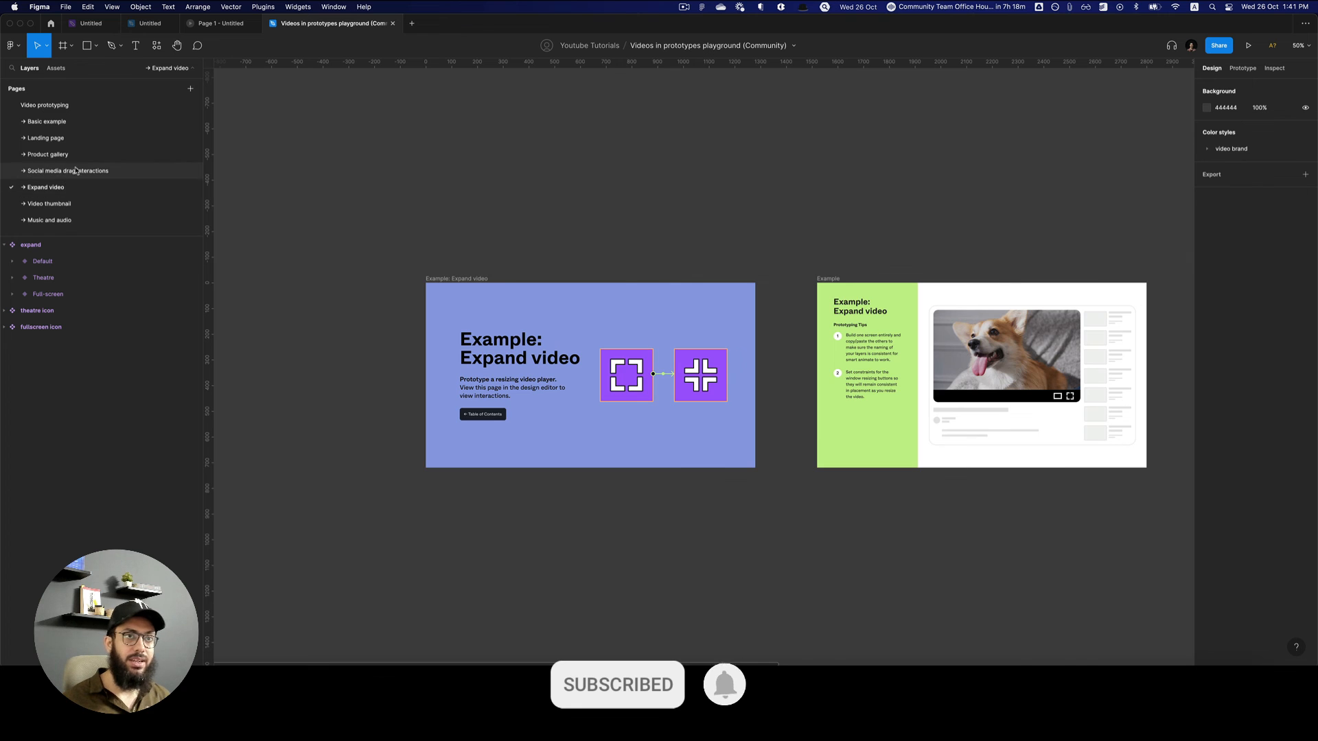
pyautogui.click(48, 154)
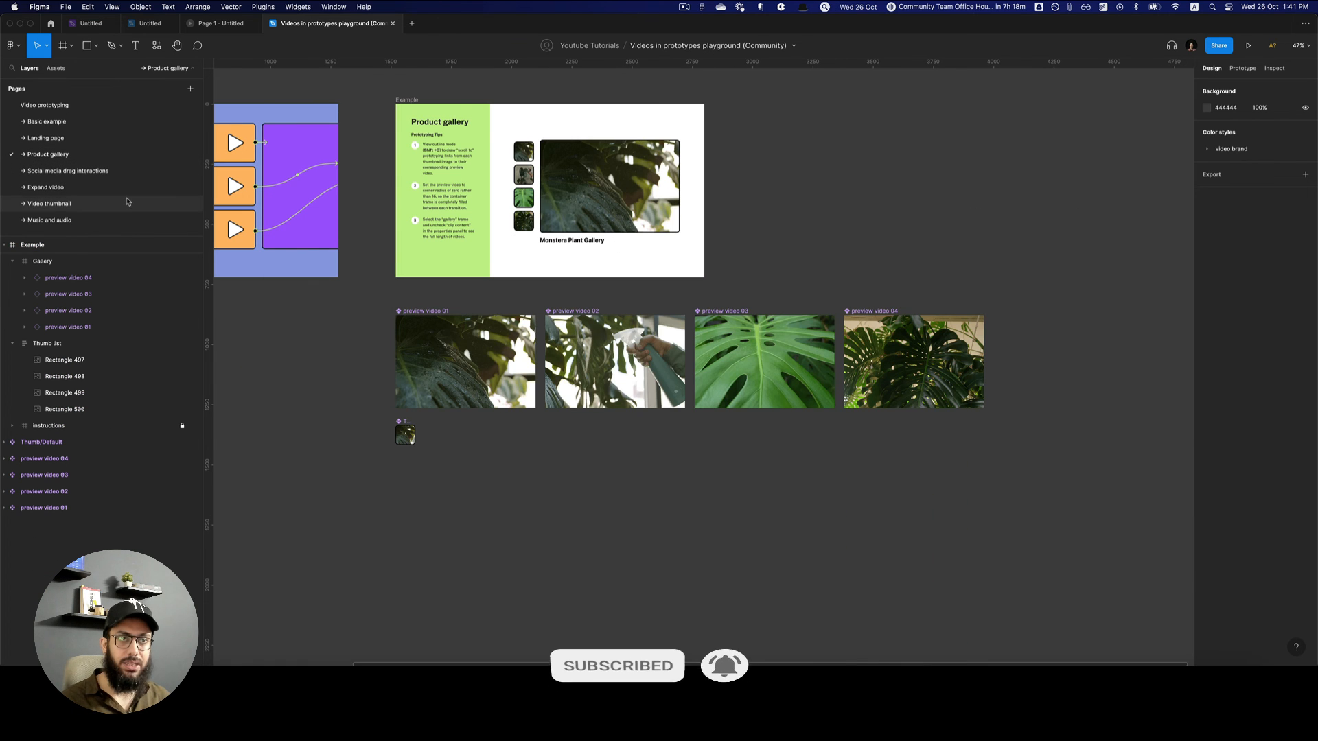
pyautogui.moveTo(121, 220)
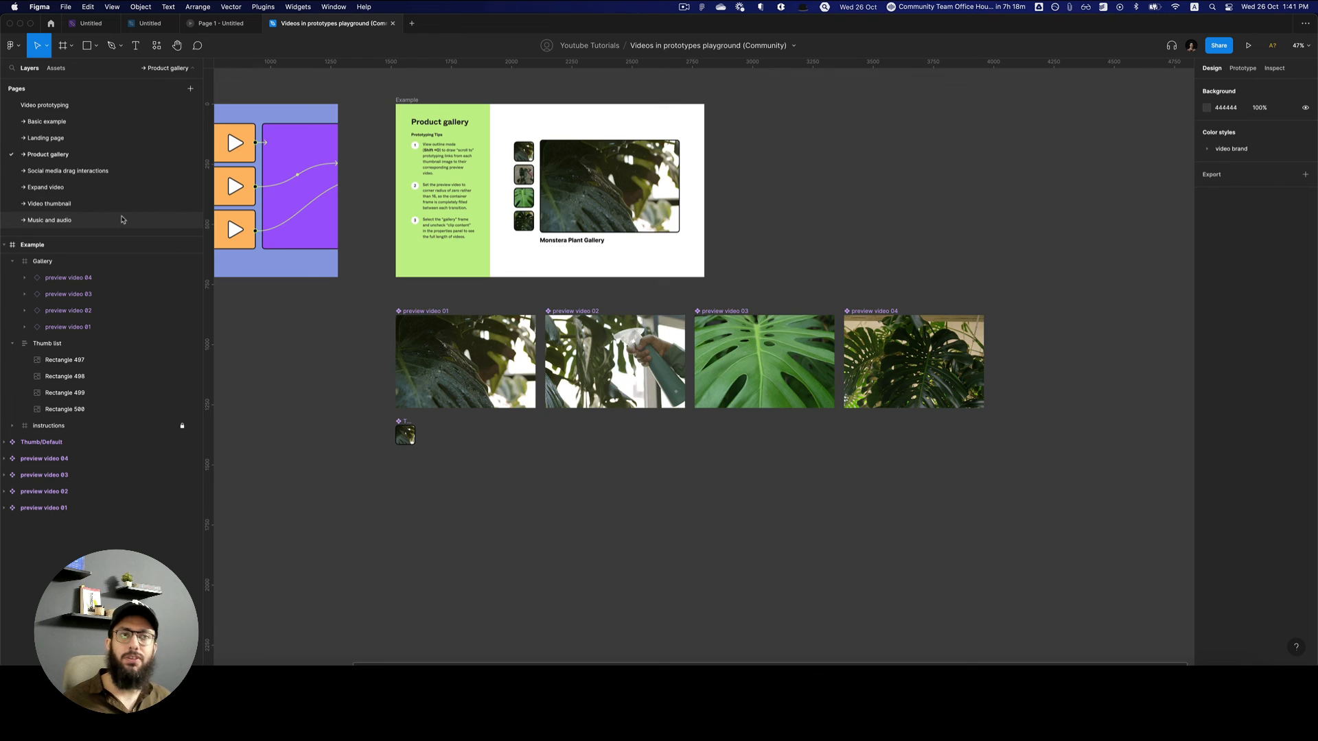
pyautogui.click(48, 219)
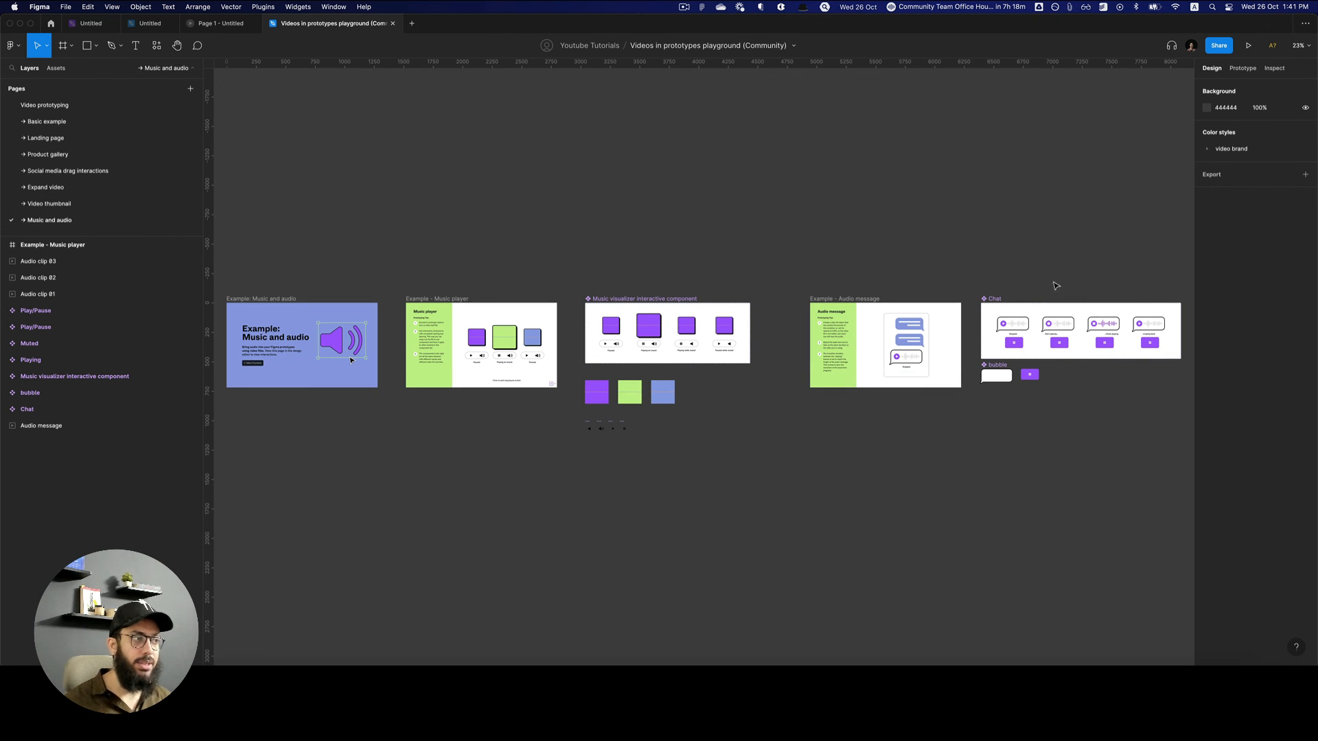